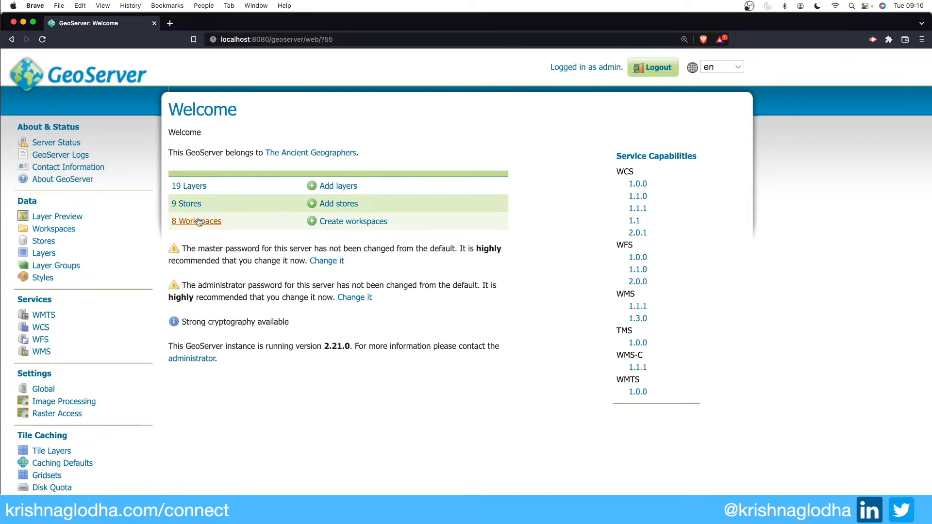
- Browse the workspaces list, then open the stores list showing nine data stores
left_click(196, 221)
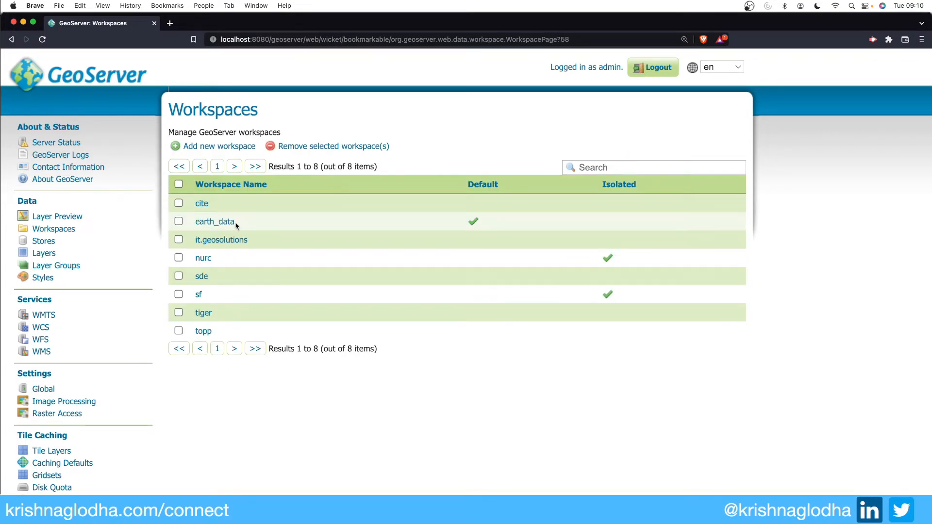
left_click(42, 241)
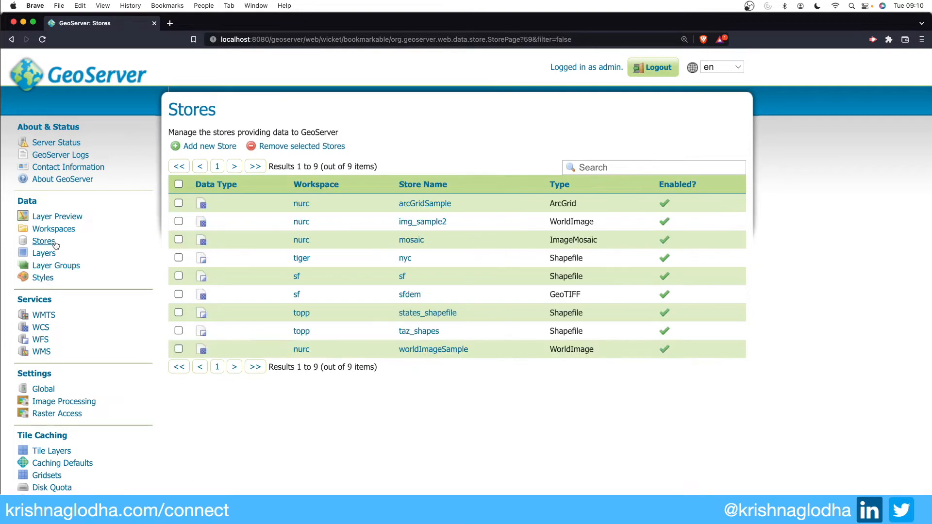
mouse_move(427, 313)
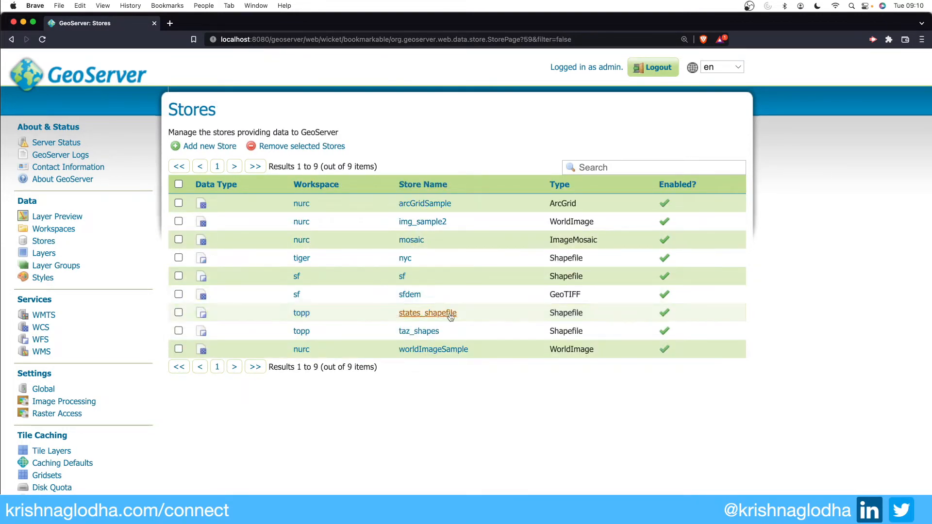
mouse_move(528, 326)
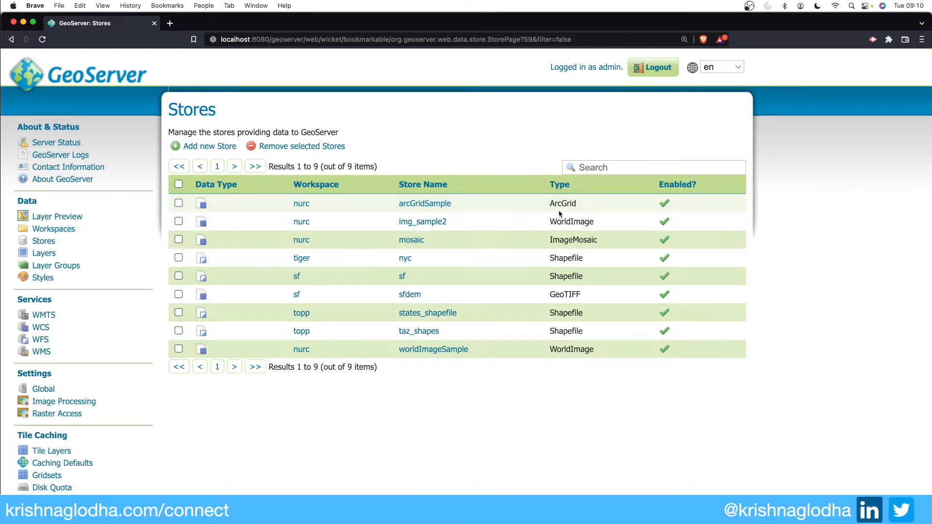
mouse_move(563, 241)
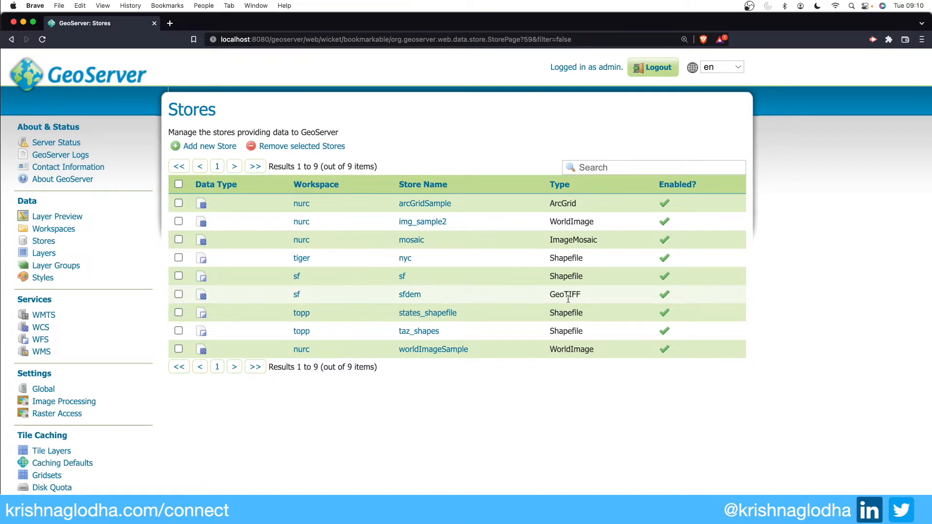
mouse_move(570, 324)
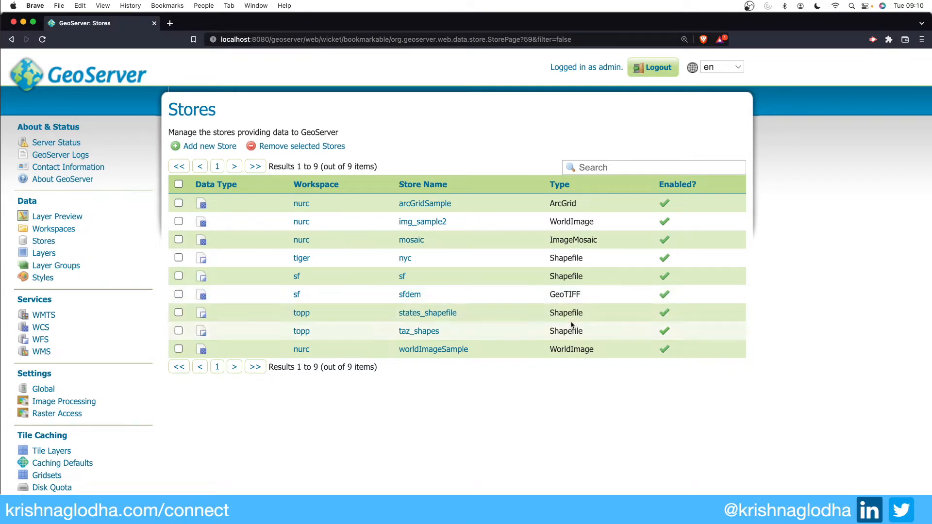
mouse_move(571, 323)
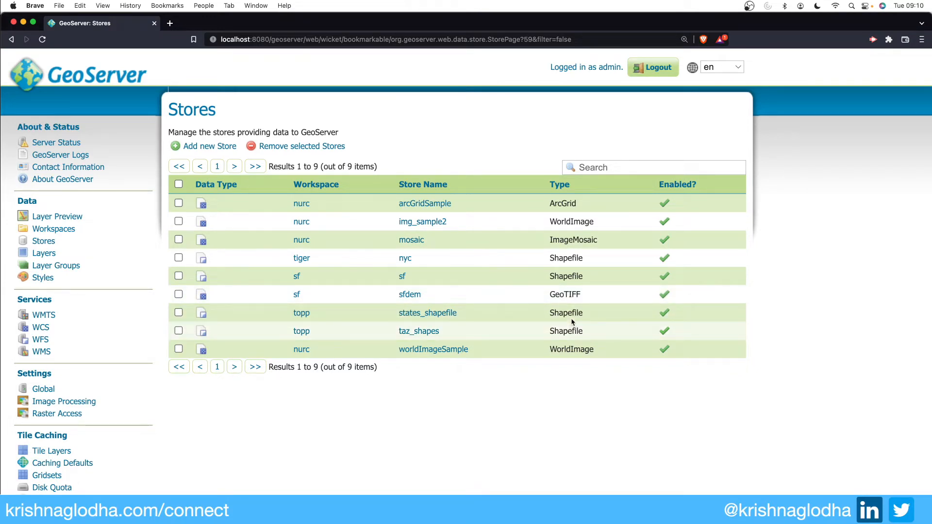
mouse_move(296, 157)
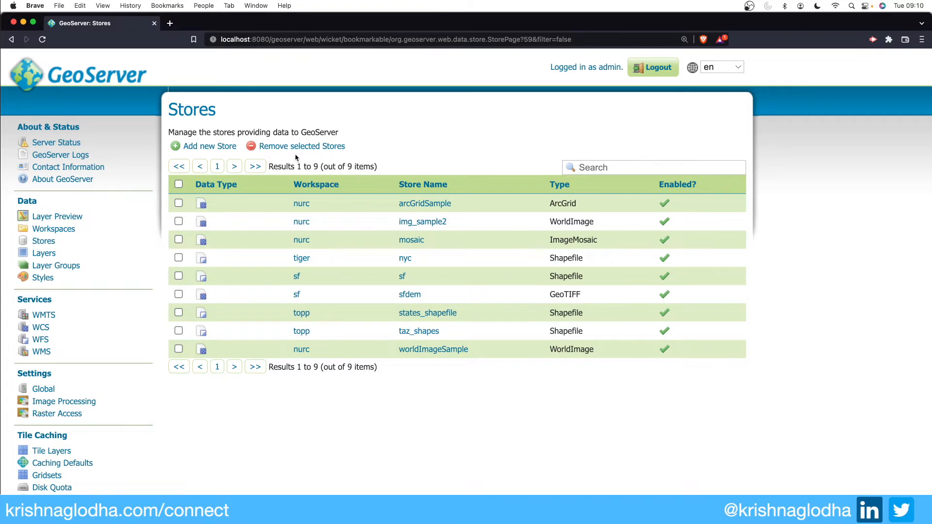
- Start a new data store and preview the Shapefile and PostGIS source forms
left_click(208, 145)
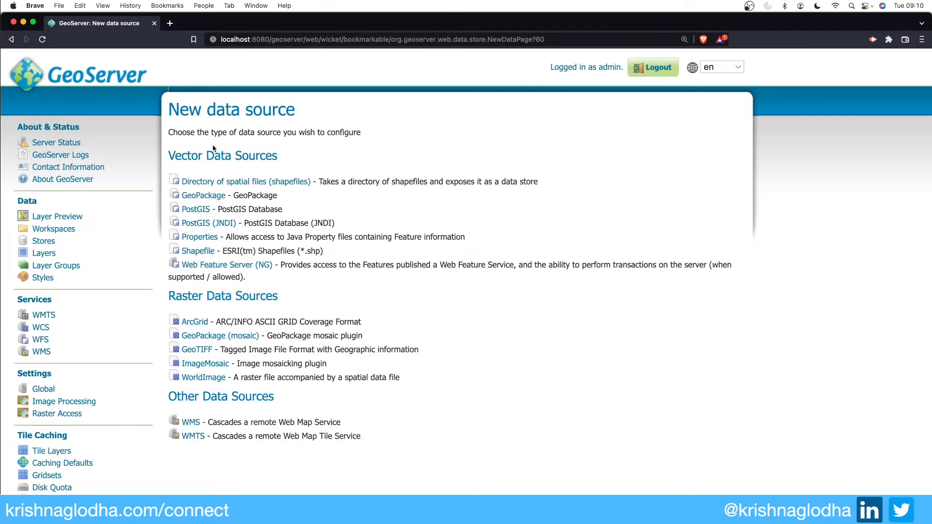
mouse_move(231, 143)
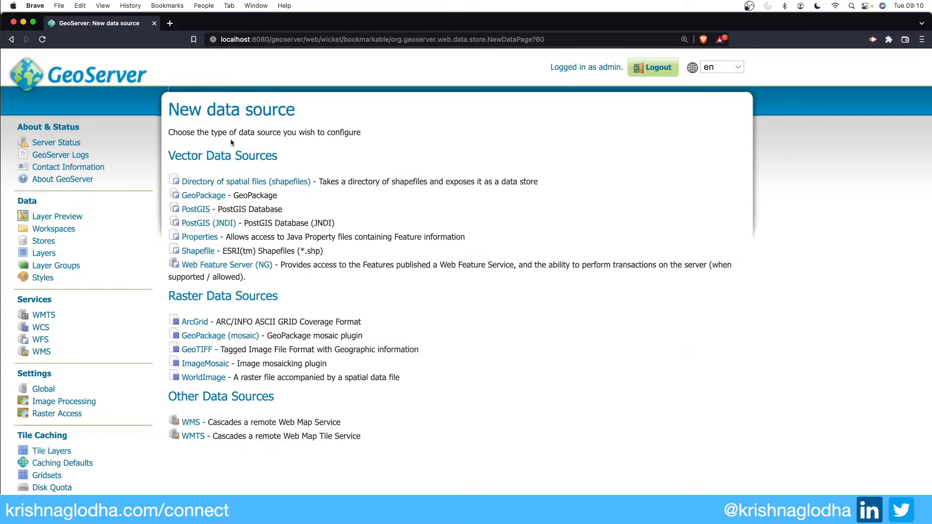
mouse_move(237, 166)
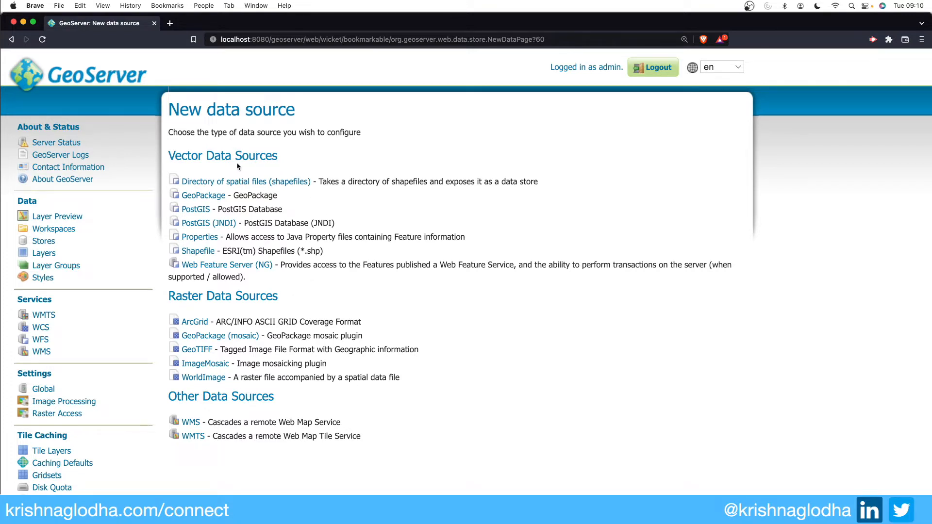
mouse_move(232, 159)
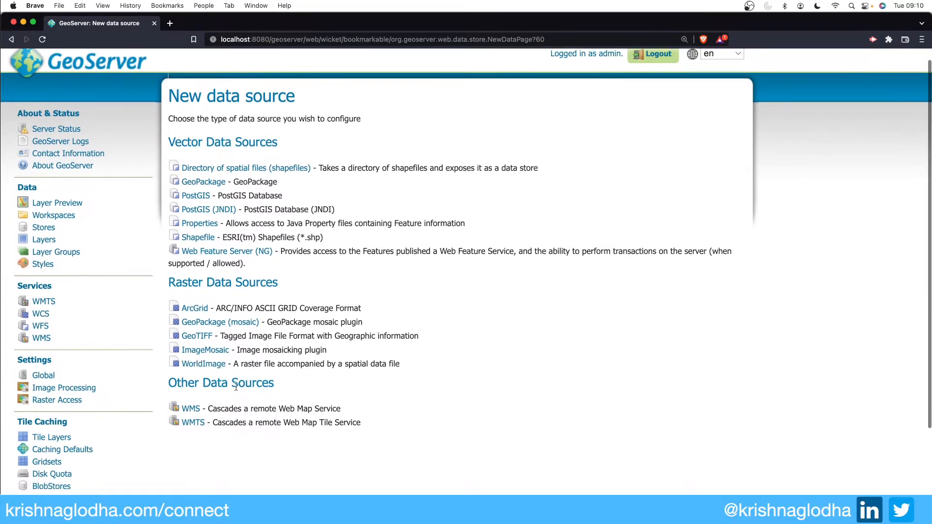
mouse_move(288, 390)
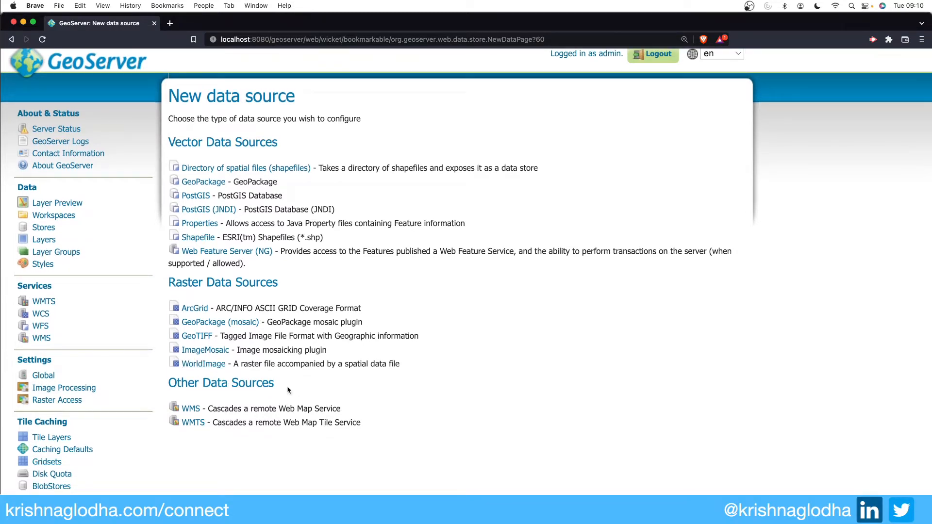
mouse_move(312, 368)
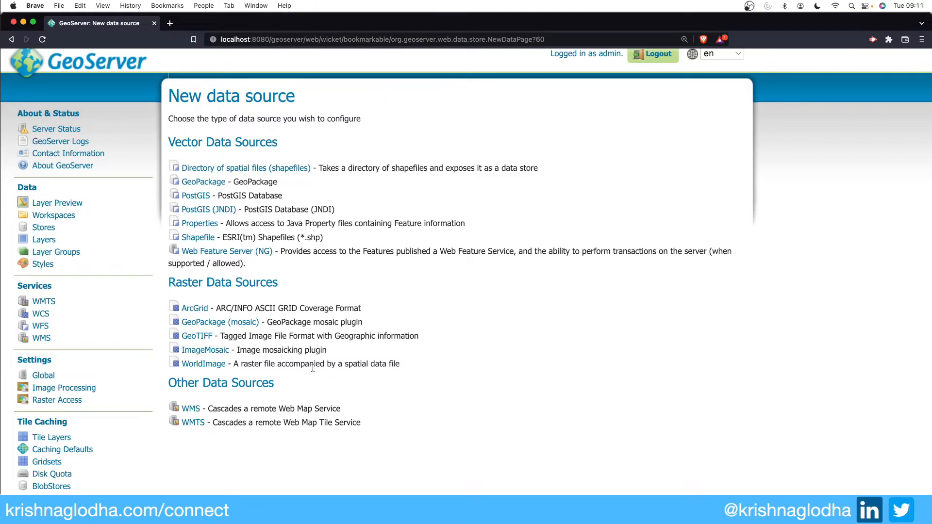
scroll("up", 3)
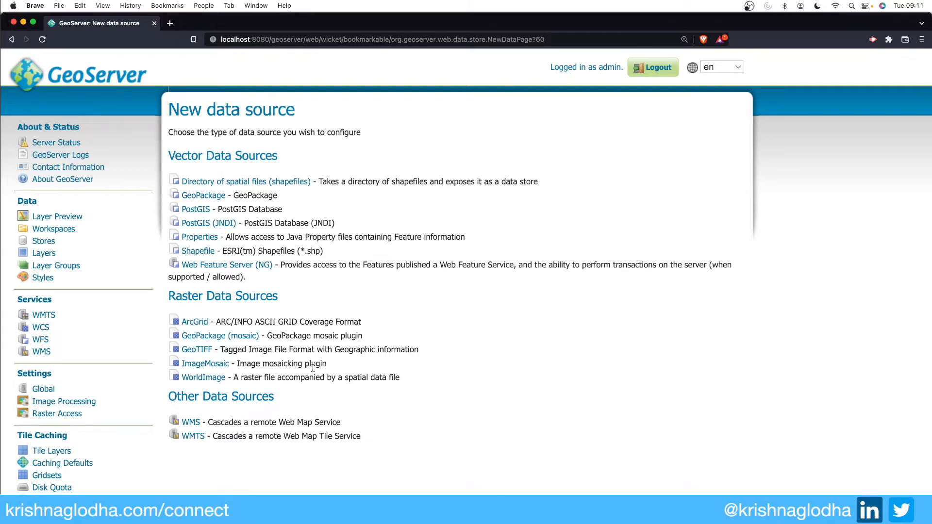
mouse_move(303, 371)
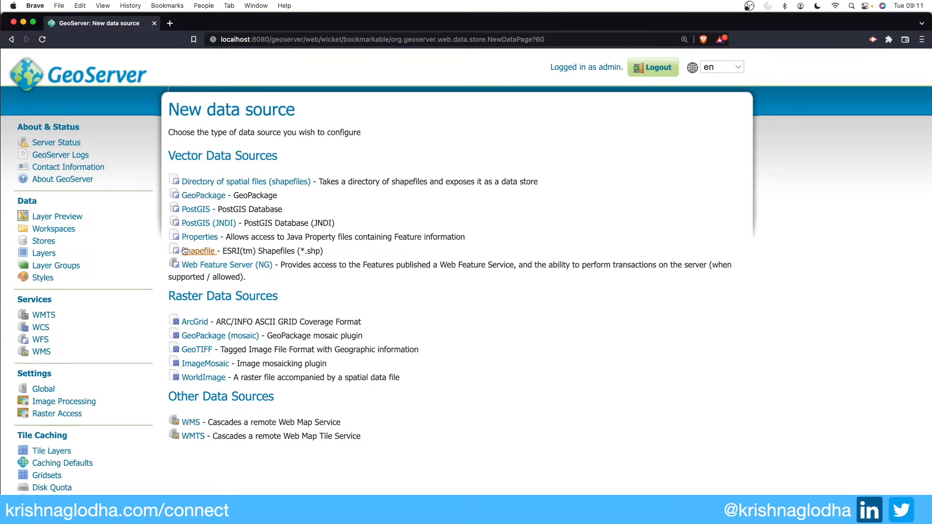
left_click(199, 251)
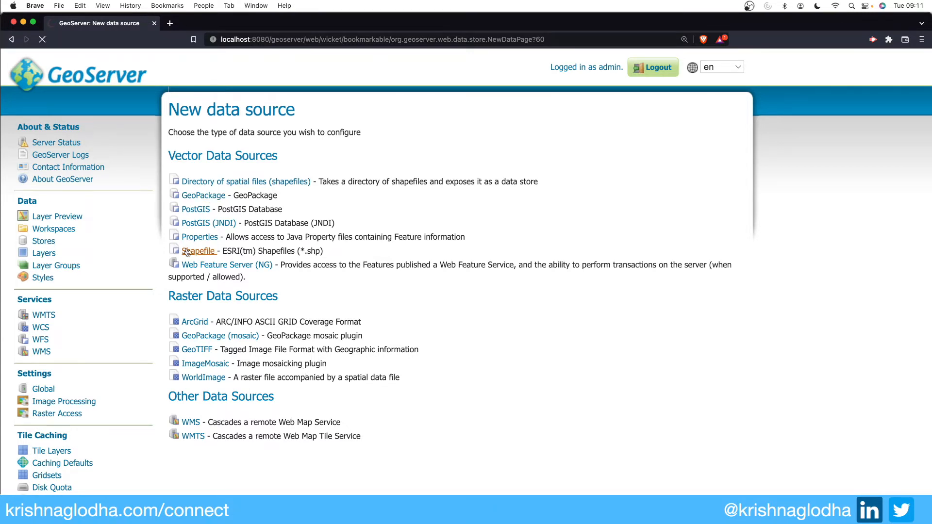
left_click(198, 250)
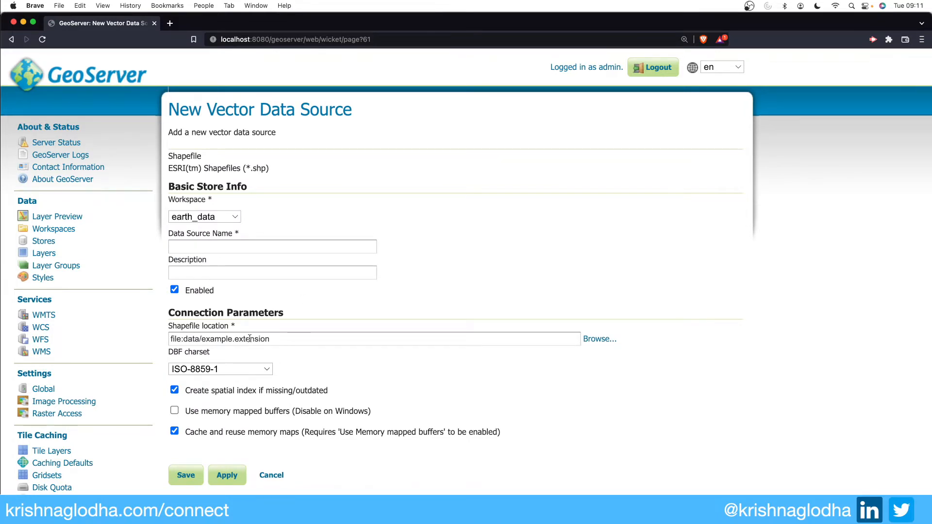
mouse_move(431, 313)
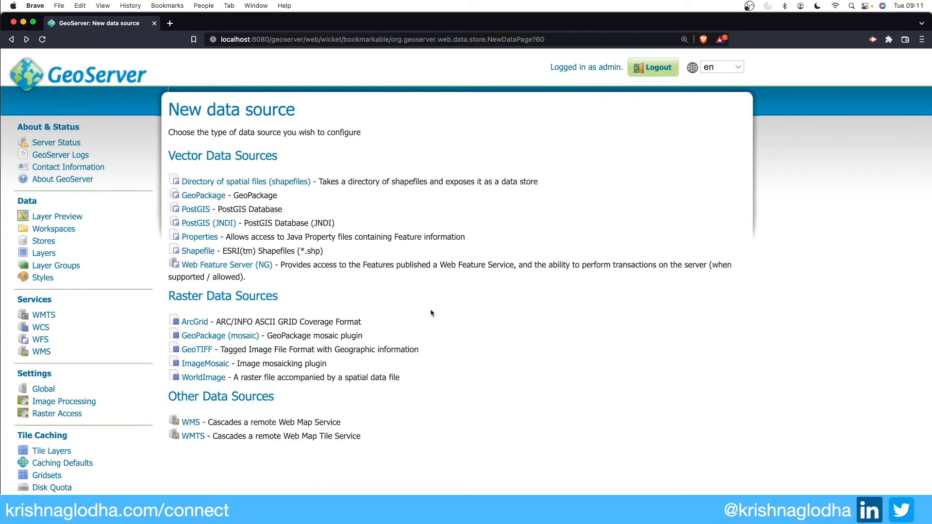
left_click(196, 209)
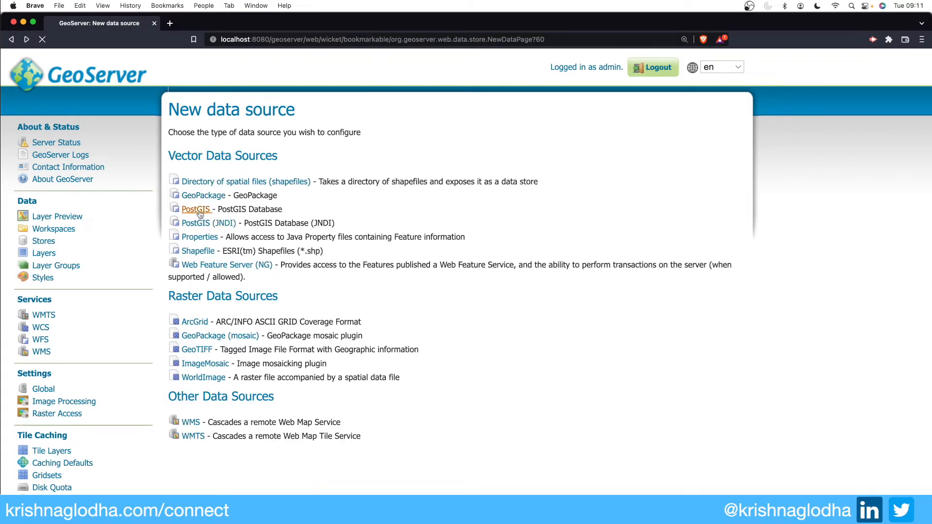
left_click(195, 209)
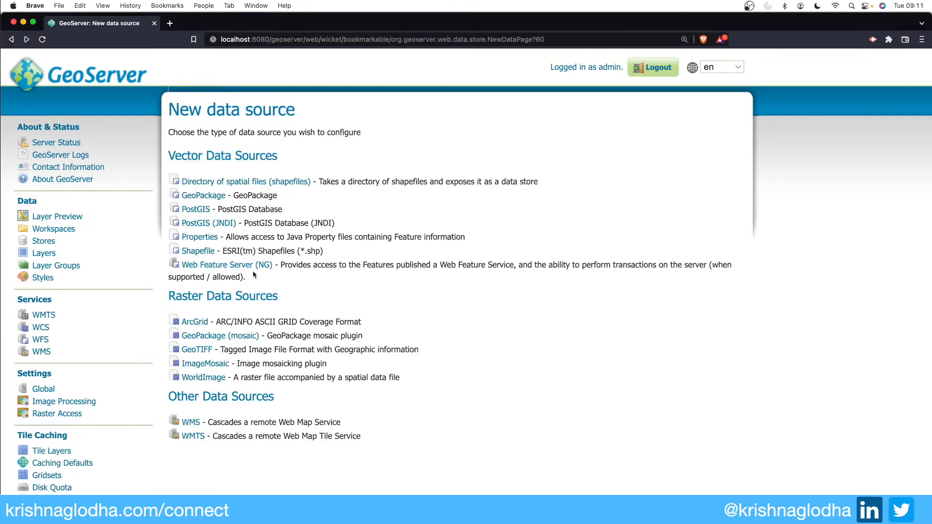
left_click(198, 250)
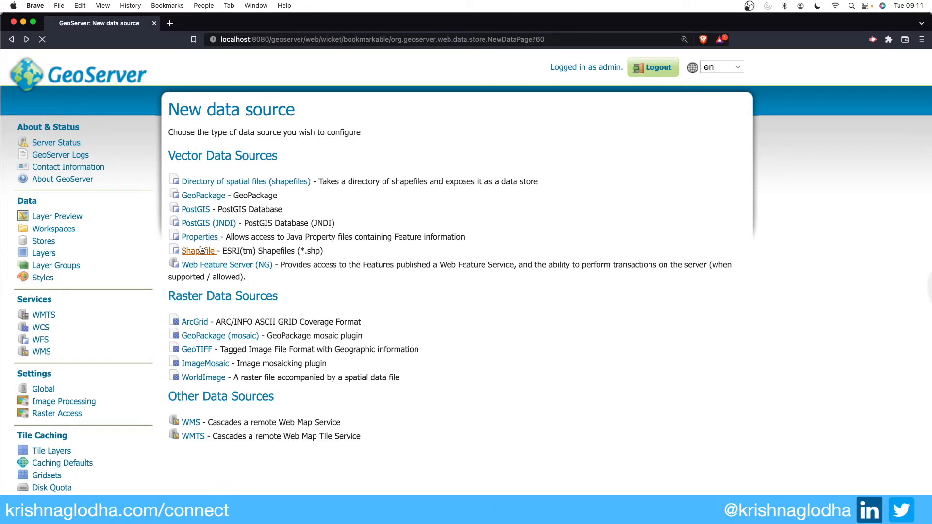
- Open the new Shapefile store form and enter the store name ALL_CITIES
left_click(196, 251)
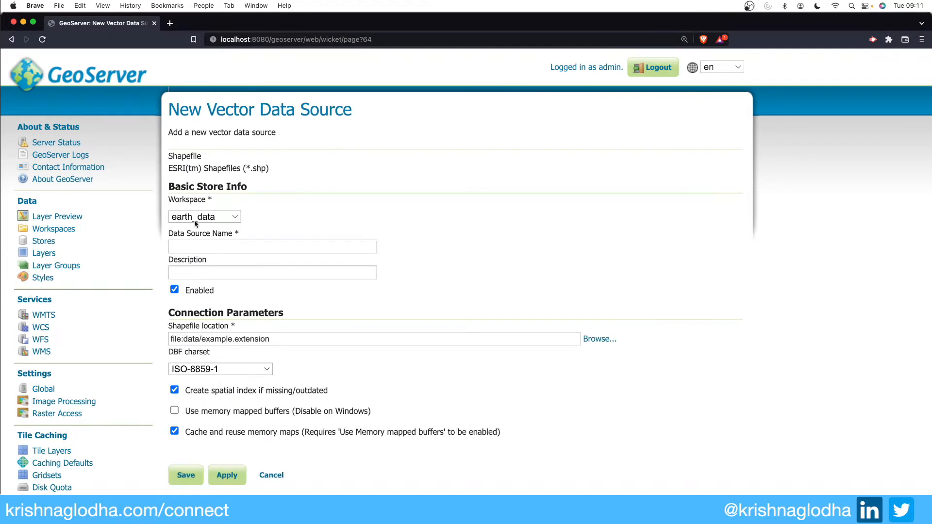
mouse_move(122, 226)
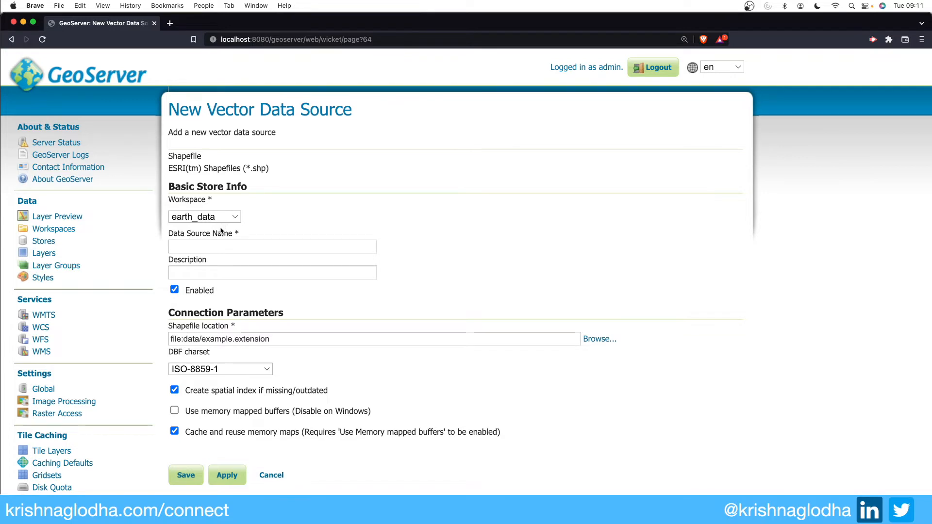
left_click(272, 246)
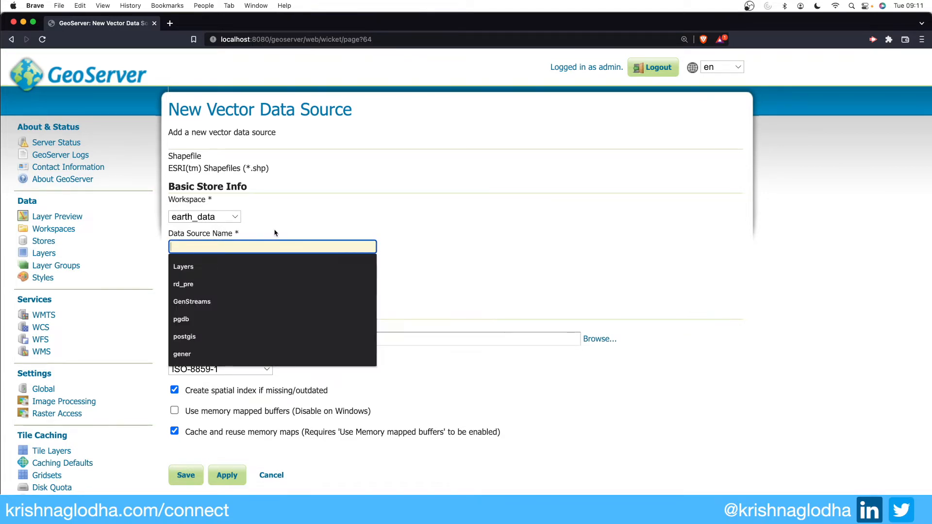
type("ALL")
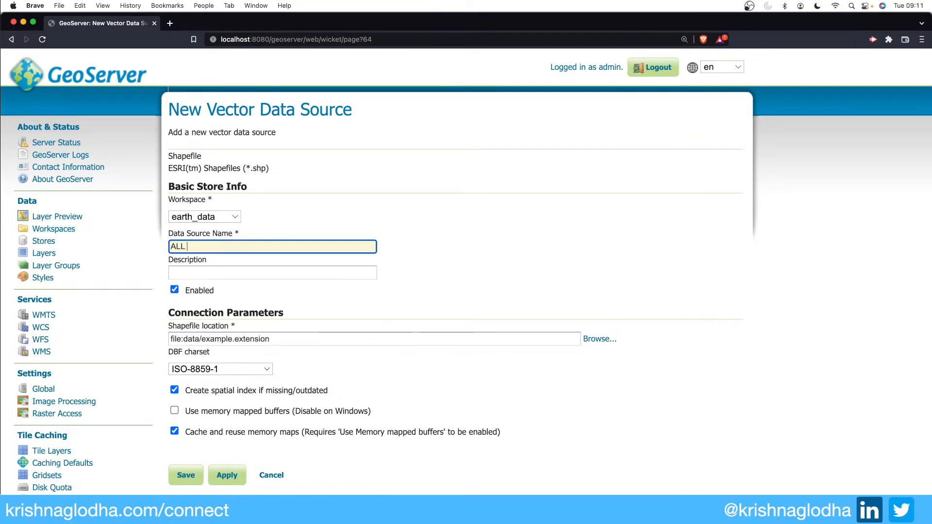
type("CITIES")
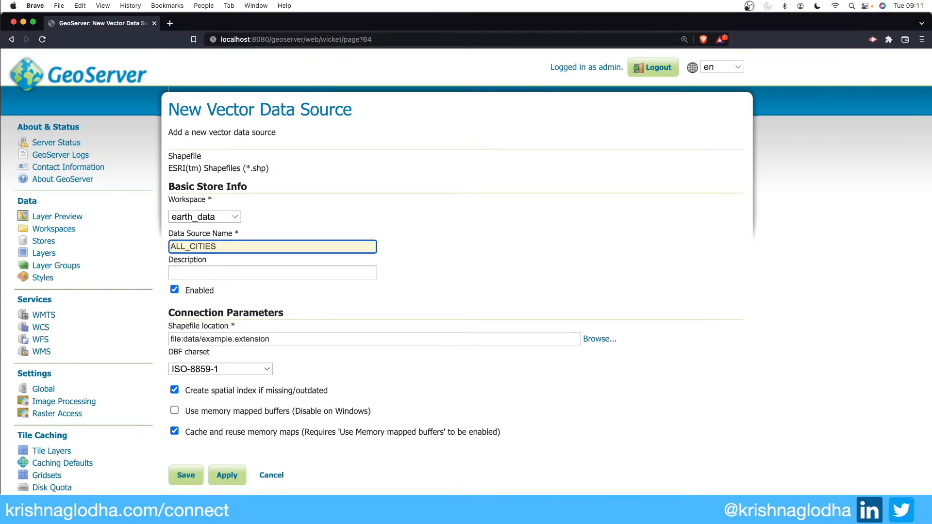
- Describe the store as 'ALL CITIES from natural earth' and open Natural Earth downloads alongside
left_click(272, 272)
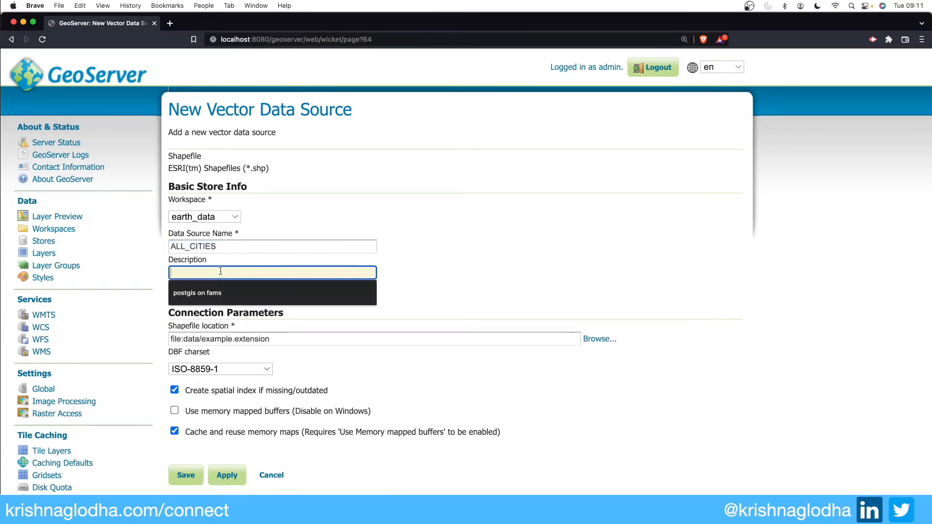
type("ALL_CITIES fro")
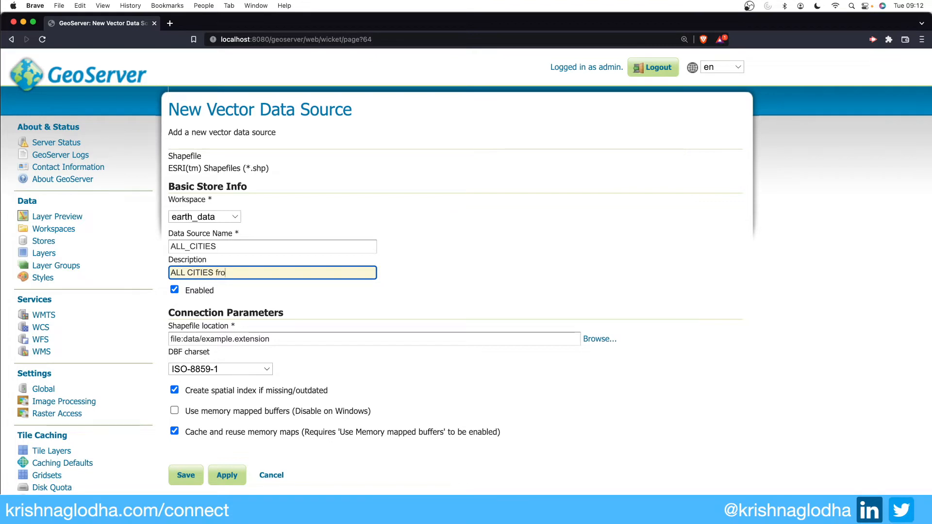
type("m natur")
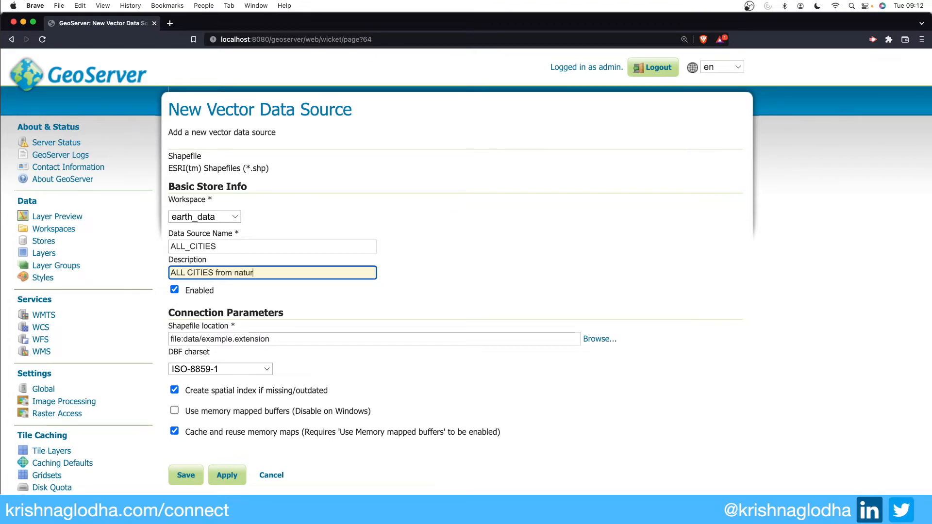
type("al earth")
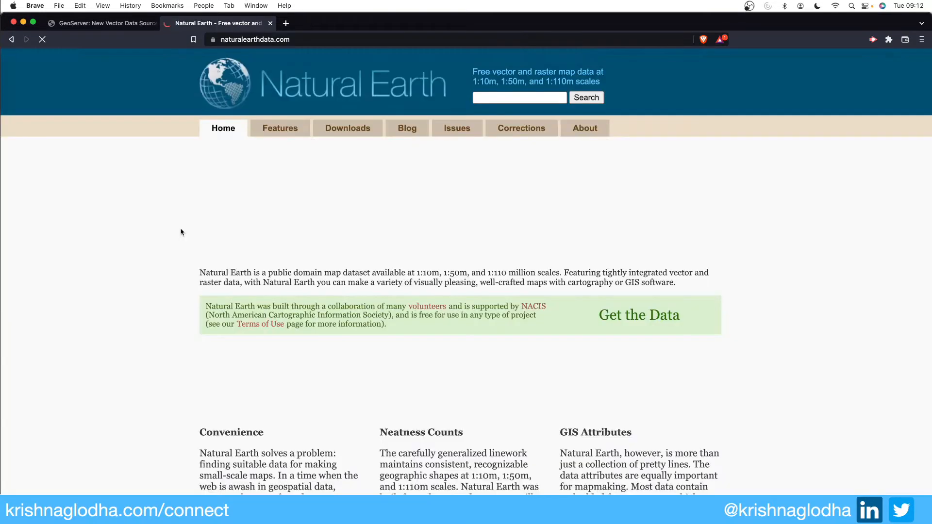
left_click(347, 128)
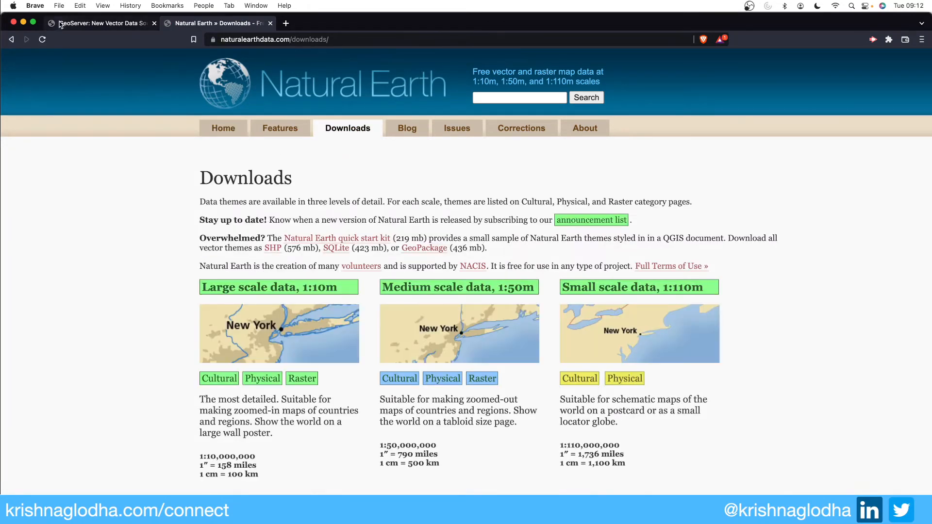
left_click(98, 23)
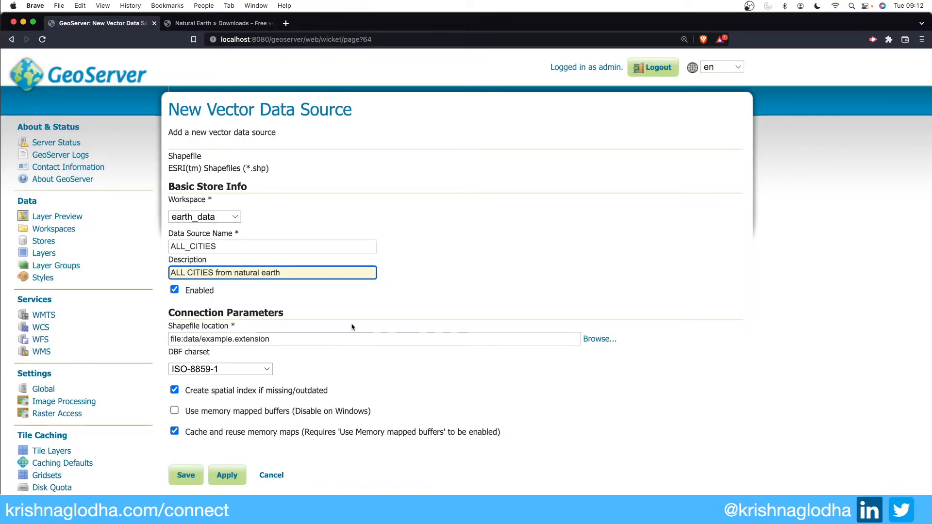
mouse_move(406, 315)
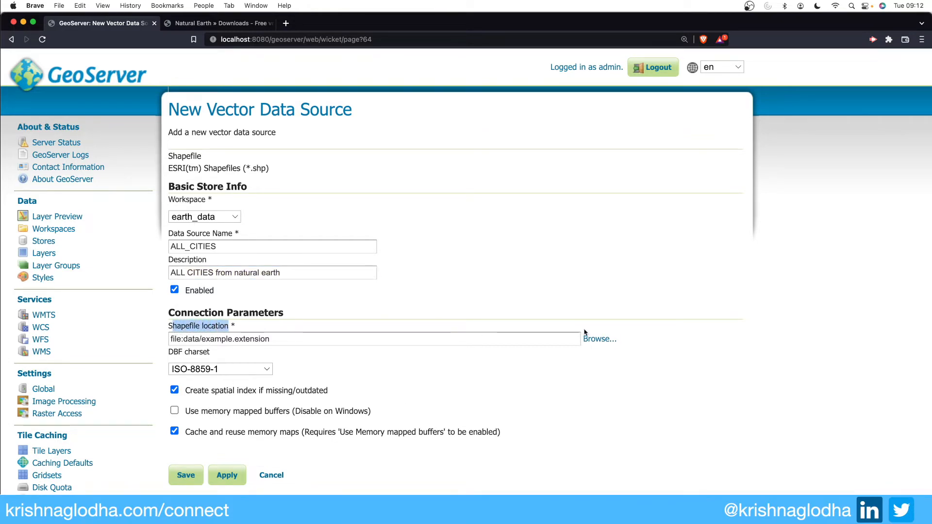
- Browse the shapefile location to the home directory's Desktop/gs_data folder
left_click(599, 339)
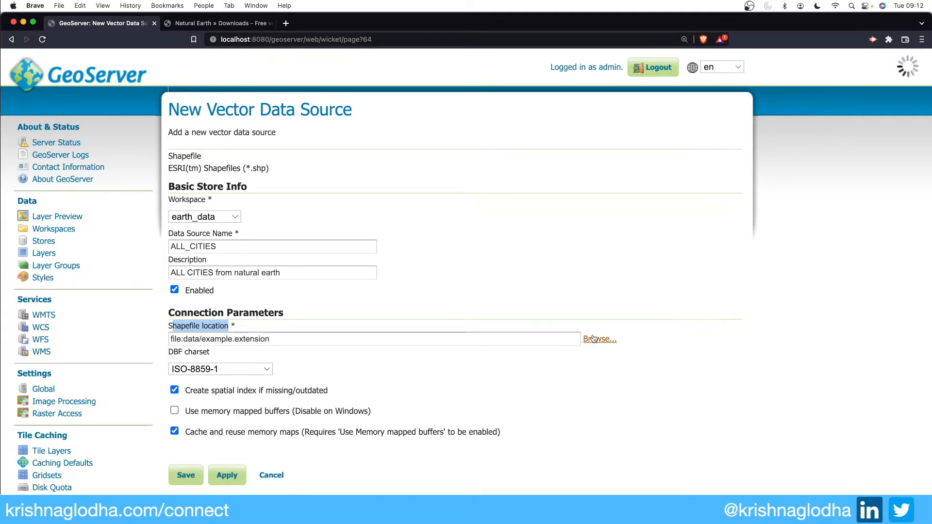
left_click(599, 338)
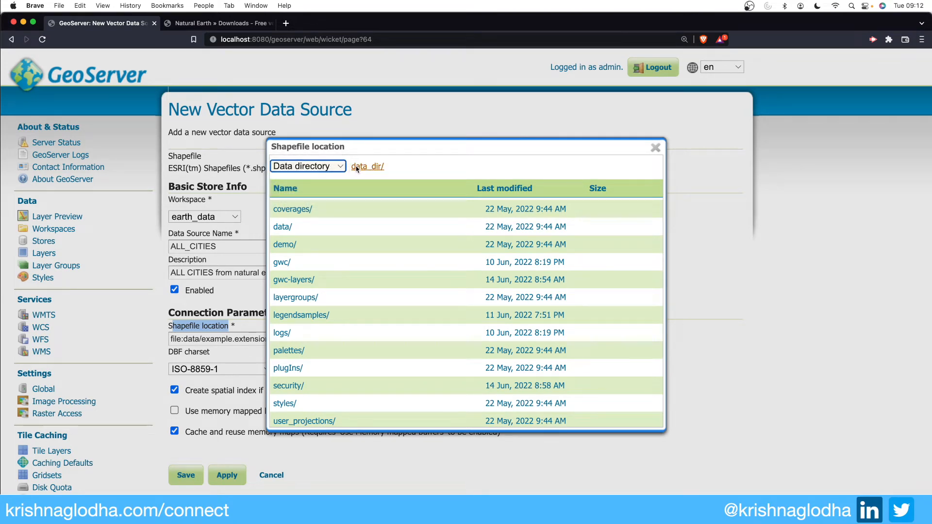
left_click(307, 166)
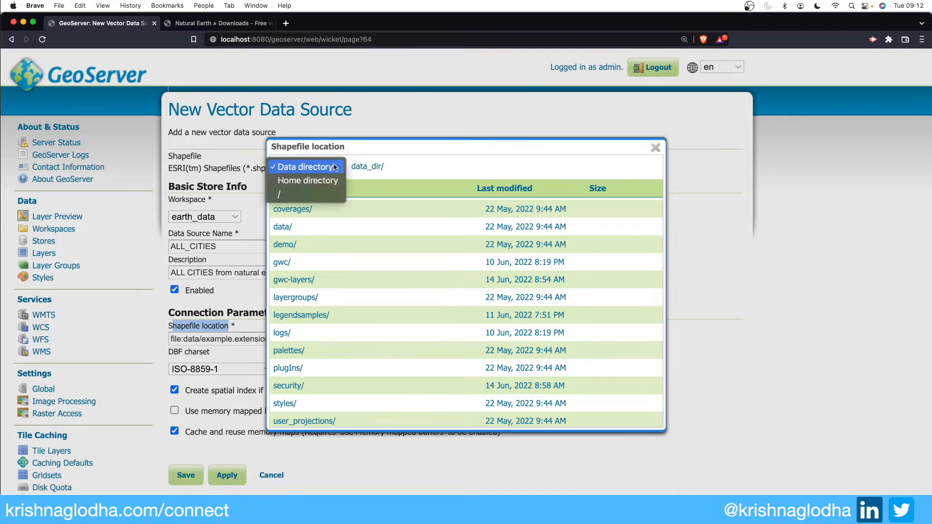
left_click(306, 180)
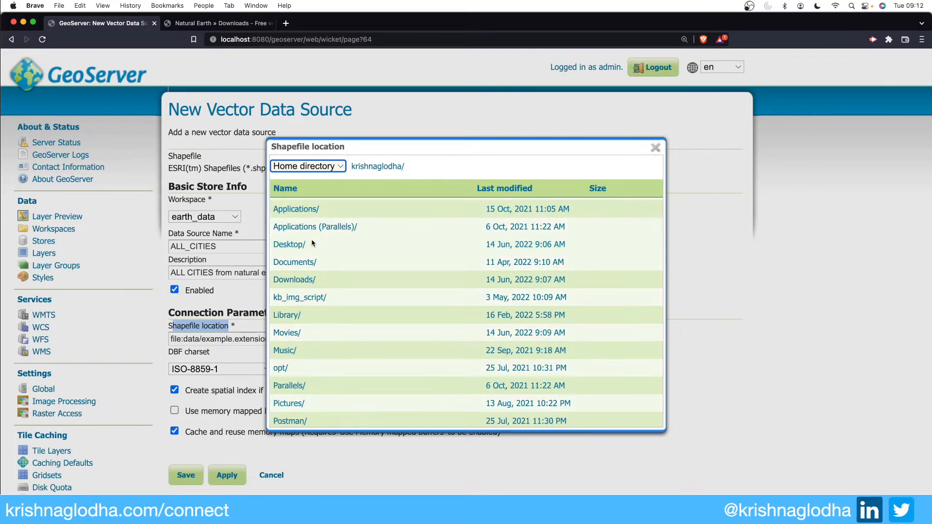
left_click(288, 244)
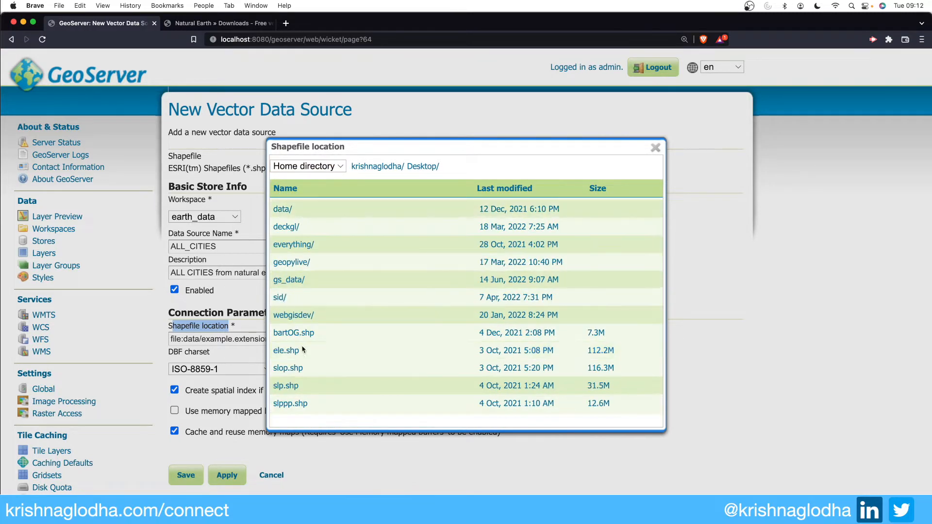
left_click(288, 279)
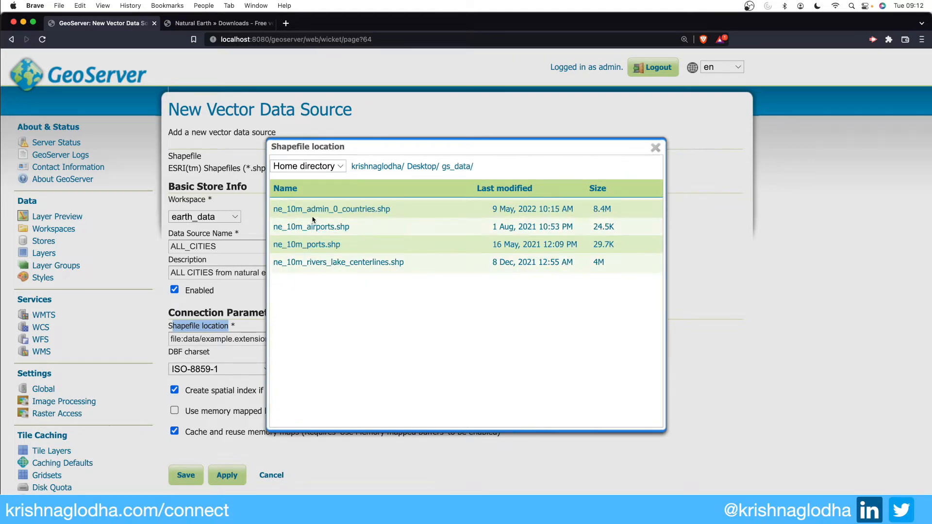
mouse_move(315, 272)
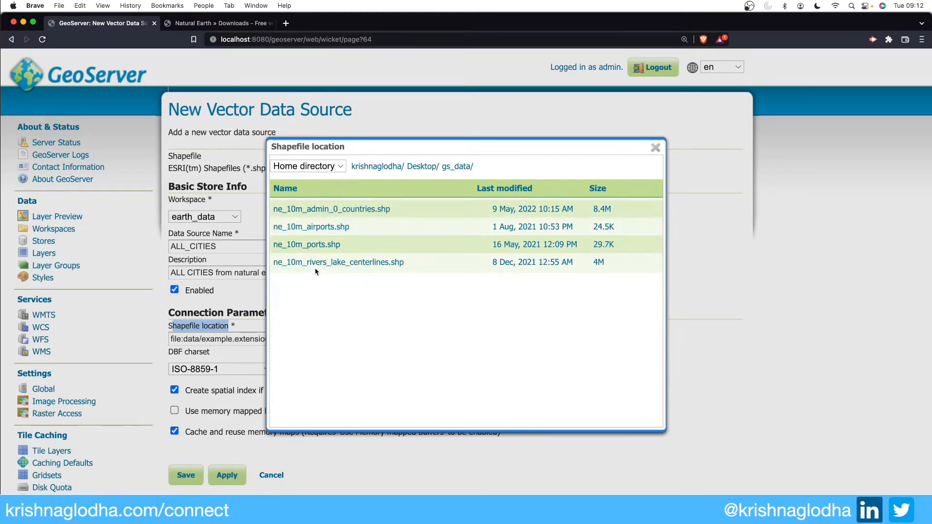
mouse_move(338, 262)
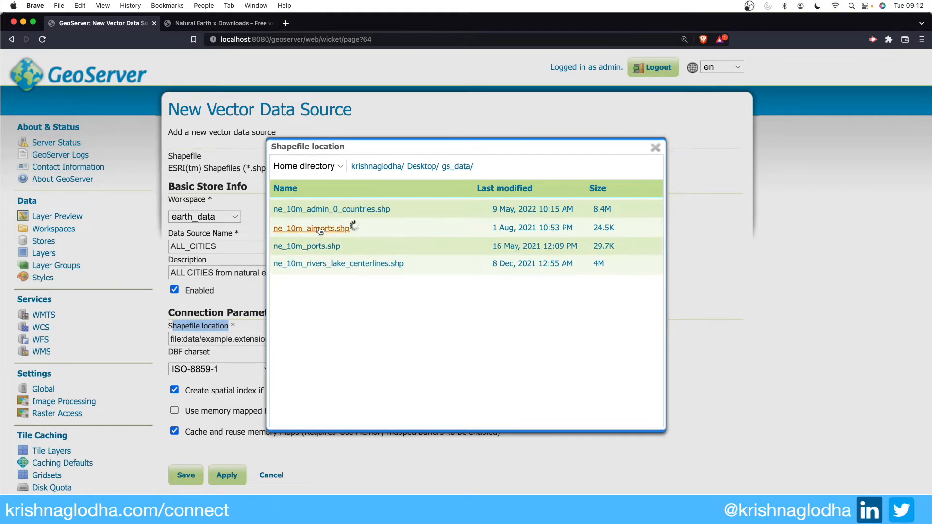
- Pick ne_10m_airports.shp as the store's file and save the ALL_CITIES store
left_click(310, 229)
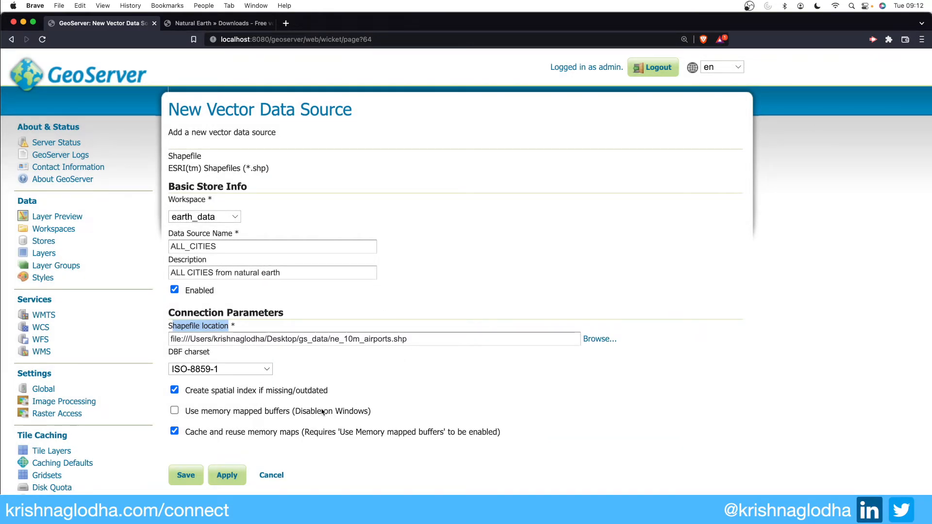
left_click(185, 475)
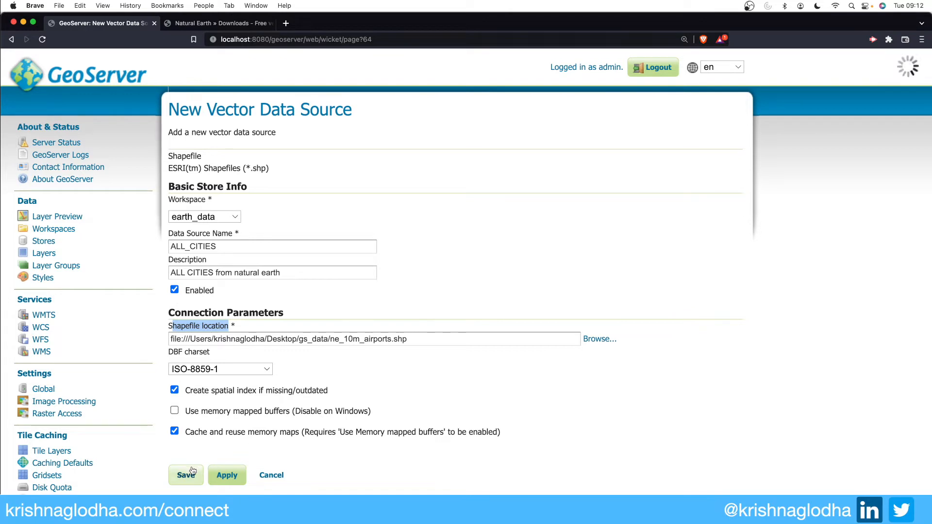
left_click(185, 474)
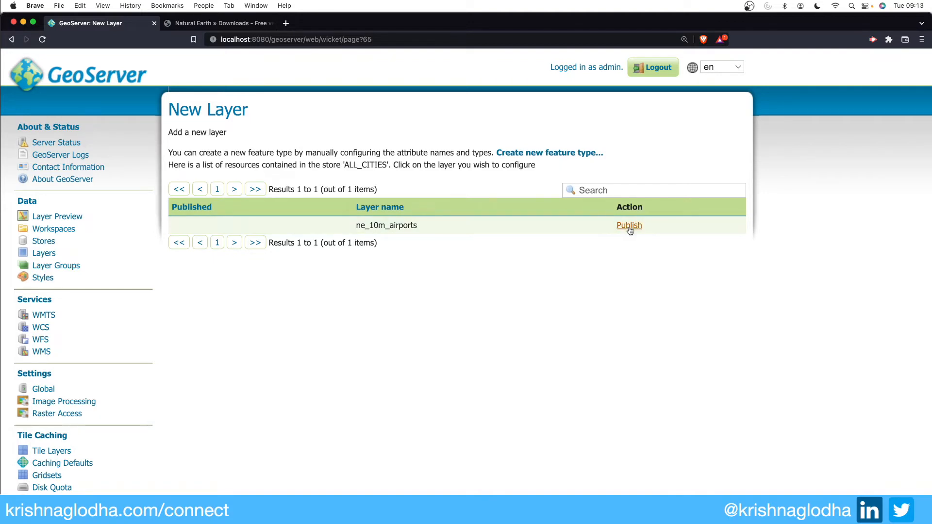
- Publish ne_10m_airports in EPSG:4326 and review its native and lat/lon bounding boxes
left_click(629, 225)
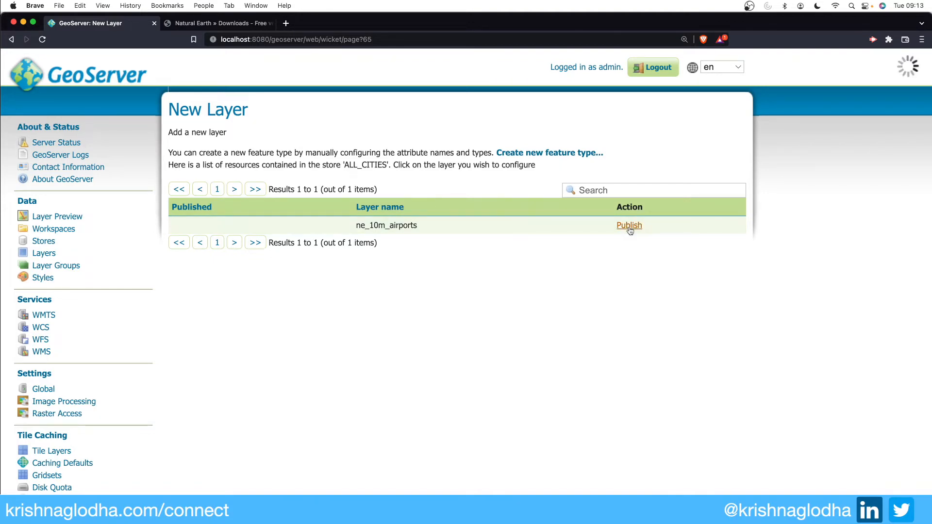
left_click(629, 225)
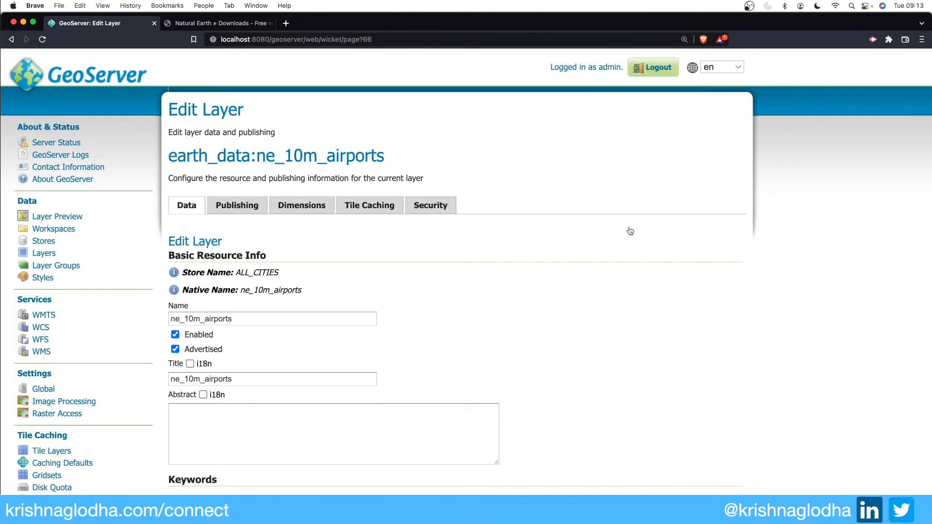
mouse_move(524, 471)
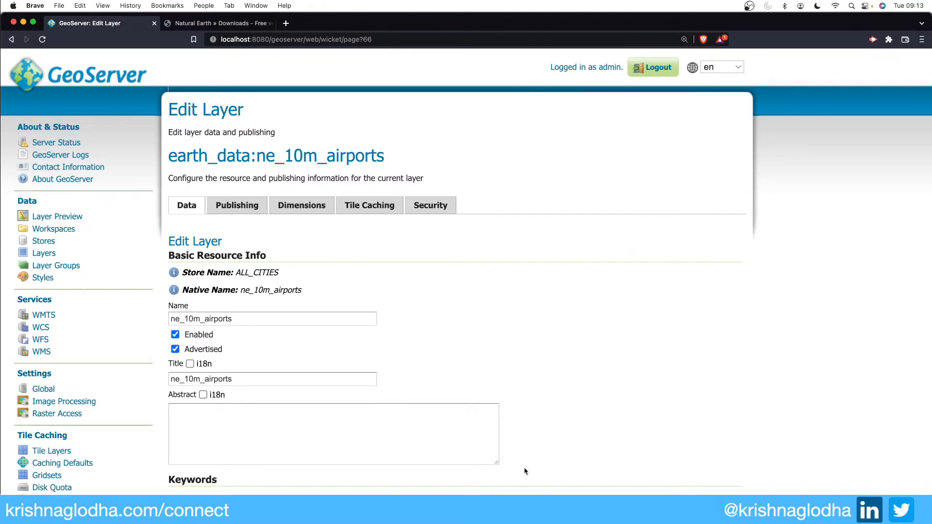
mouse_move(406, 385)
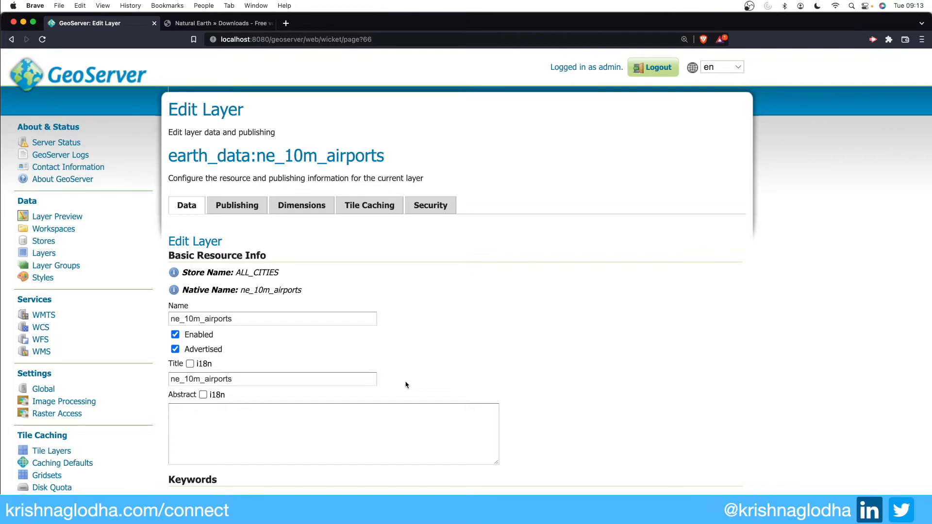
scroll("down", 3)
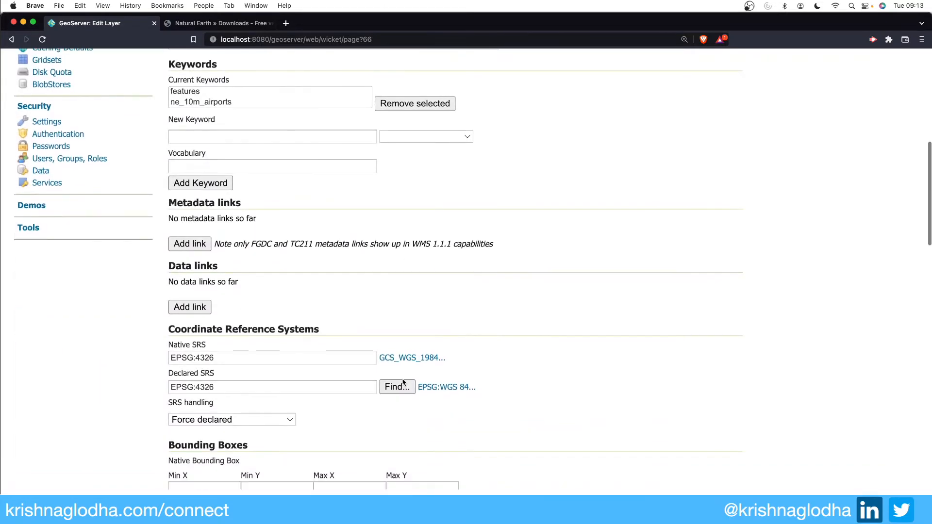
scroll("down", 3)
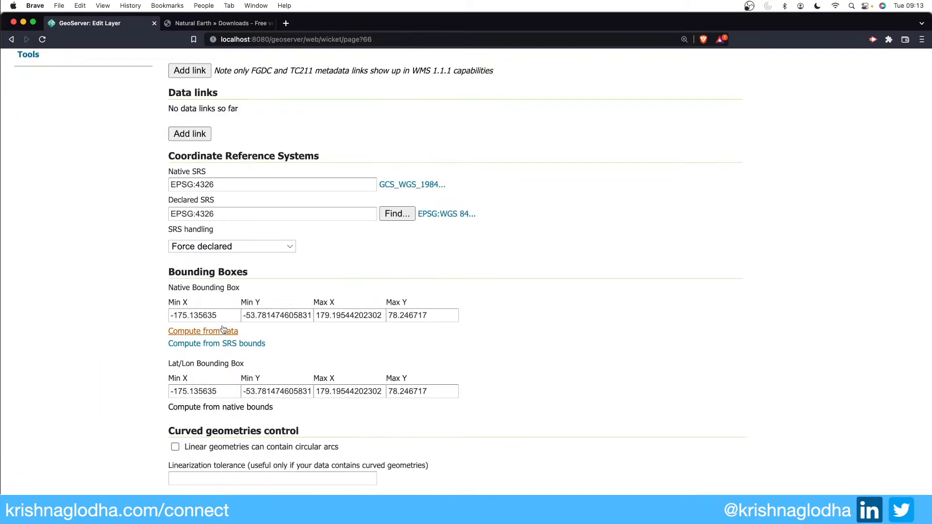
mouse_move(196, 492)
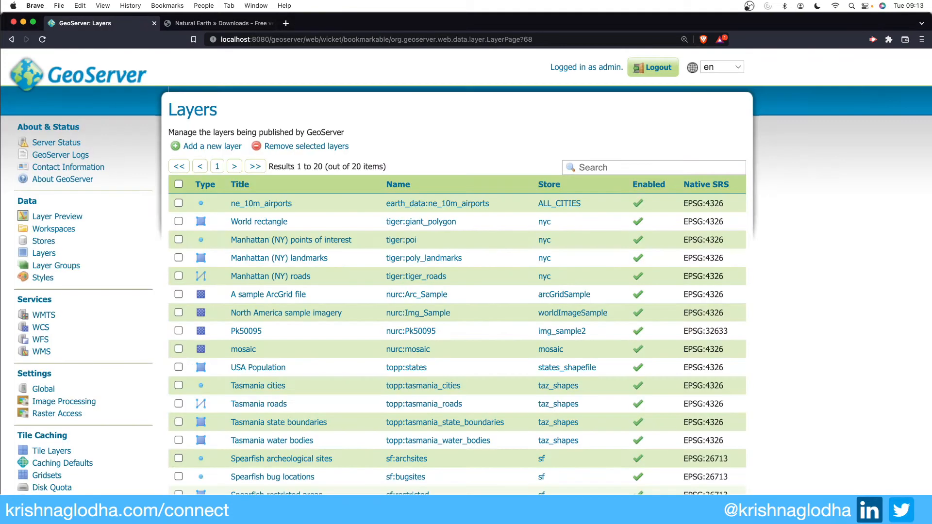
mouse_move(383, 206)
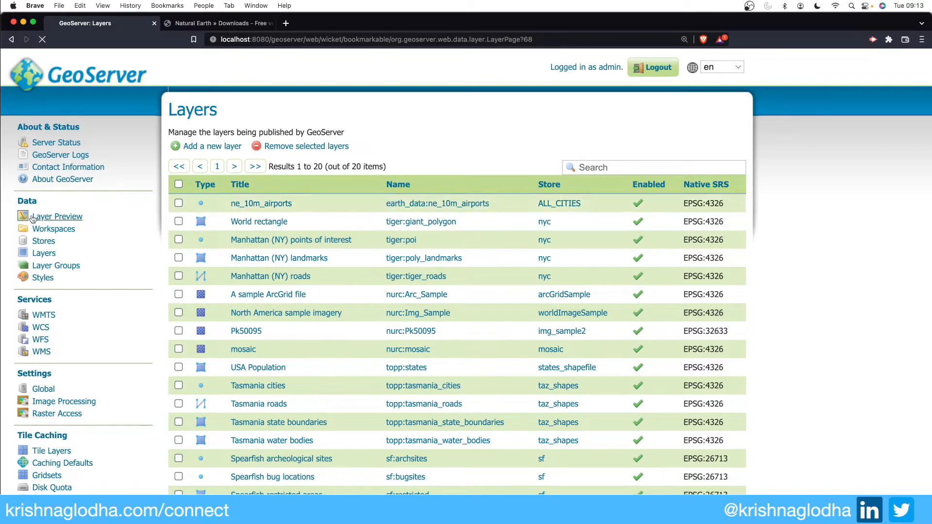
- Preview ne_10m_airports in OpenLayers and inspect clicked airports' attribute details
left_click(57, 216)
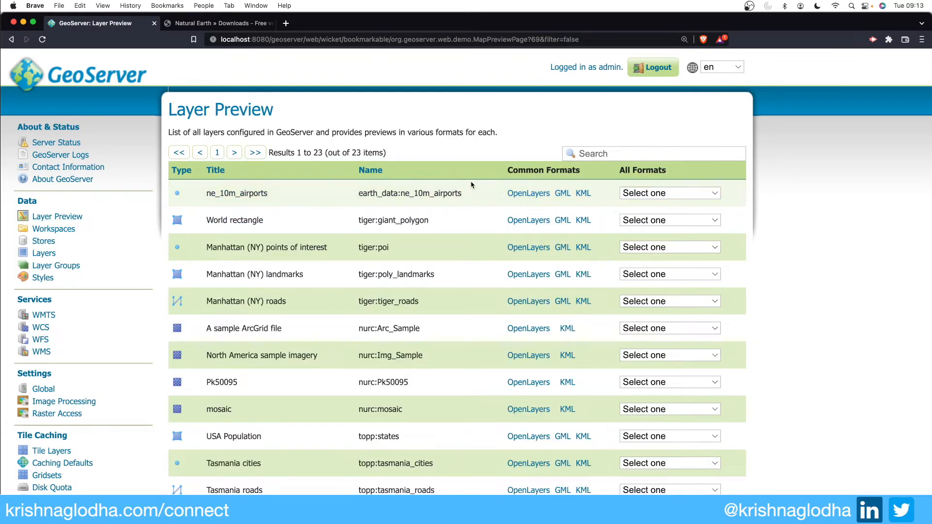
left_click(528, 194)
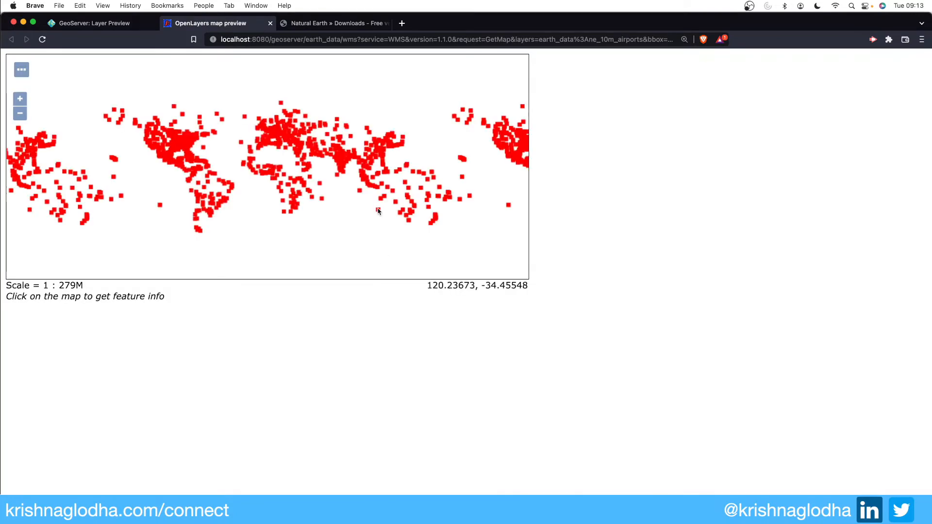
mouse_move(339, 164)
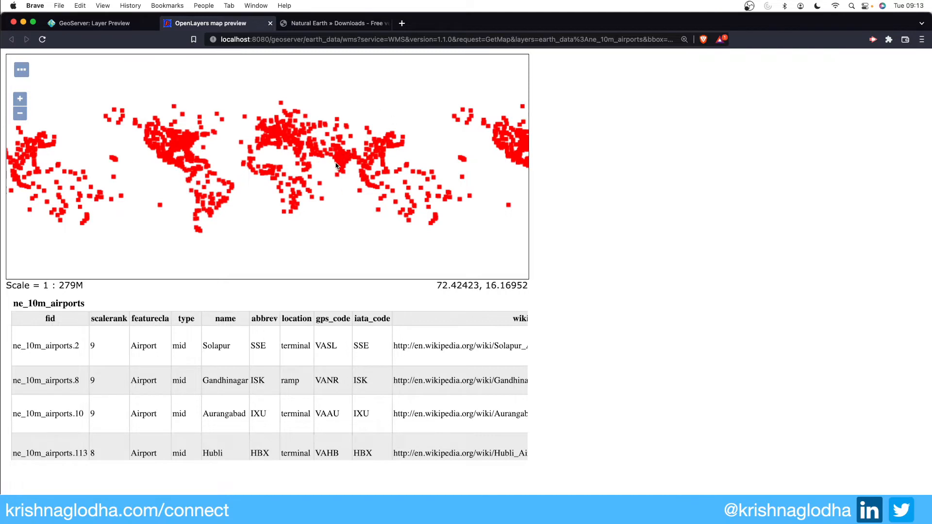
scroll("down", 3)
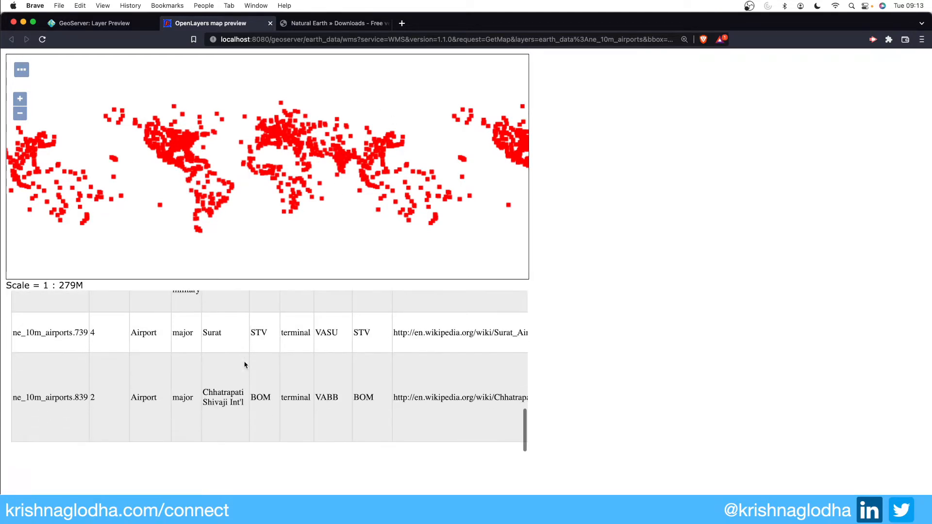
- Reopen the ALL_CITIES store settings and apply them unchanged, back to ten stores
left_click(92, 23)
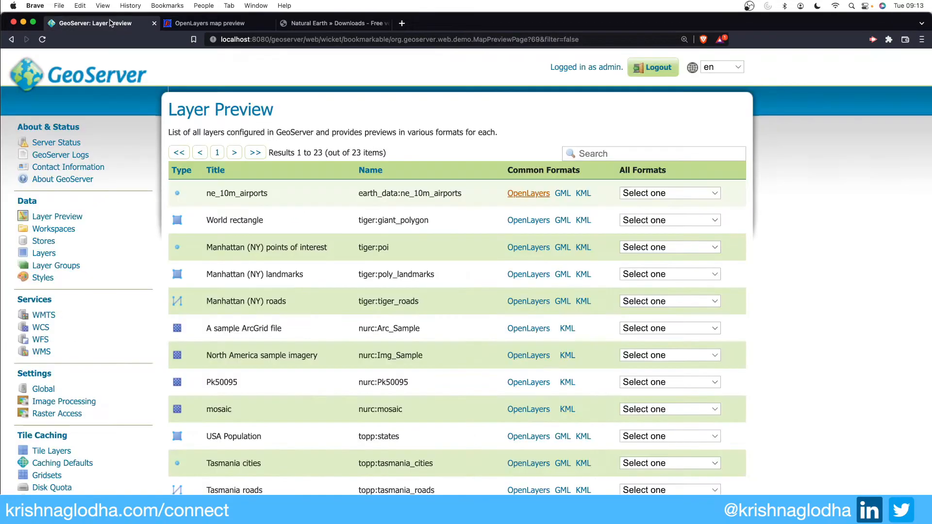
left_click(43, 241)
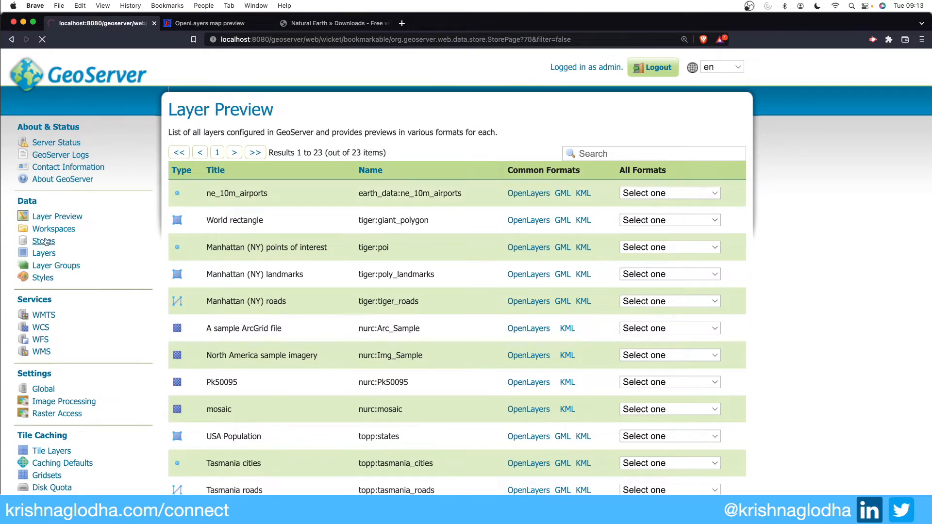
left_click(43, 241)
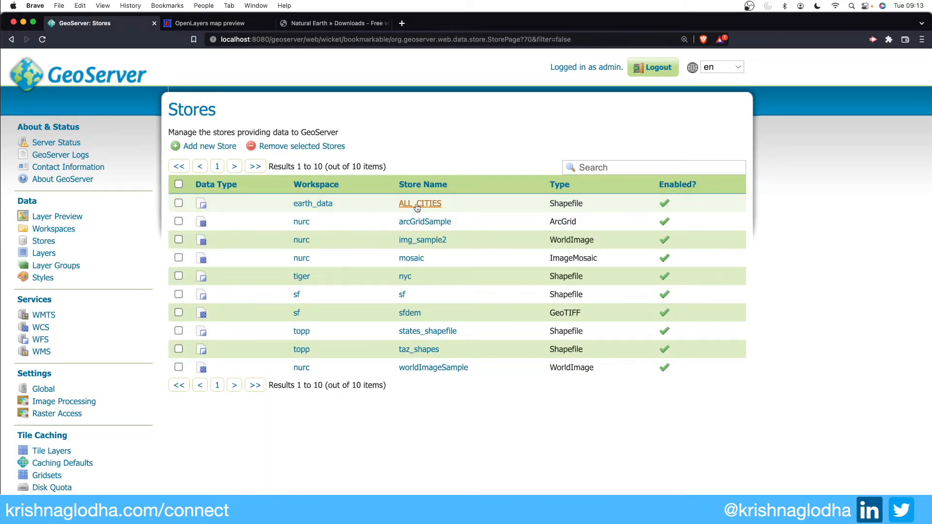
left_click(420, 204)
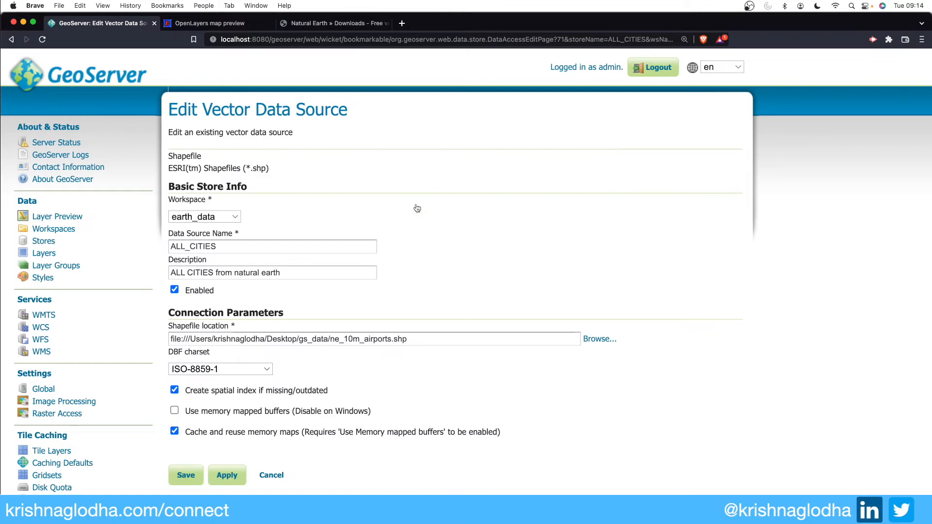
mouse_move(416, 349)
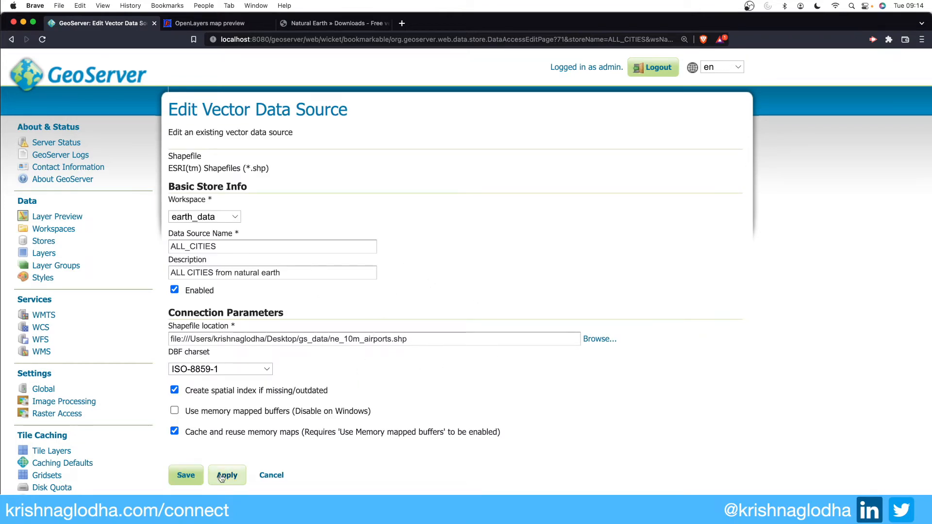
left_click(186, 475)
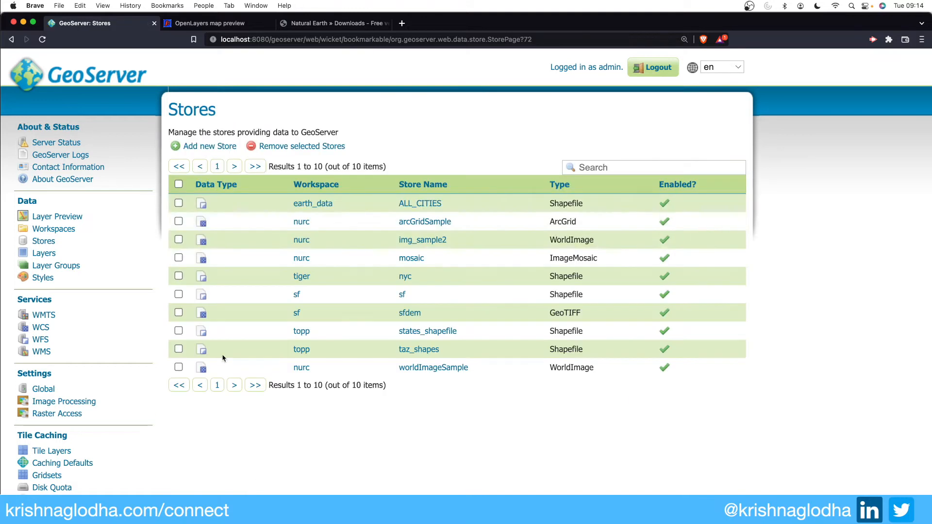
mouse_move(275, 229)
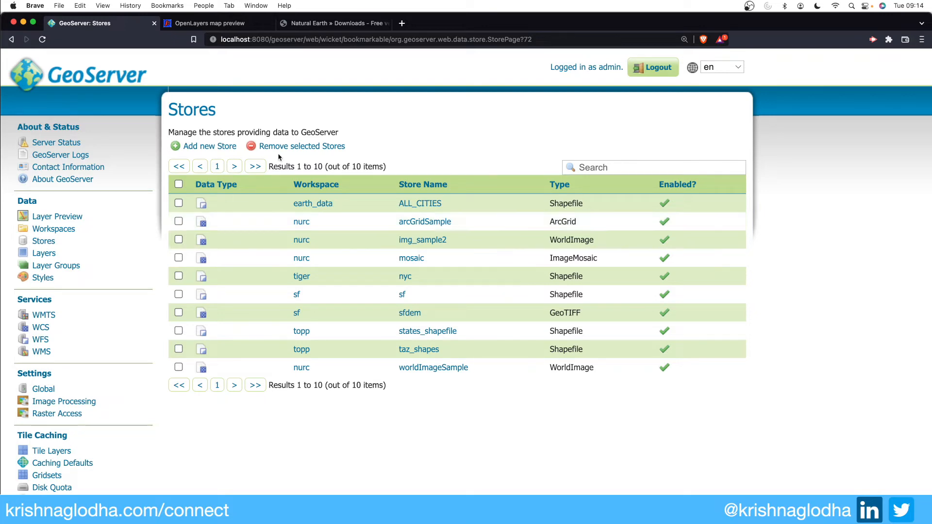
- Add a Directory of spatial files store named 'all natural data'
left_click(209, 145)
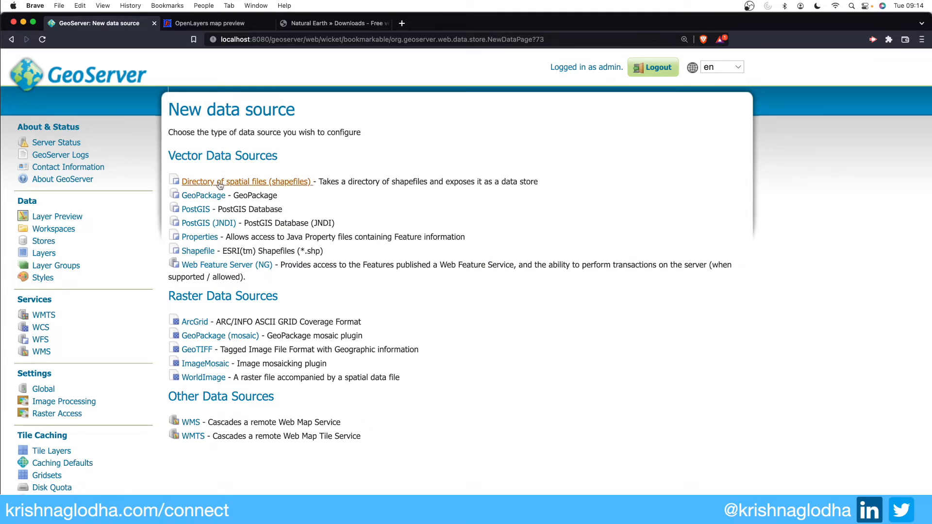
left_click(247, 181)
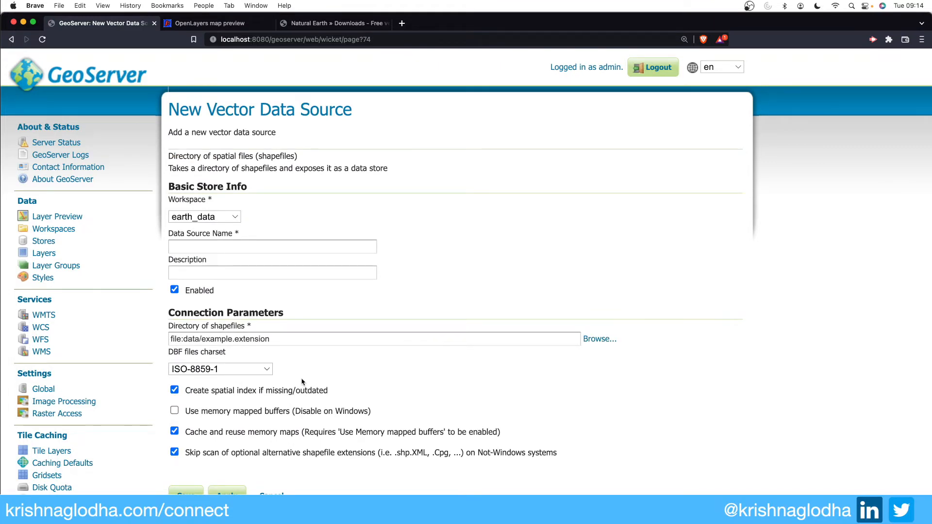
left_click(272, 246)
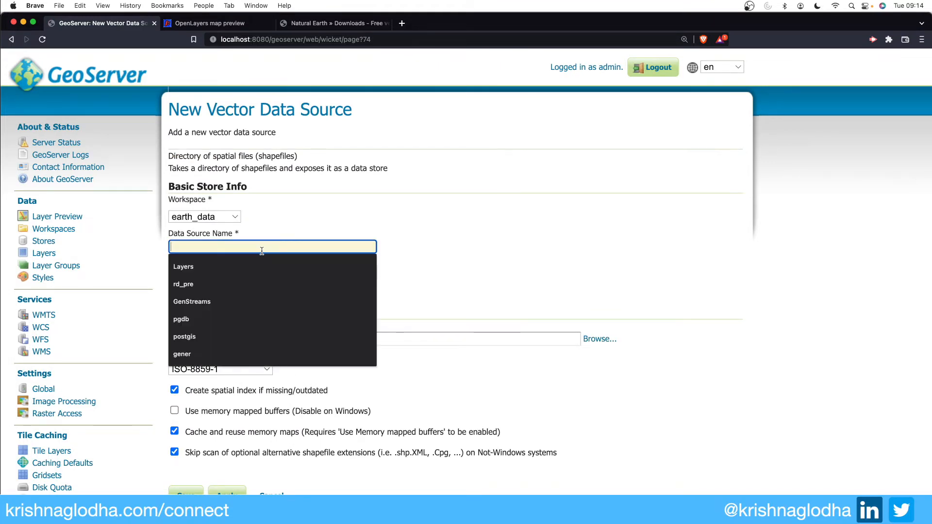
type("all")
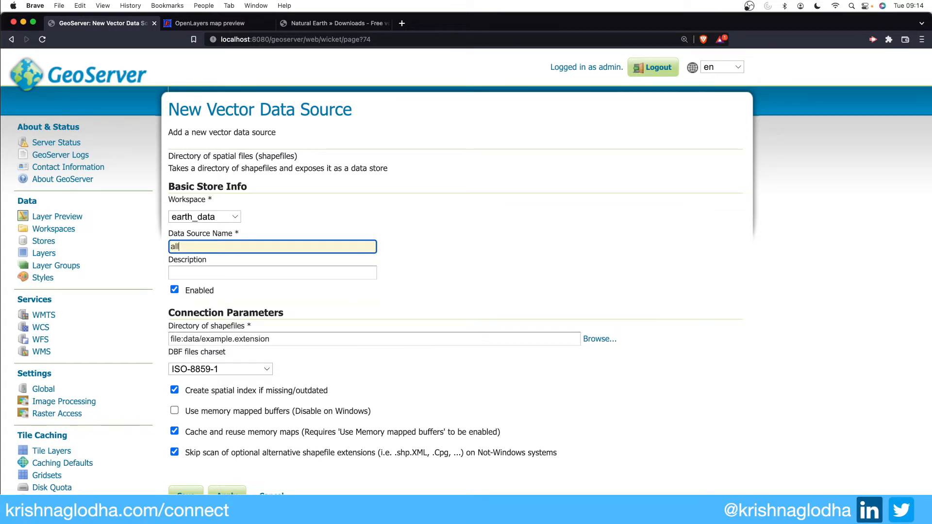
type("natural dta")
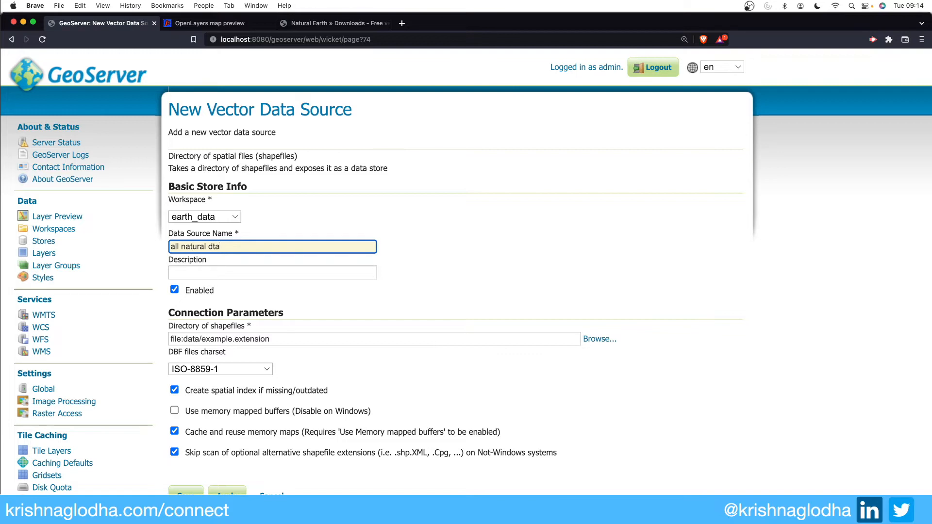
left_click(272, 272)
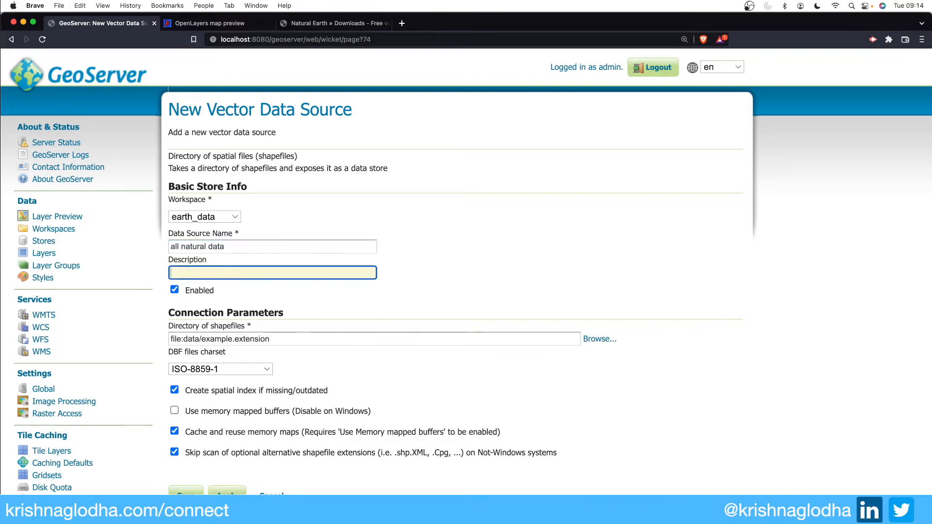
mouse_move(286, 359)
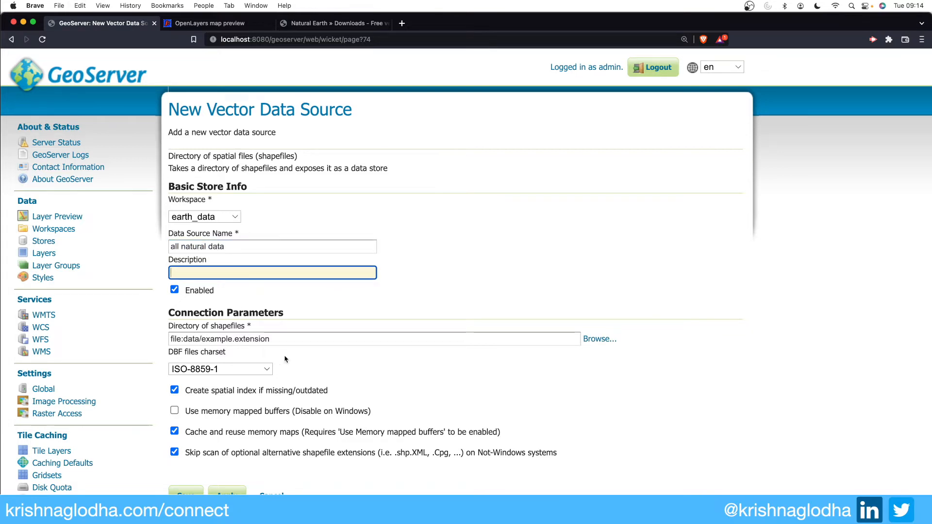
- Set the store's directory to Desktop/gs_data in the home directory
left_click(599, 339)
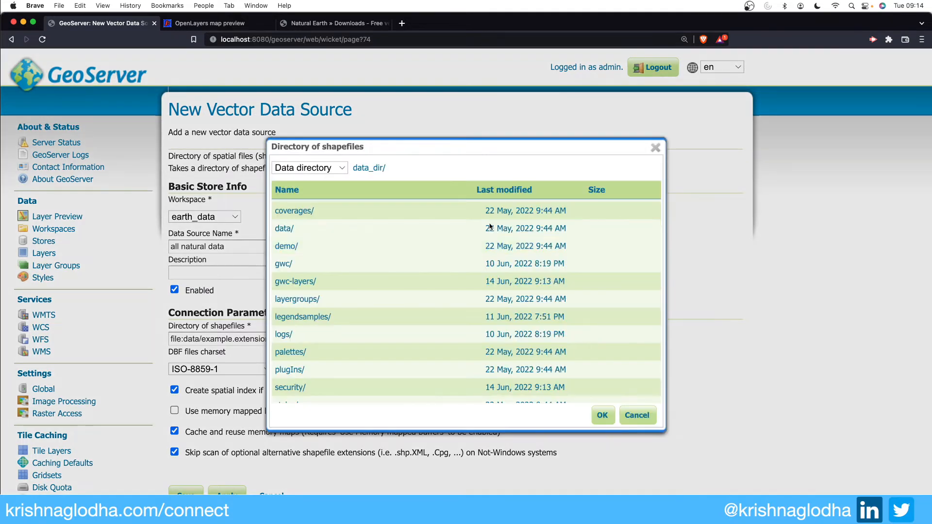
left_click(309, 168)
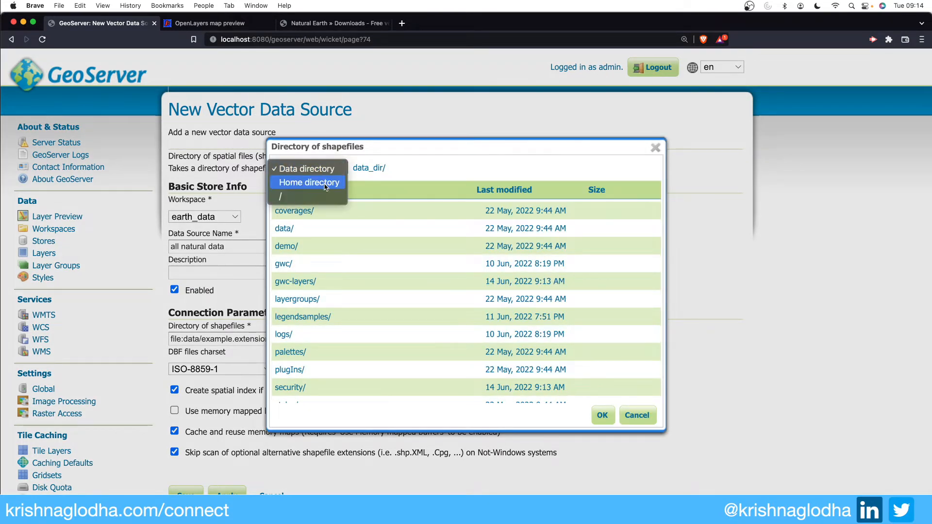
left_click(309, 182)
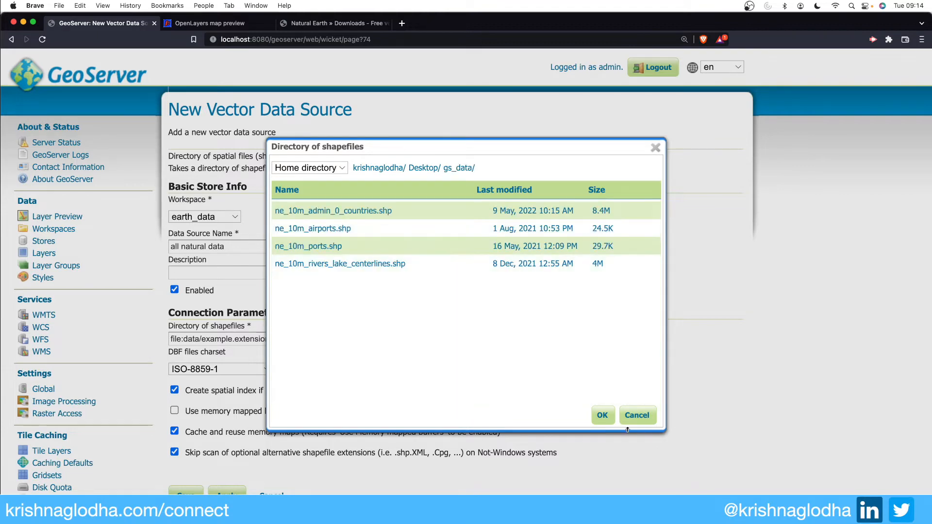
left_click(601, 415)
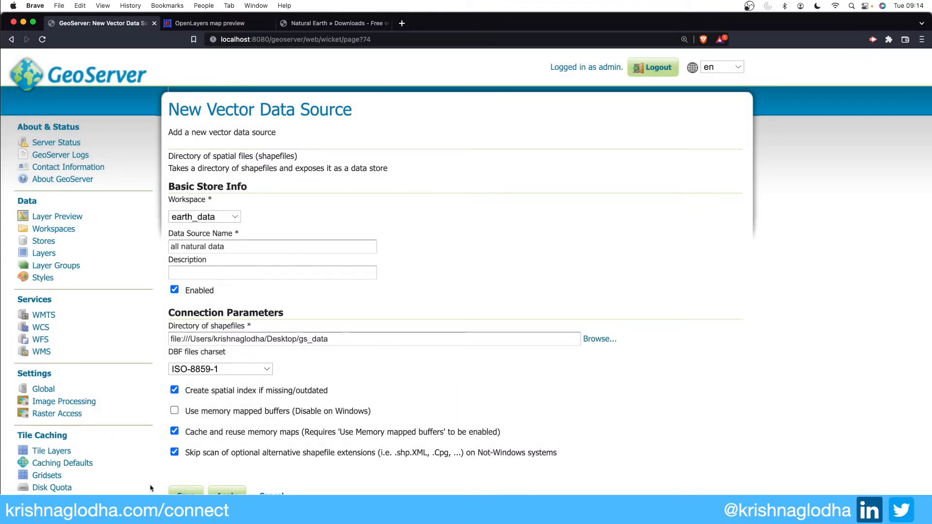
- Save the 'all natural data' store, then reopen it from Stores and return
left_click(186, 493)
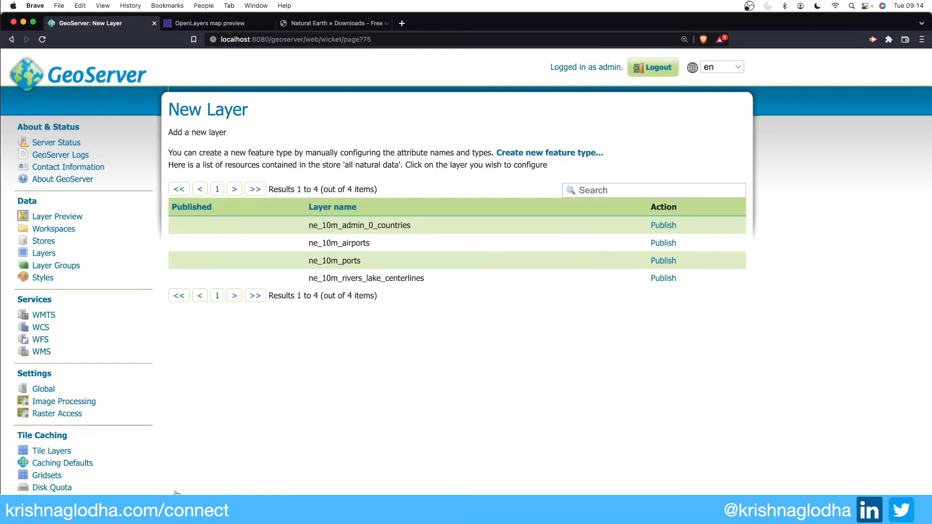
mouse_move(332, 207)
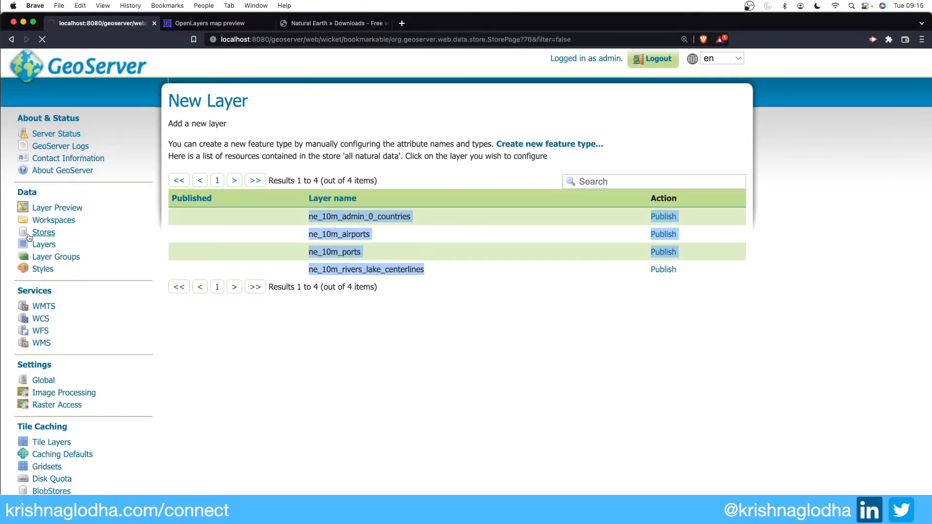
left_click(43, 232)
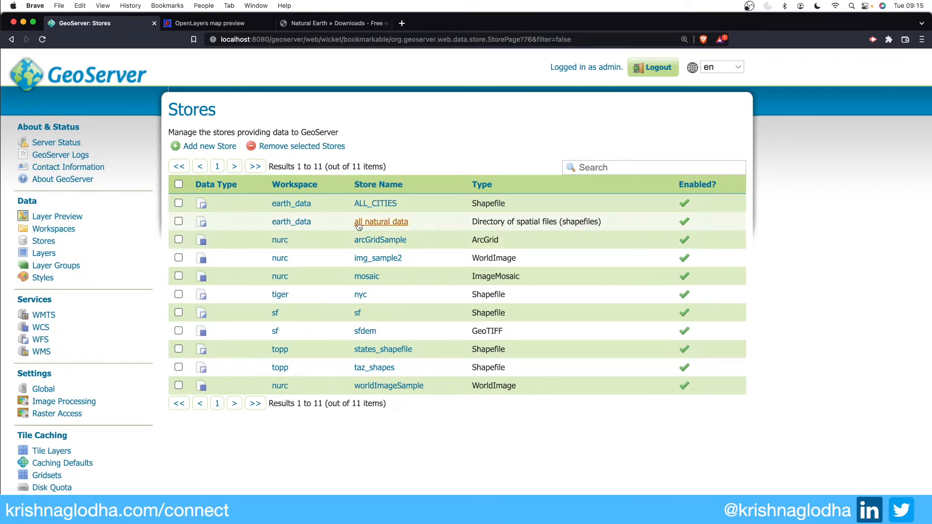
left_click(381, 221)
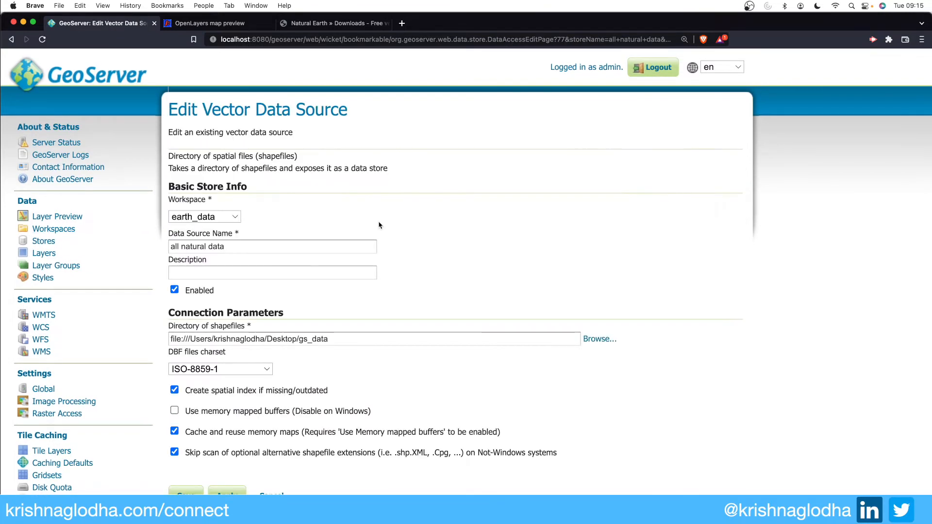
left_click(186, 493)
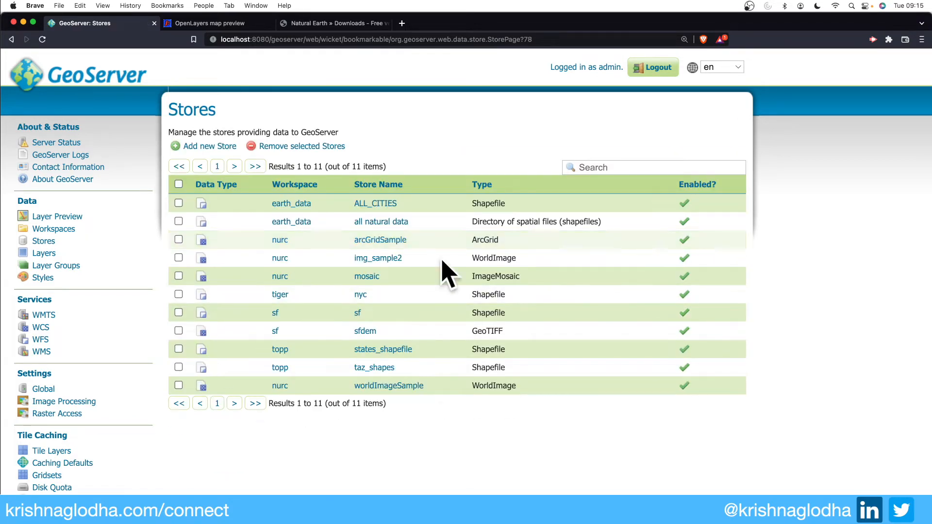
mouse_move(378, 257)
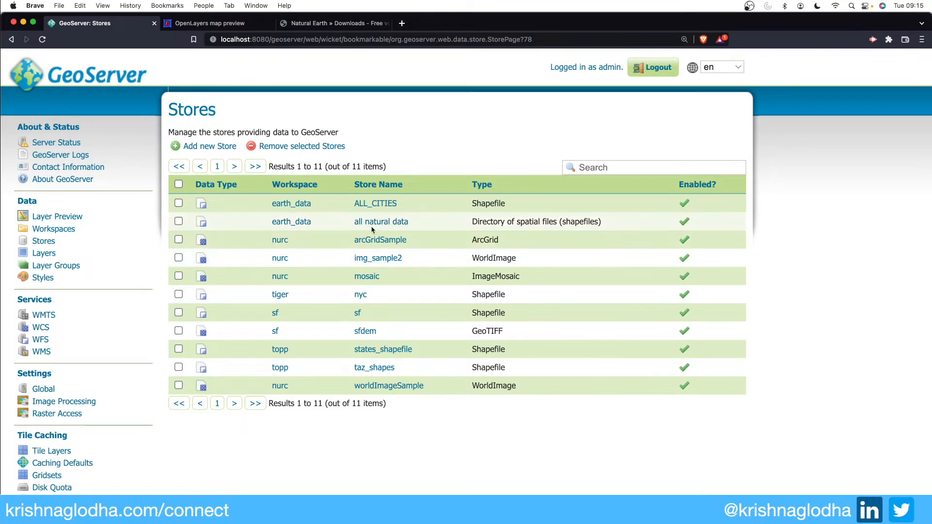
- Start a new PostGIS store form, retry once, and name it 'data from pg'
left_click(209, 146)
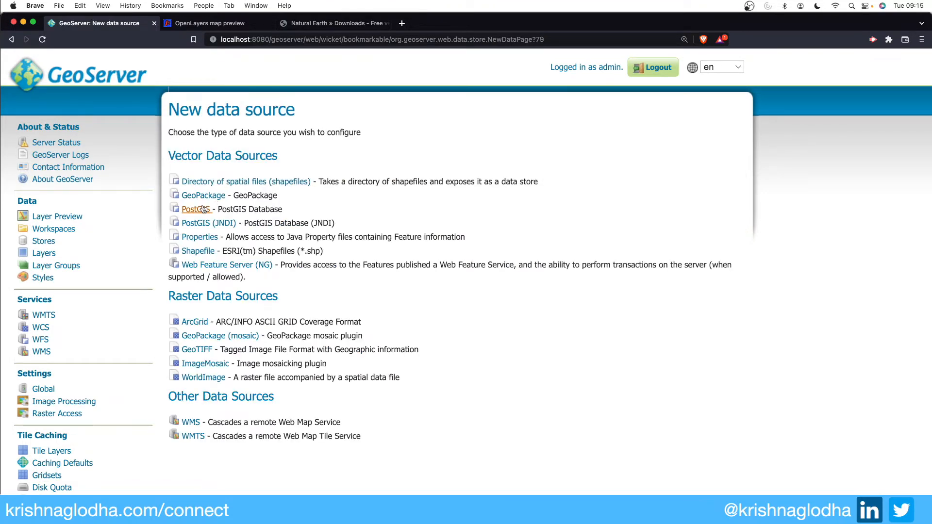
left_click(195, 209)
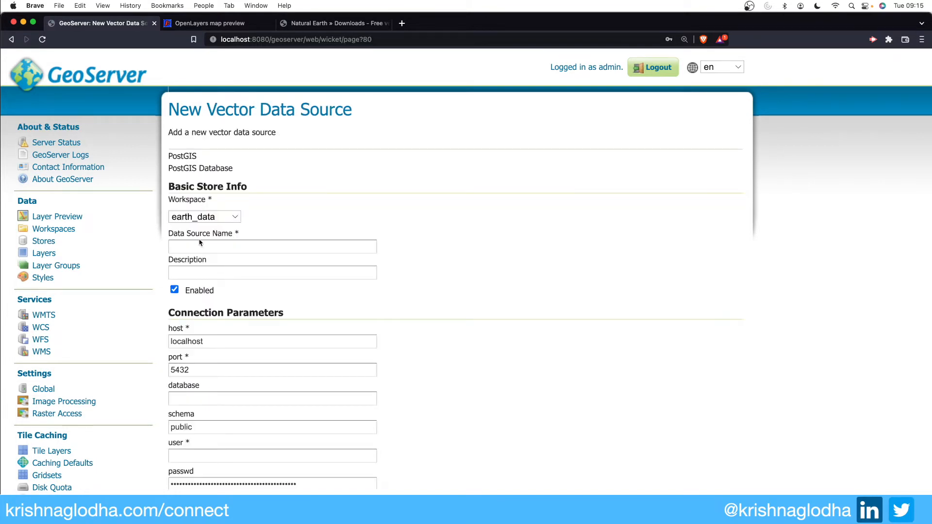
left_click(272, 246)
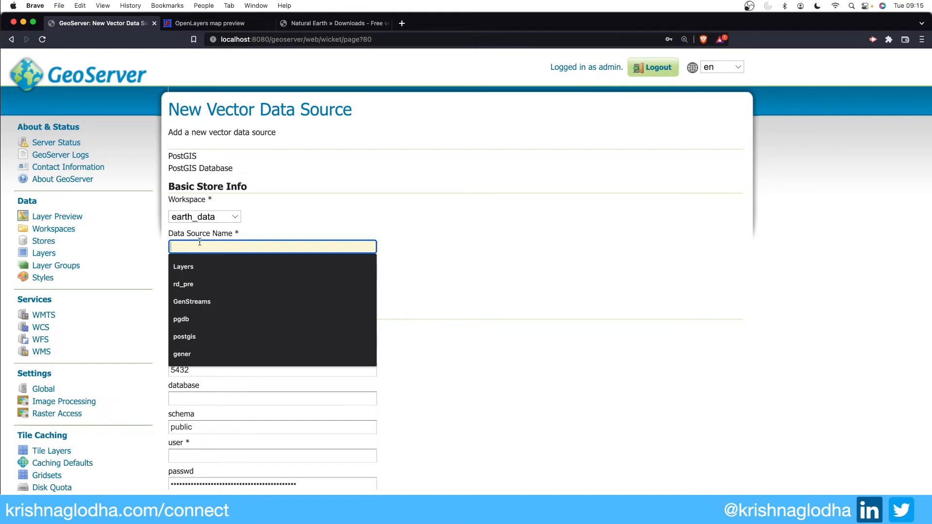
type("data from pg")
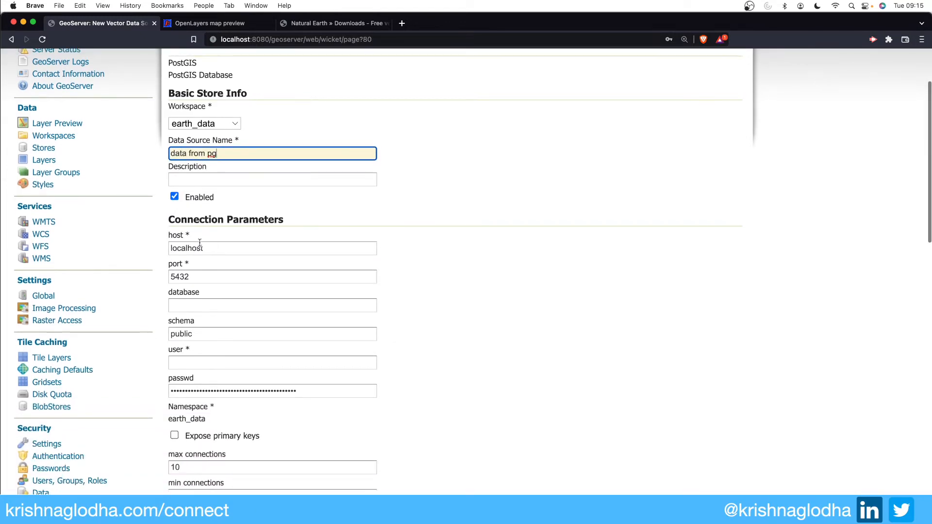
mouse_move(419, 369)
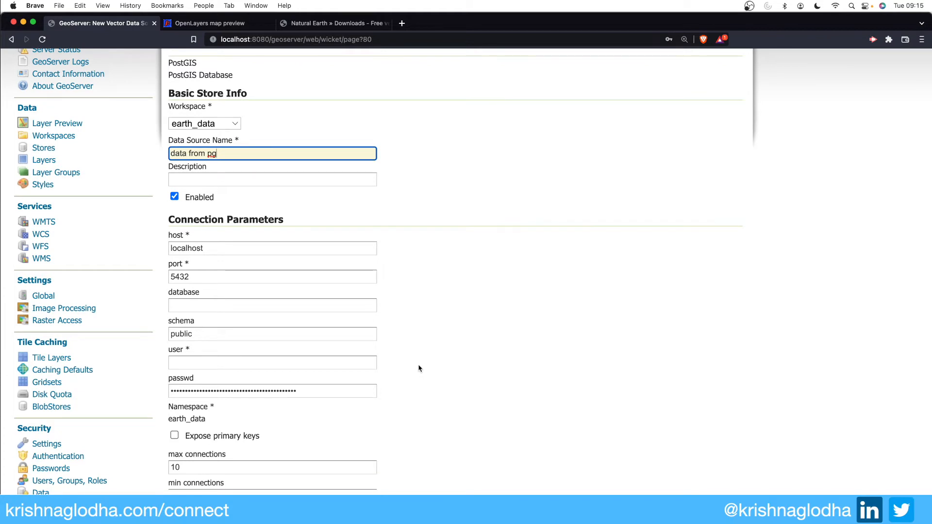
mouse_move(419, 369)
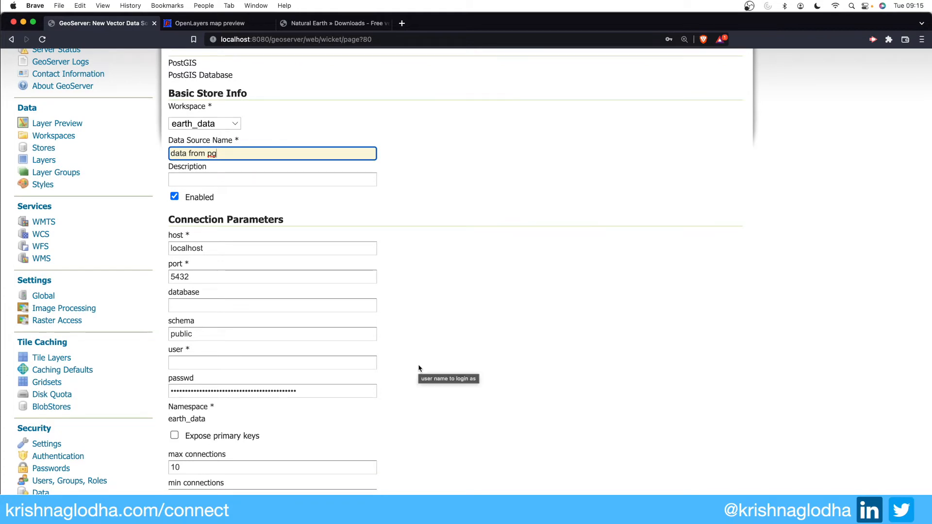
mouse_move(292, 202)
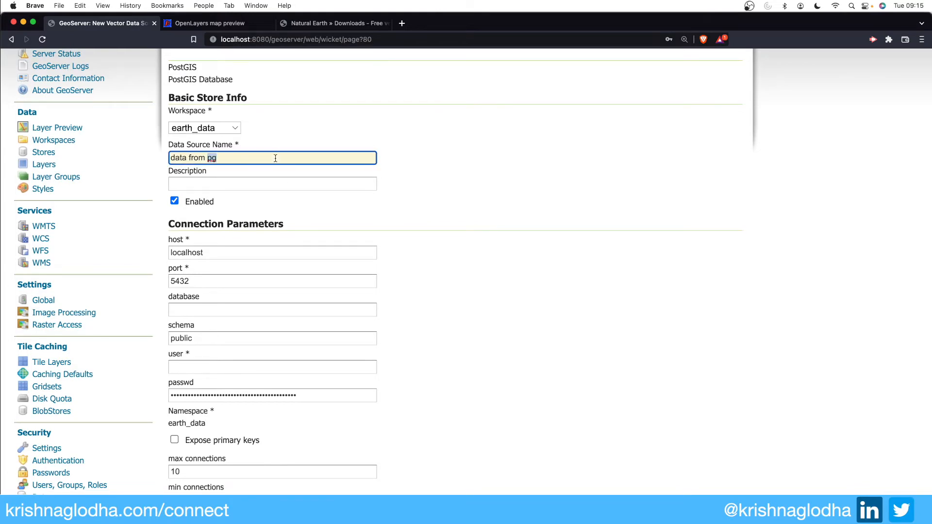
left_click(10, 39)
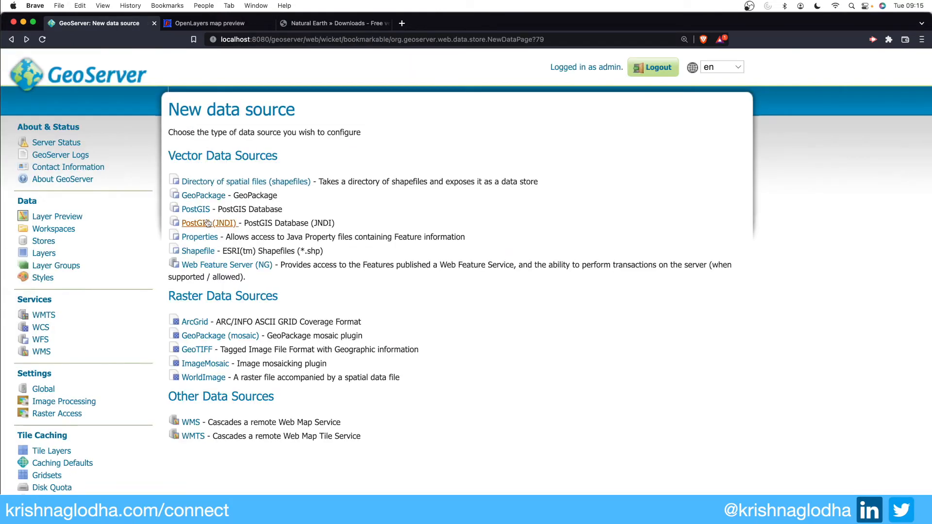
left_click(207, 223)
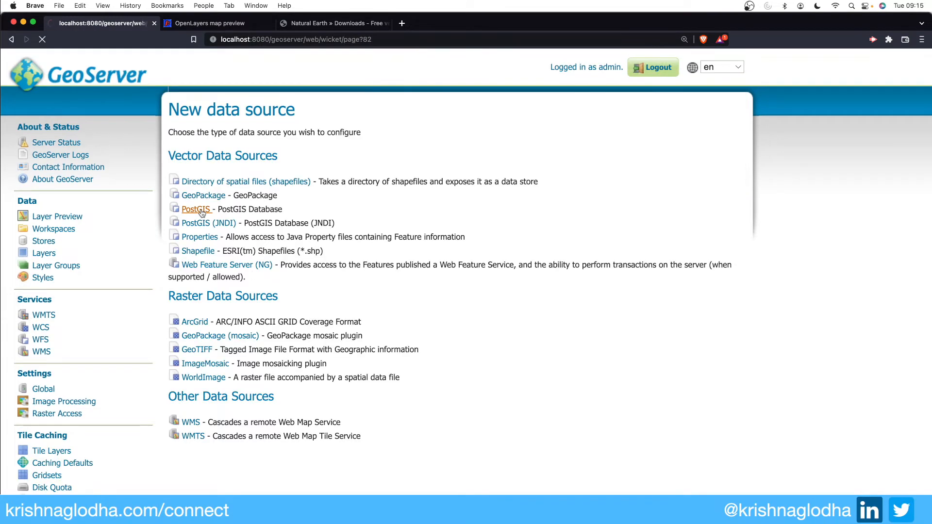
left_click(195, 209)
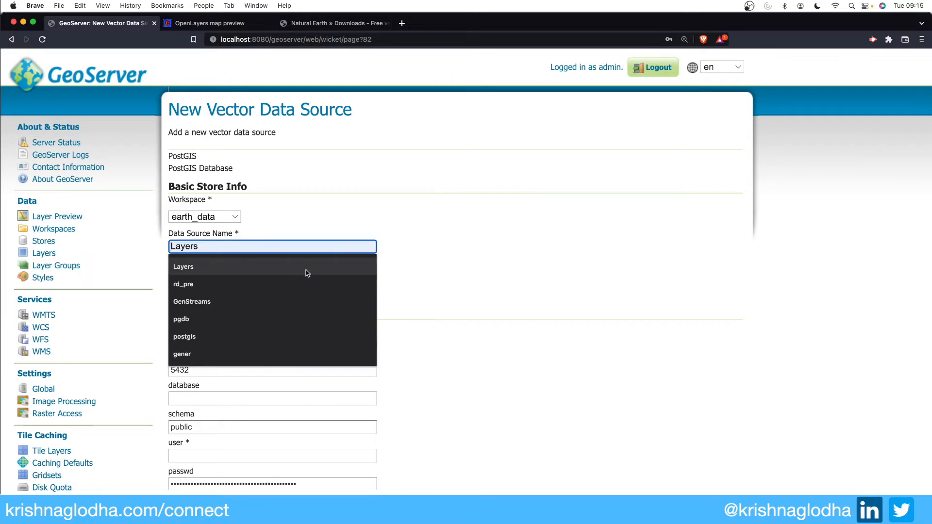
type("data from pg")
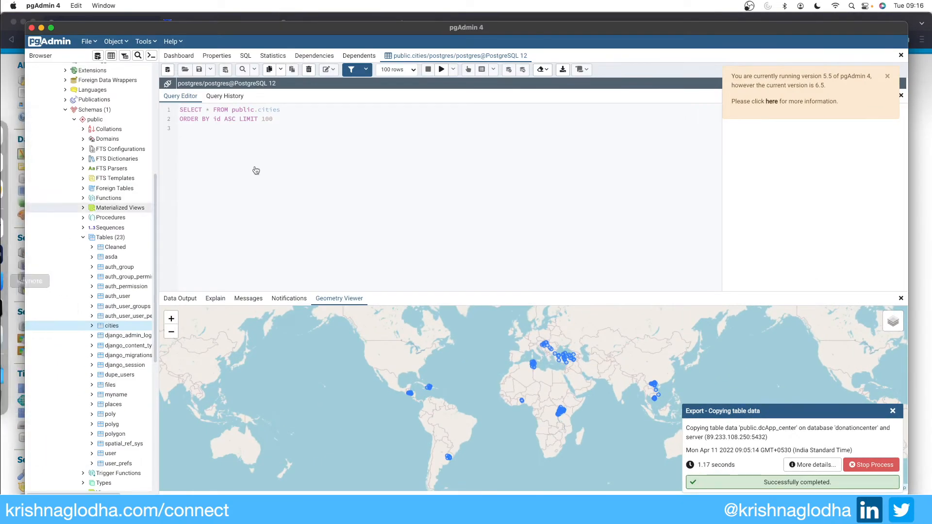
mouse_move(269, 111)
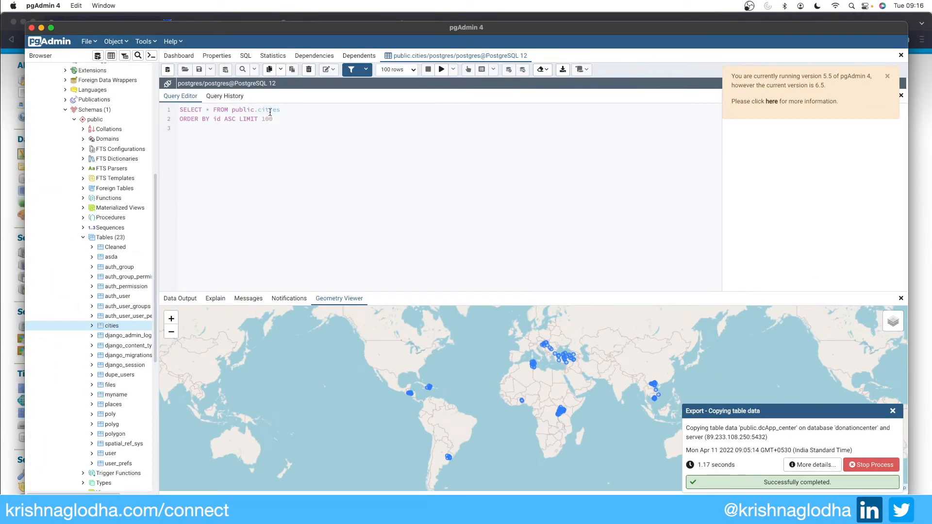
- Check the public.cities table name in pgAdmin's cities query
left_click(171, 318)
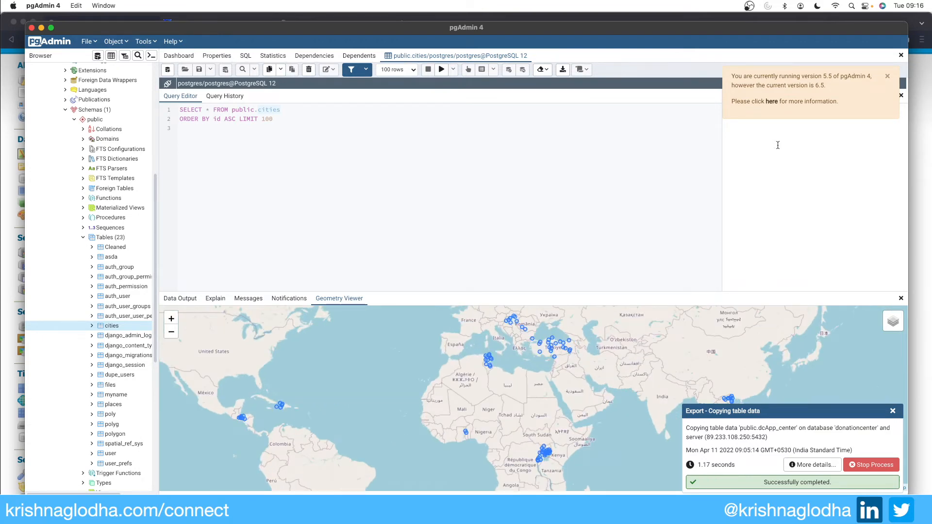
mouse_move(924, 257)
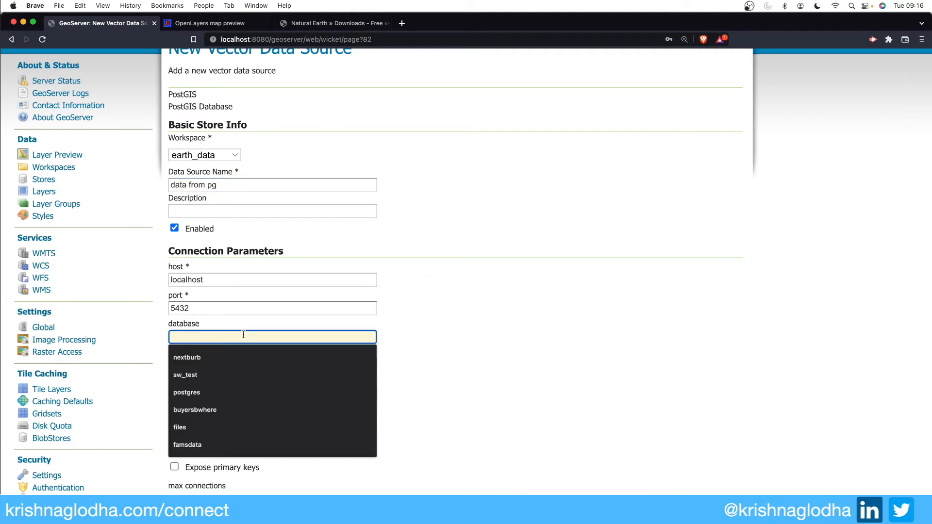
- Enter postgres as database and user plus the password, then save the store
type("postgres")
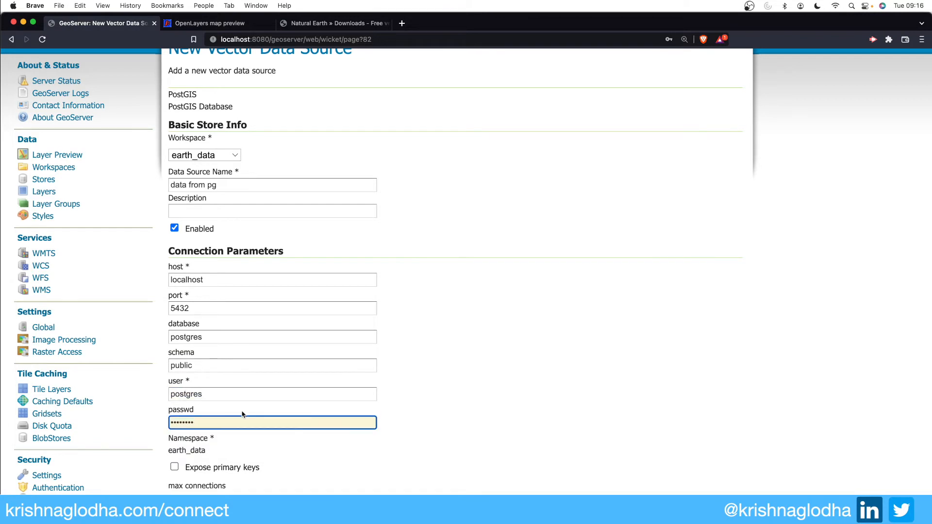
scroll("down", 3)
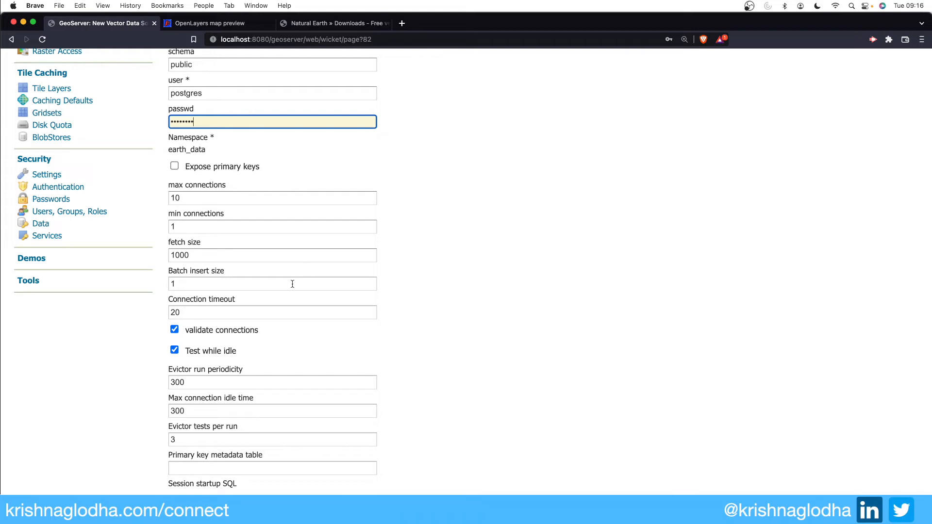
scroll("down", 3)
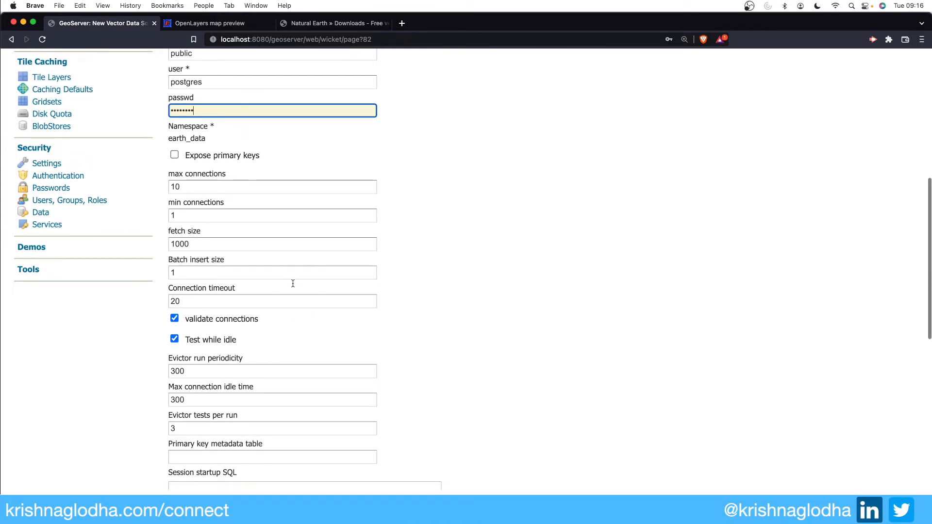
scroll("up", 3)
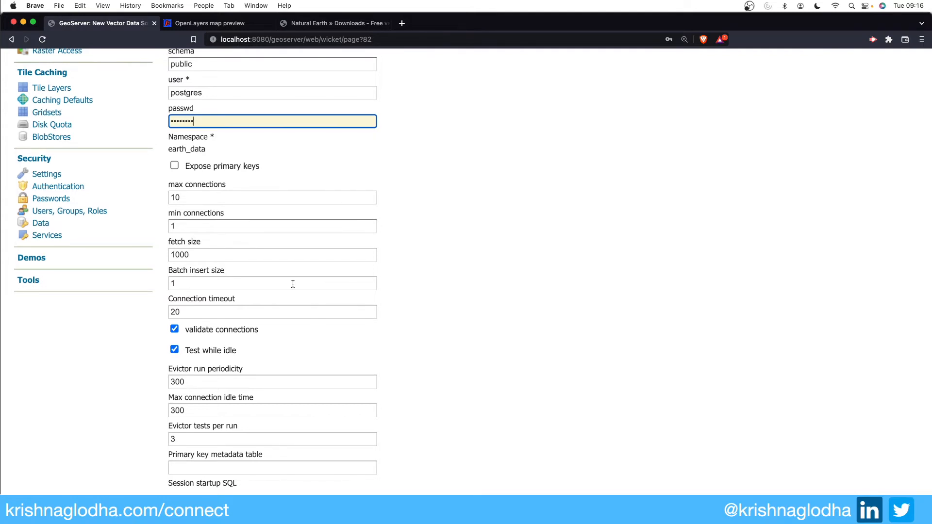
scroll("down", 3)
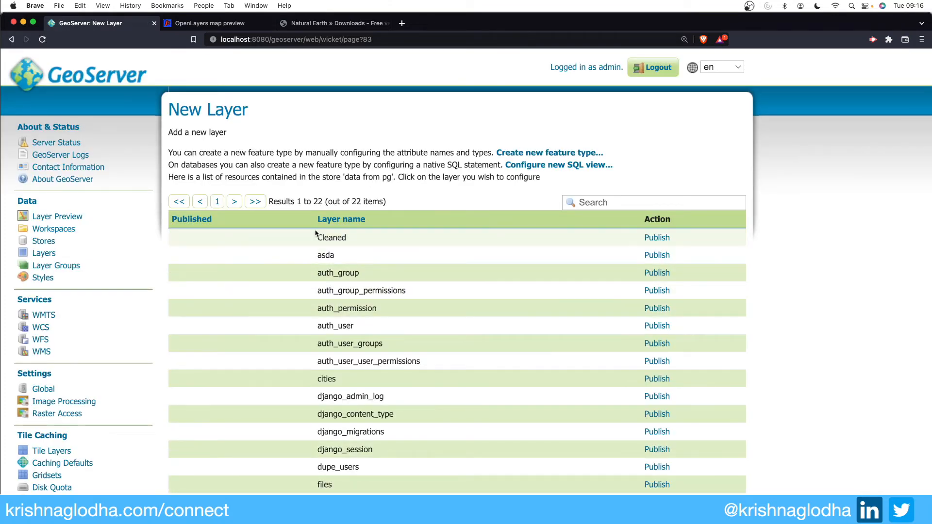
- Publish the cities table with computed bounding boxes and save it as earth_data:cities
scroll("down", 3)
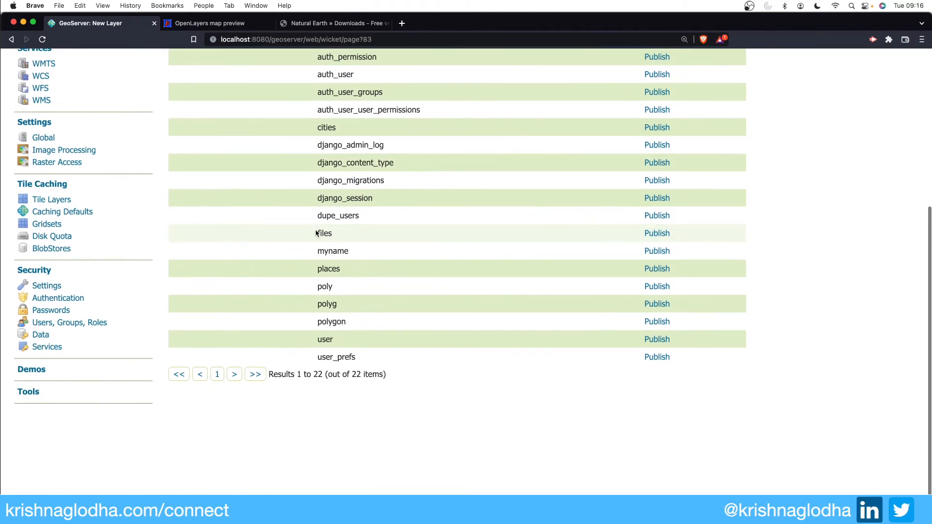
mouse_move(524, 92)
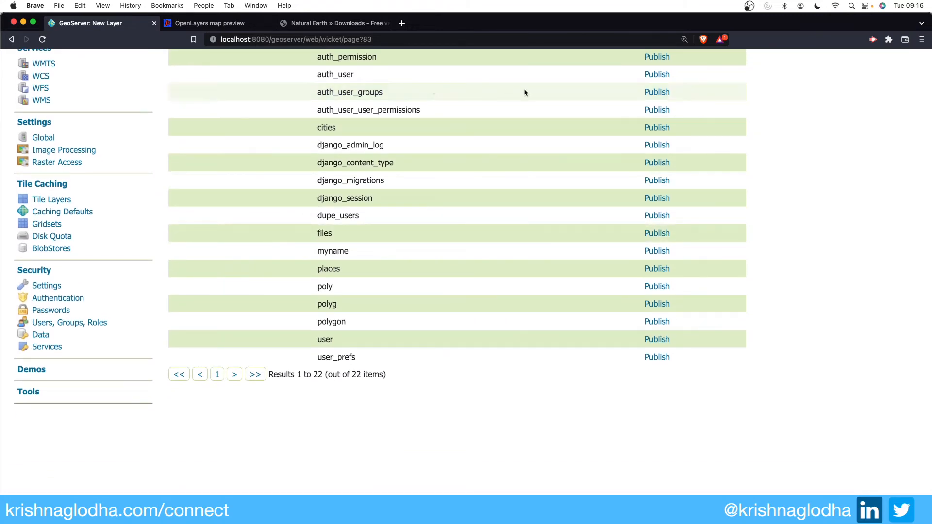
left_click(657, 128)
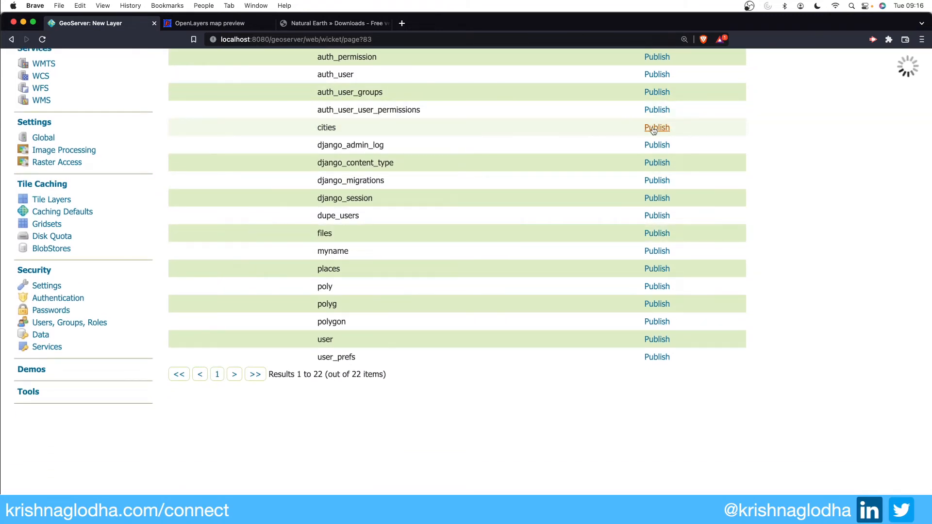
left_click(657, 128)
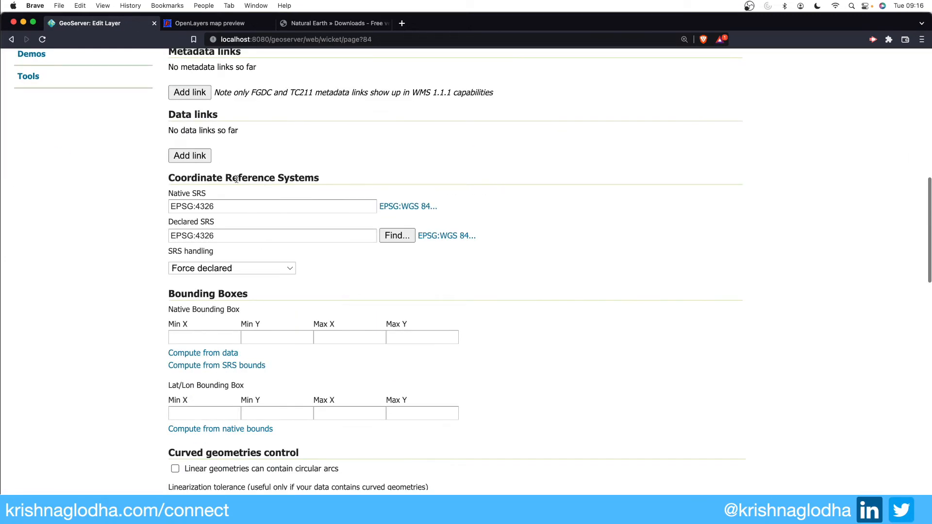
left_click(203, 352)
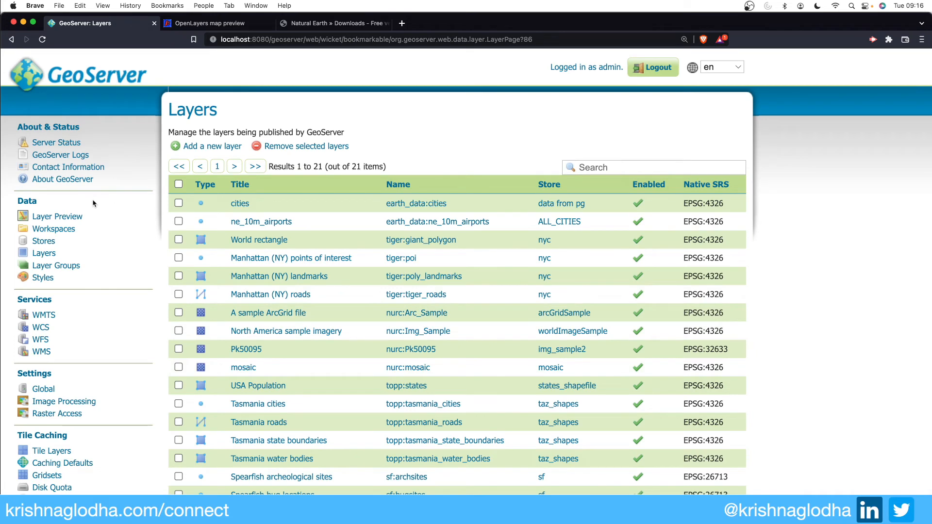
- Open the OpenLayers preview of earth_data:cities and zoom in on the city points
left_click(57, 215)
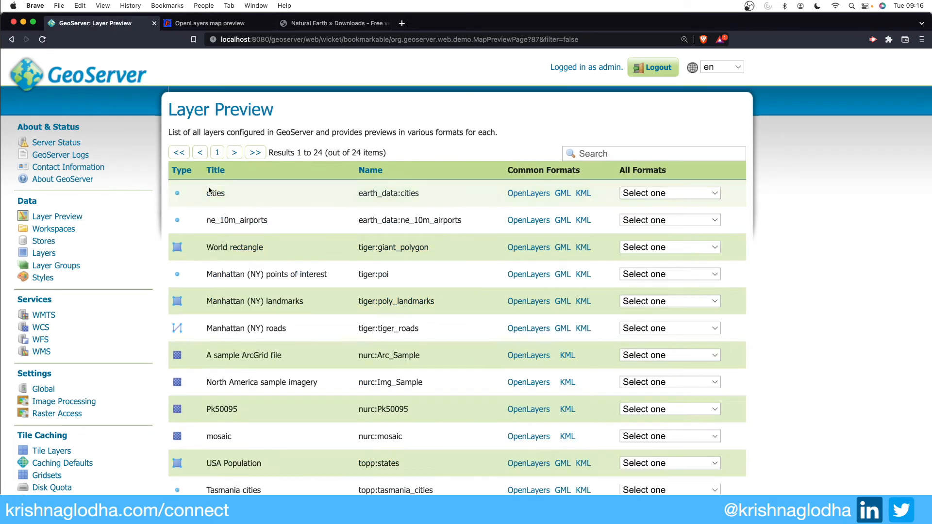
left_click(527, 193)
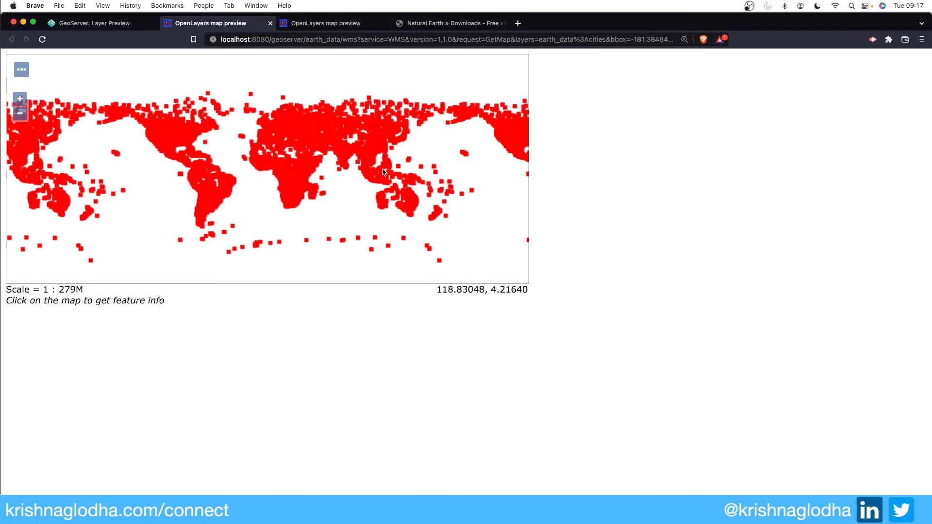
left_click(18, 98)
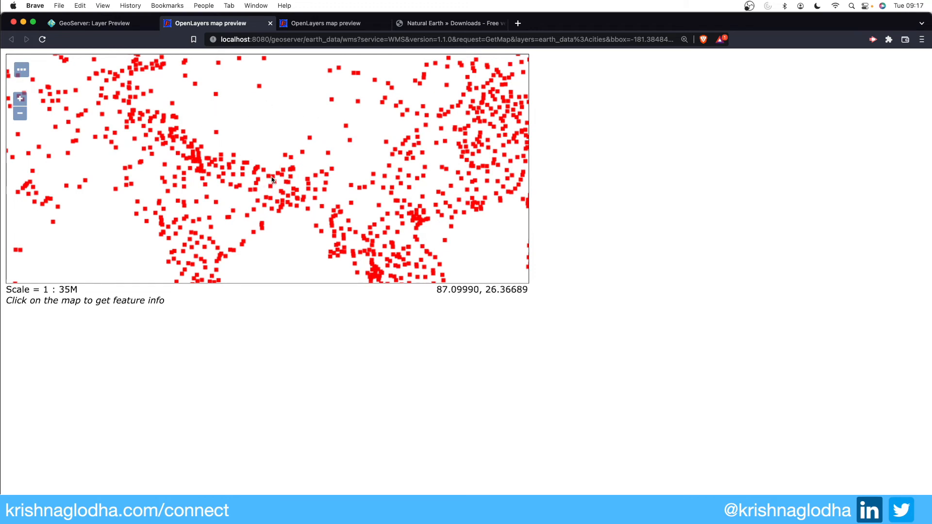
mouse_move(321, 164)
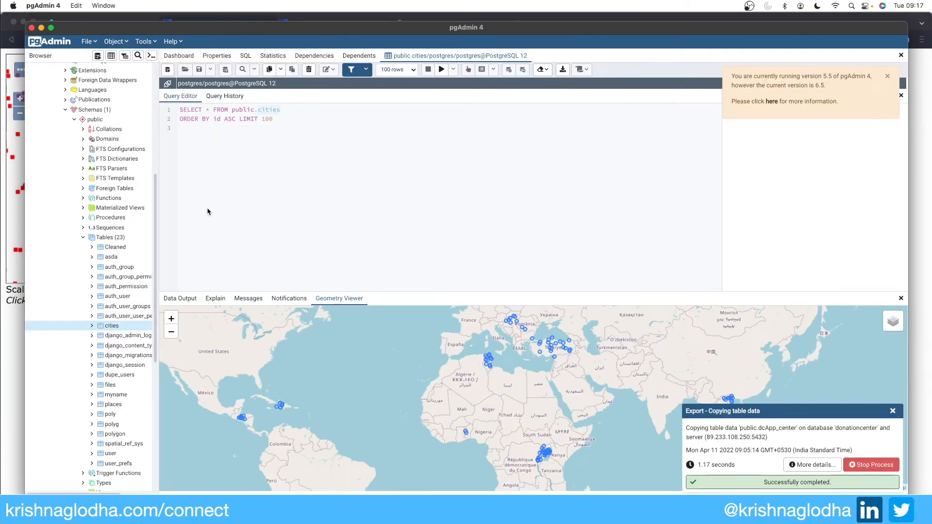
- Run an unlimited View Data query on public.cities, fetching all city rows
right_click(111, 325)
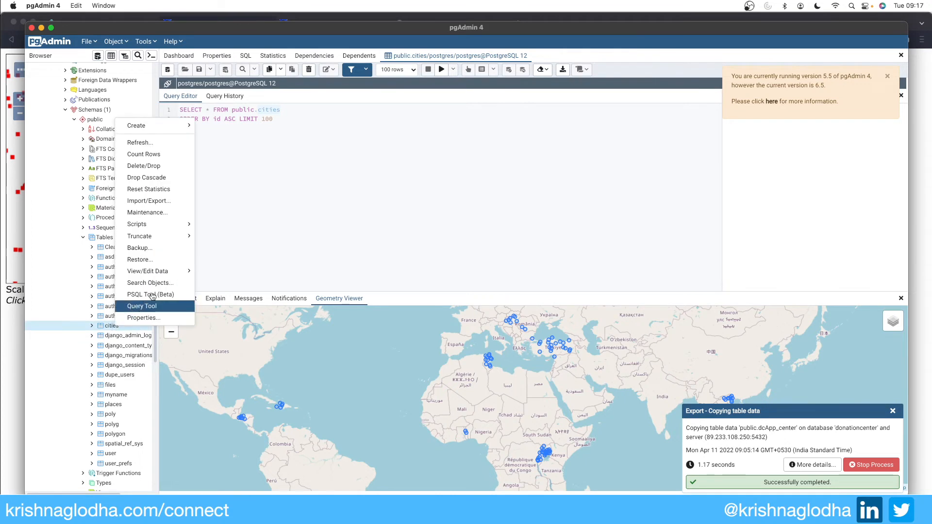
left_click(141, 305)
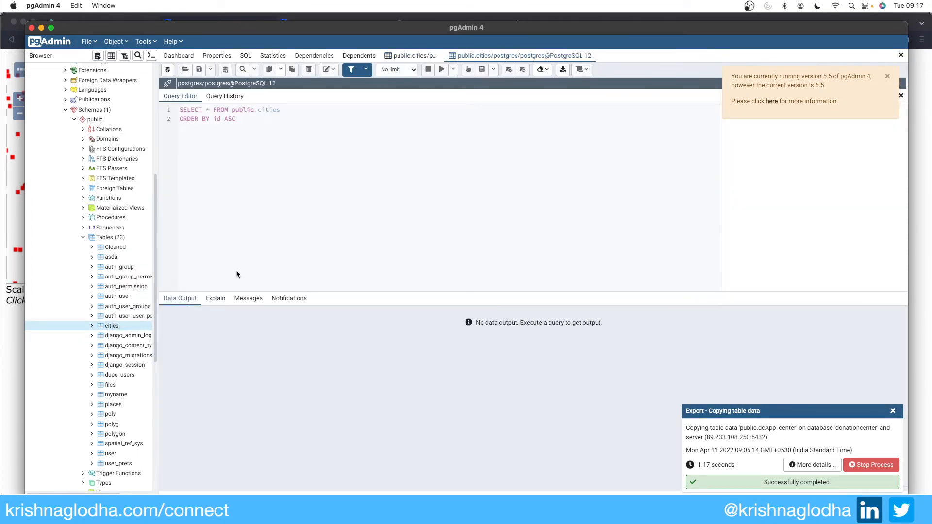
left_click(442, 69)
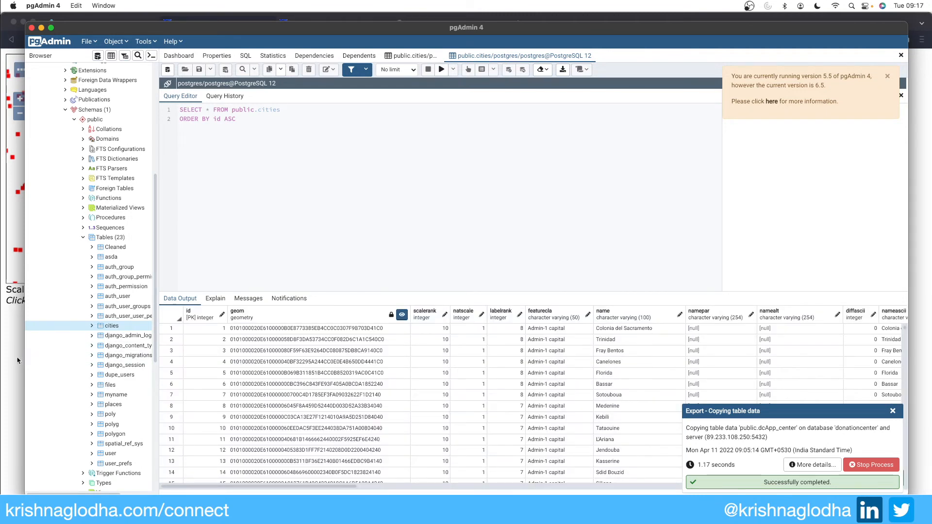
left_click(441, 70)
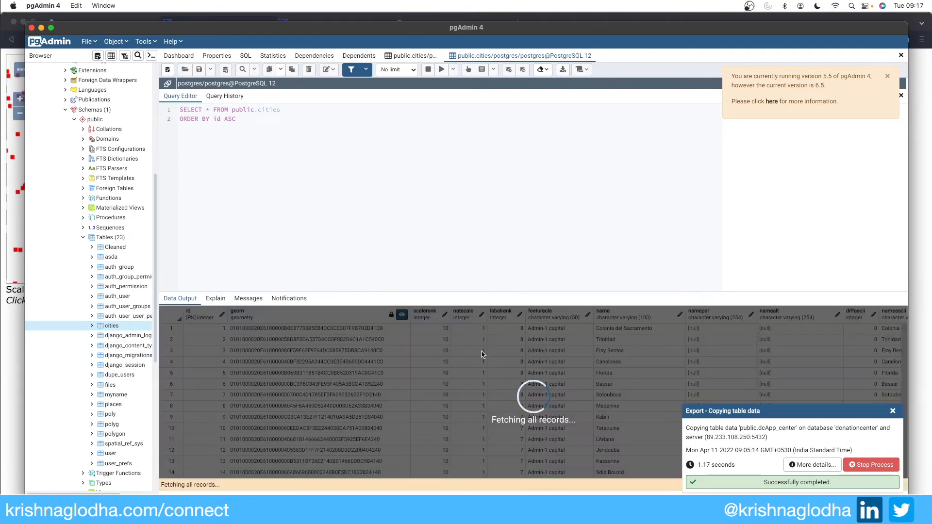
left_click(339, 298)
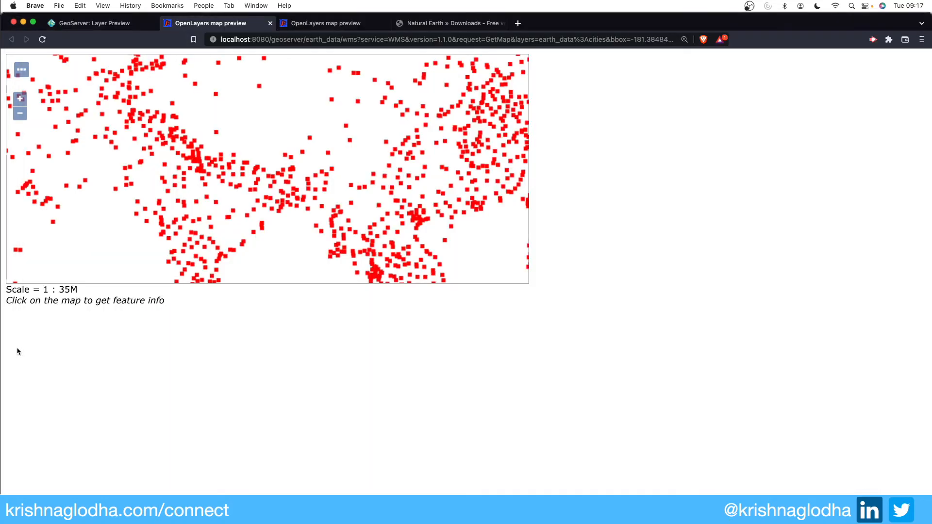
mouse_move(309, 140)
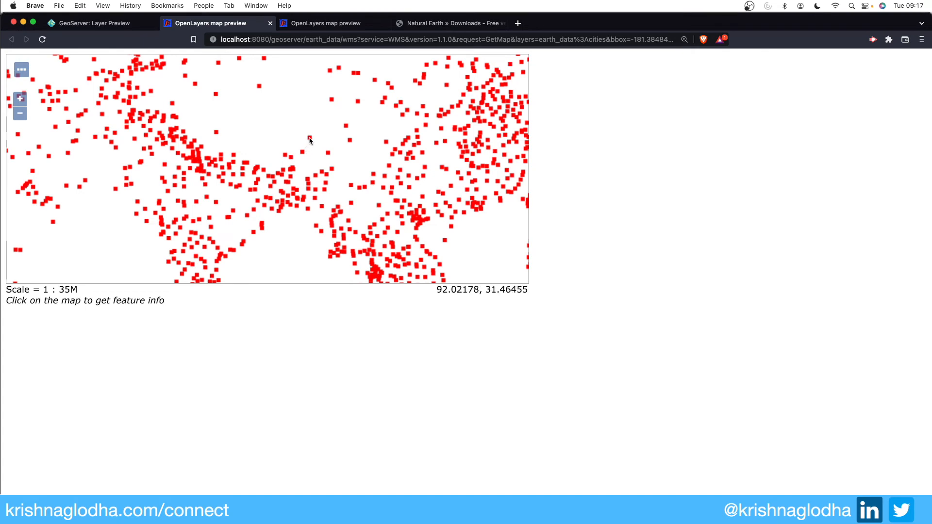
- Click a red city point in the cities preview to show Nagchu's attributes
left_click(309, 141)
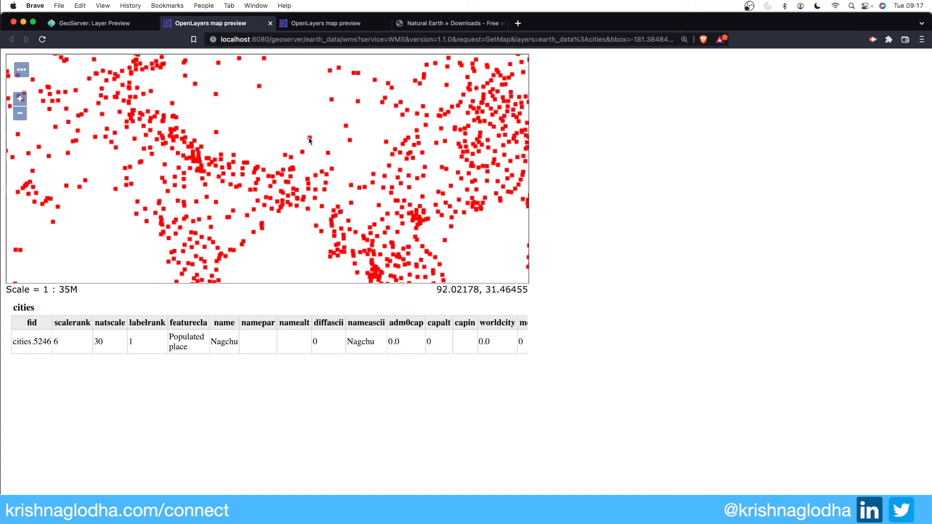
double_click(224, 342)
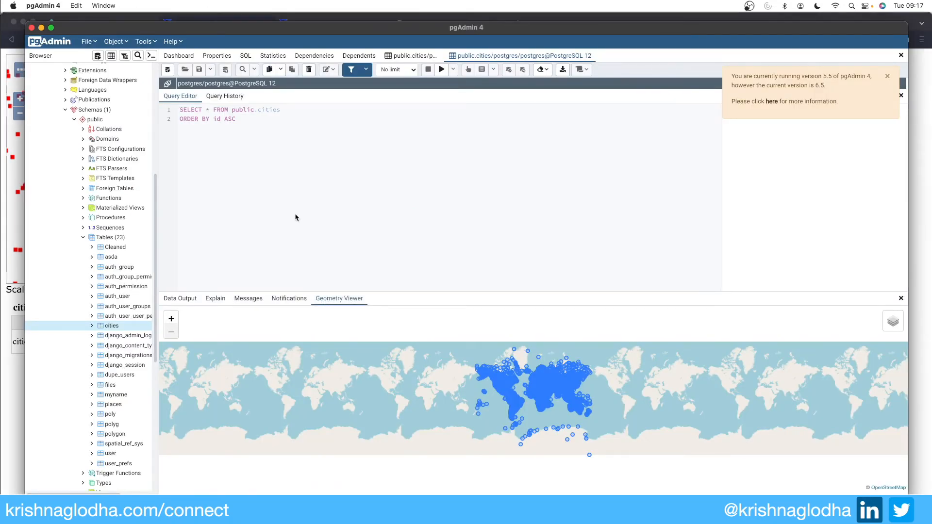
mouse_move(112, 327)
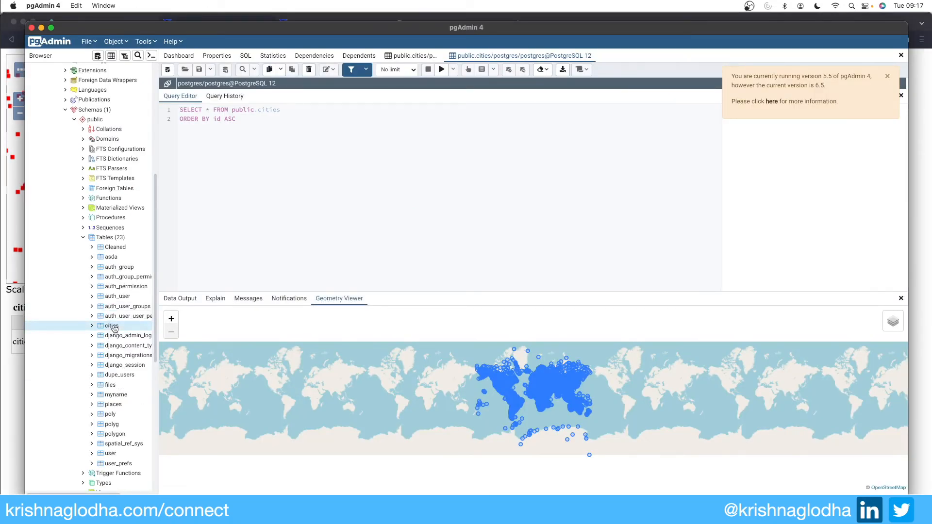
- Execute a DELETE script on public.cities with WHERE name = 'Nagchu';
right_click(112, 326)
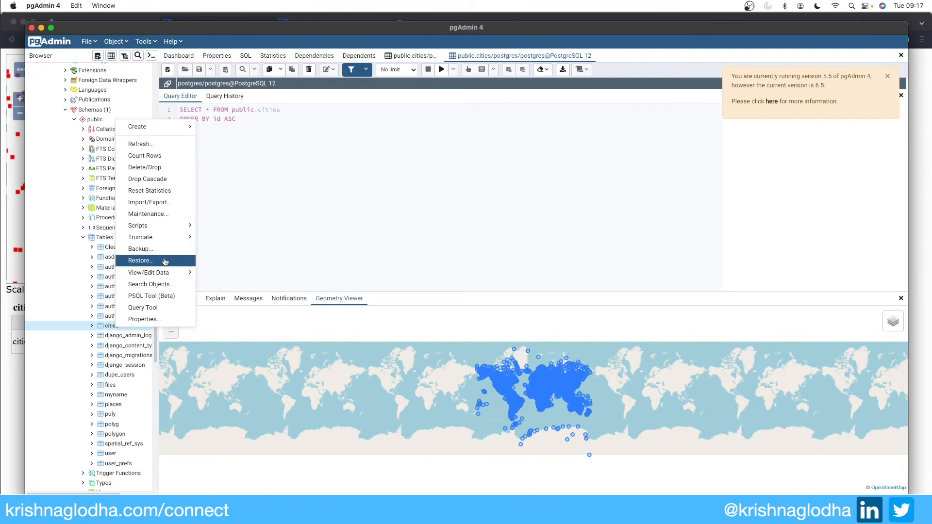
left_click(140, 260)
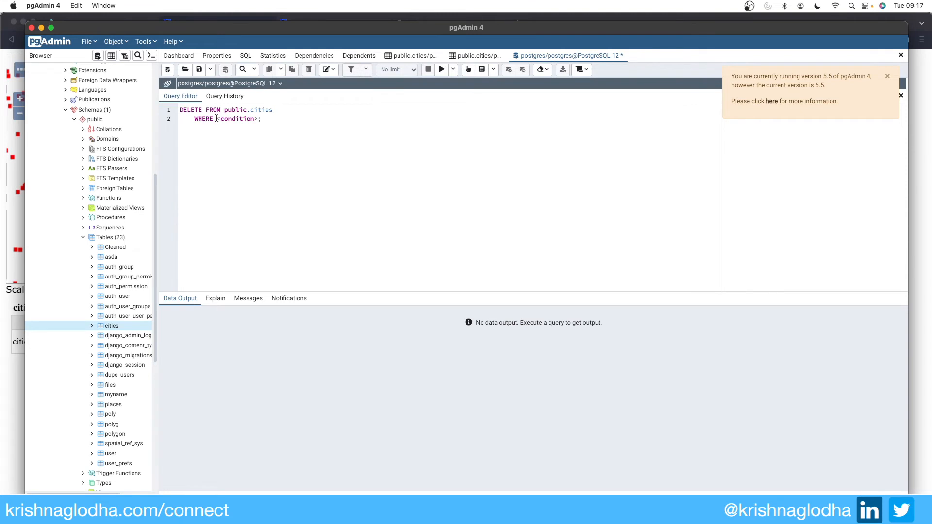
type("name")
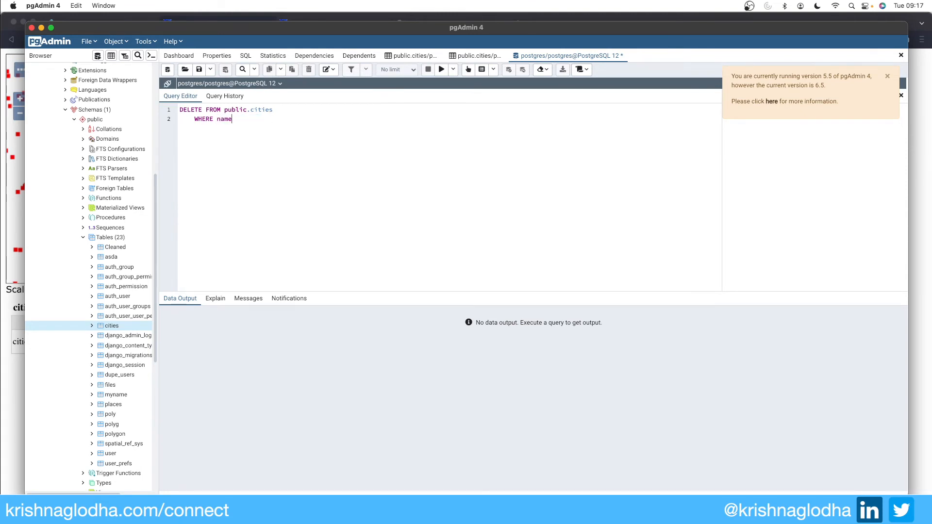
type("= 'Nagchu'")
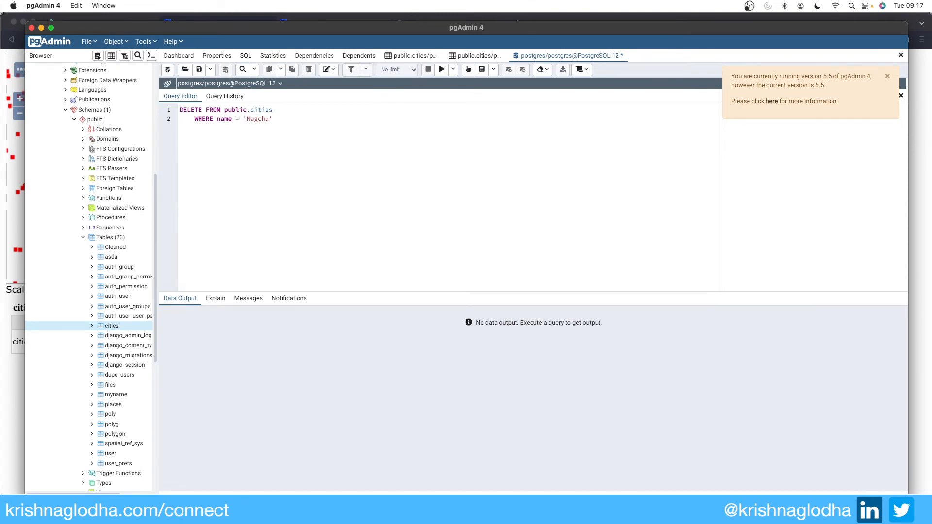
type(";")
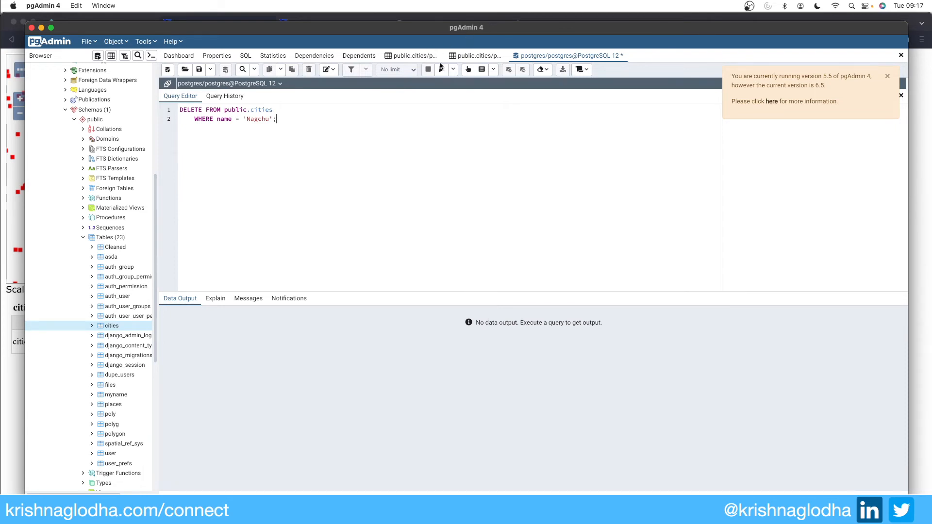
left_click(442, 69)
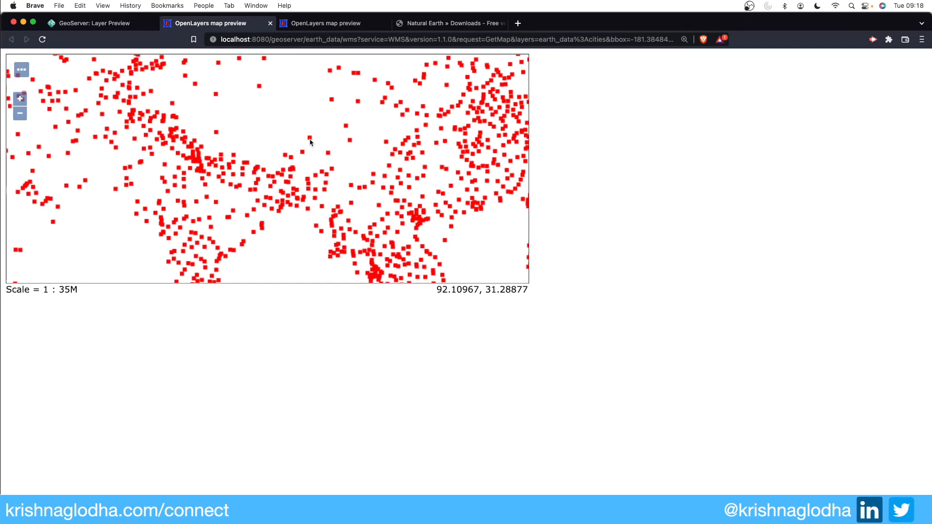
- Zoom the cities preview near Nagchu, then bring up GeoServer's new data source types
left_click(19, 98)
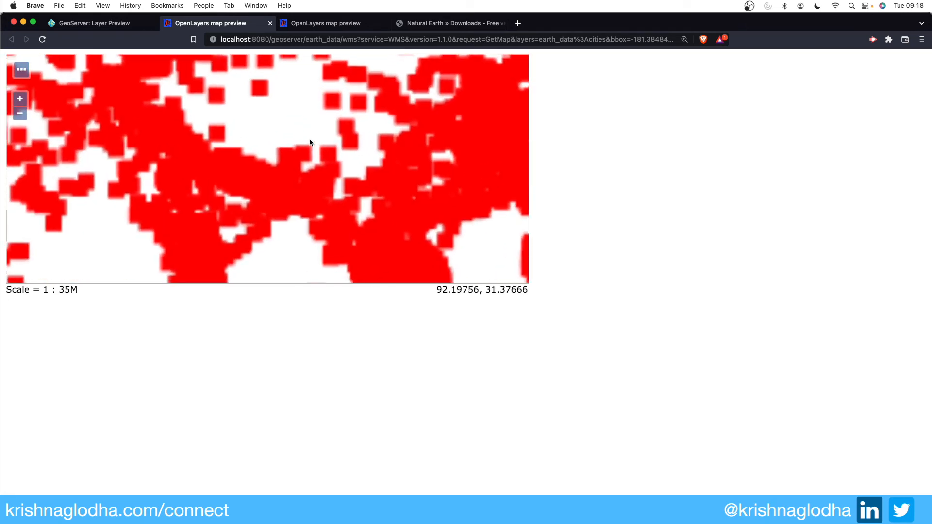
left_click(20, 113)
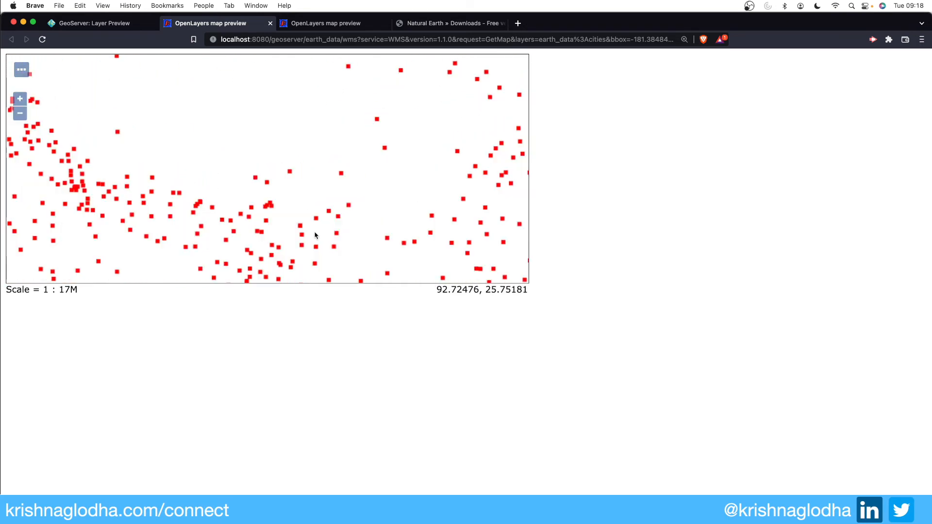
mouse_move(320, 164)
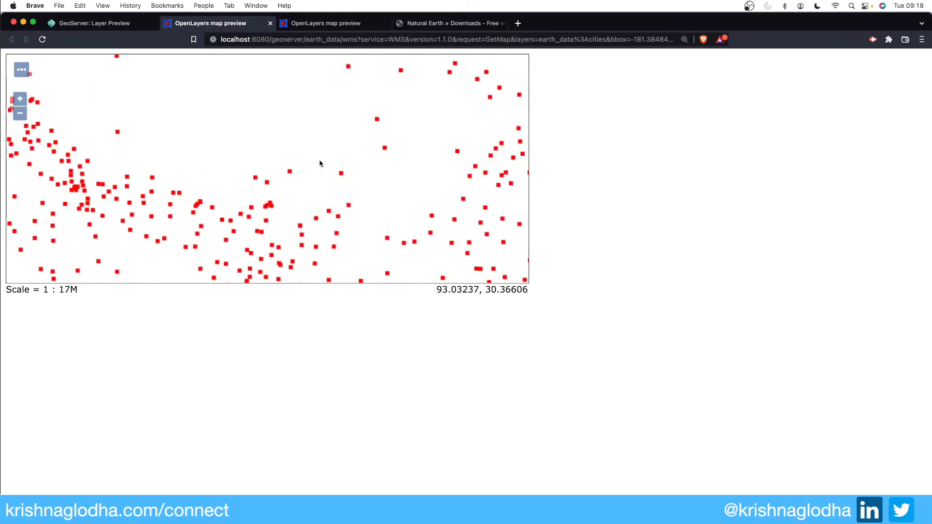
mouse_move(267, 166)
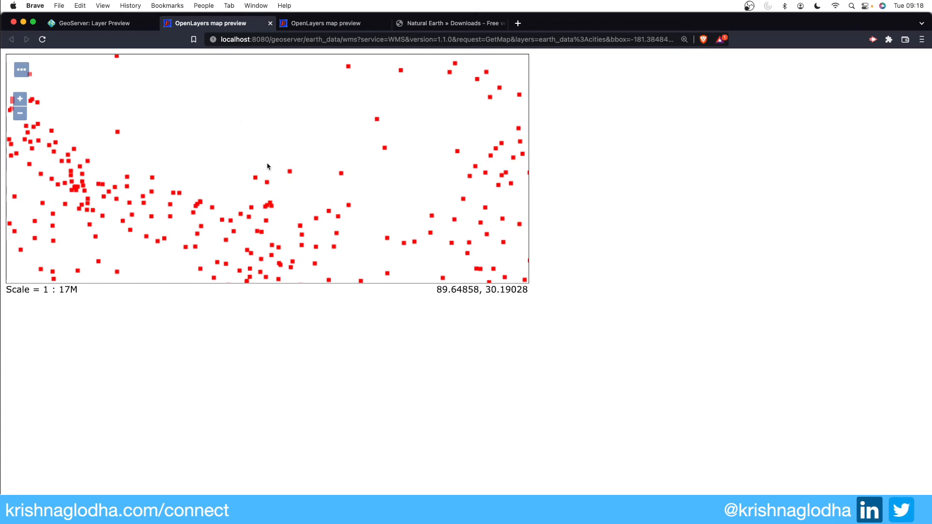
mouse_move(315, 114)
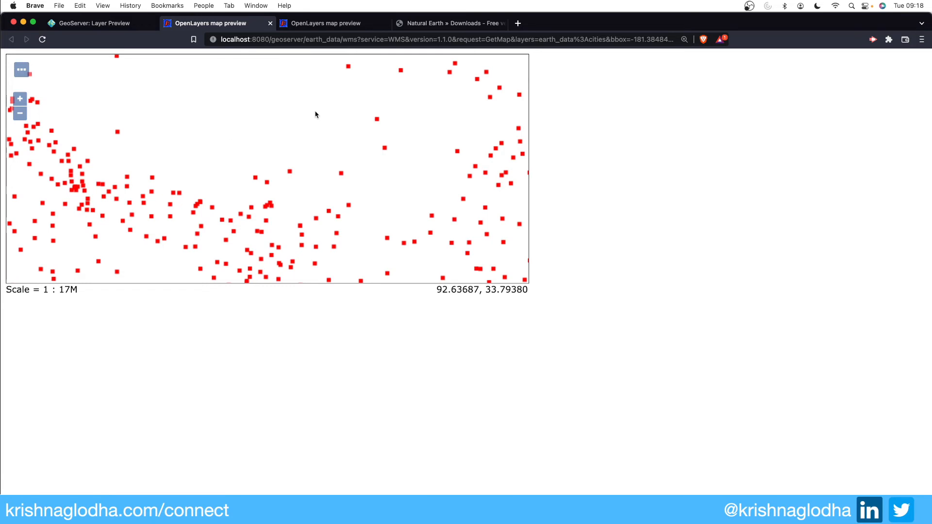
left_click(89, 23)
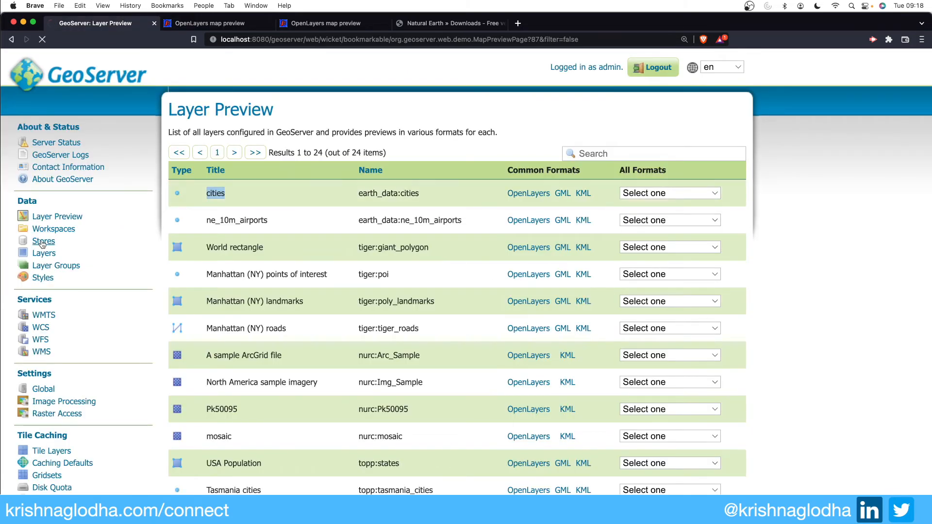
left_click(43, 241)
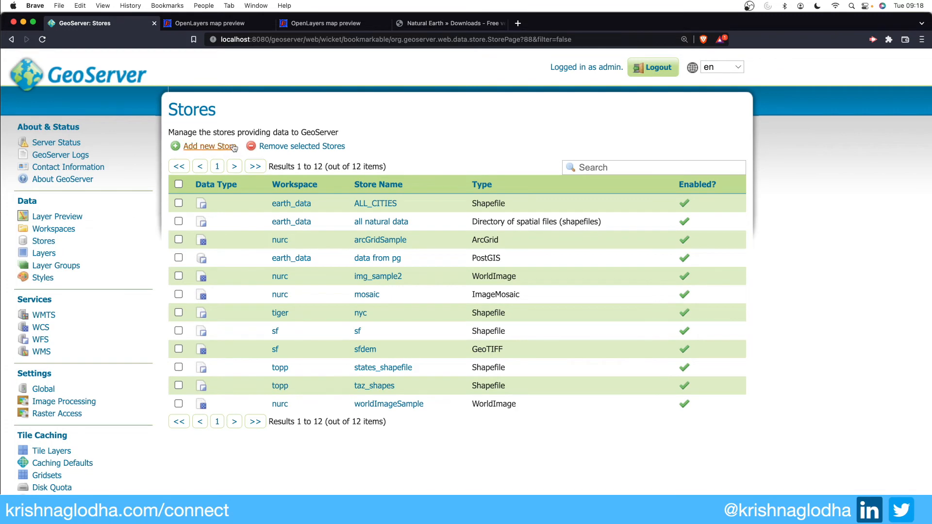
left_click(209, 145)
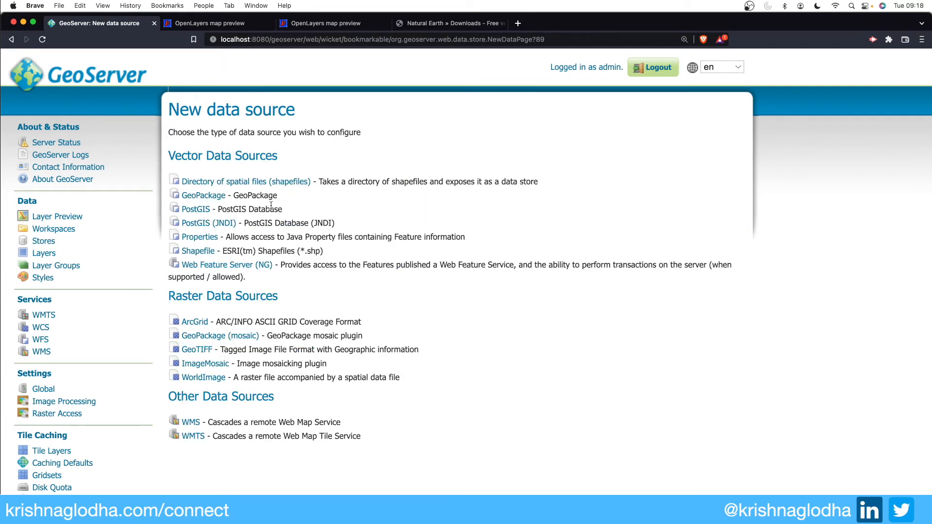
- Save GeoTIFF store natural_rs pointing to Desktop/gs_data/NE1_LR_LC.tif
left_click(196, 350)
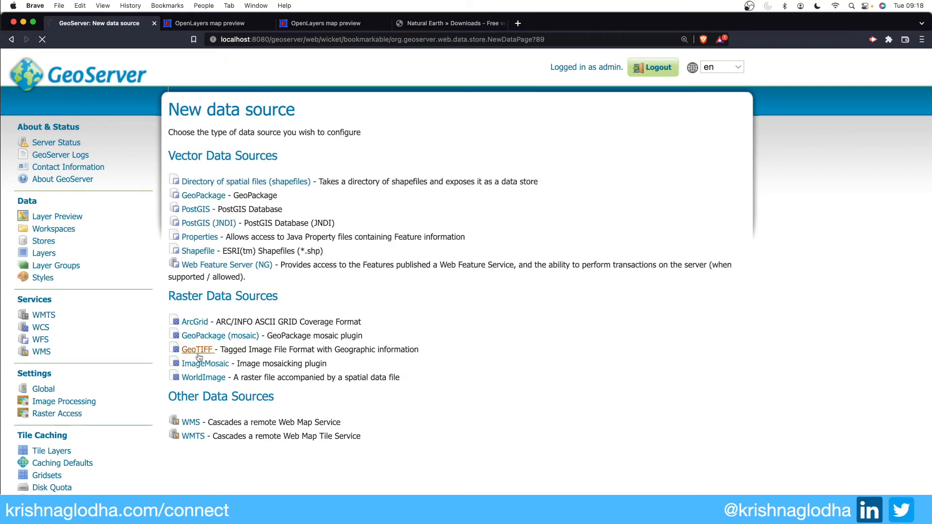
left_click(196, 349)
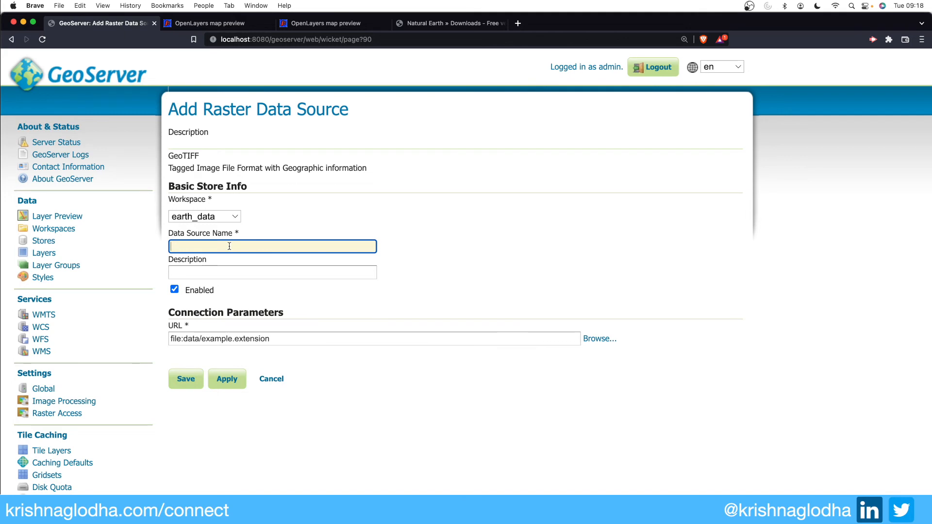
type("natural")
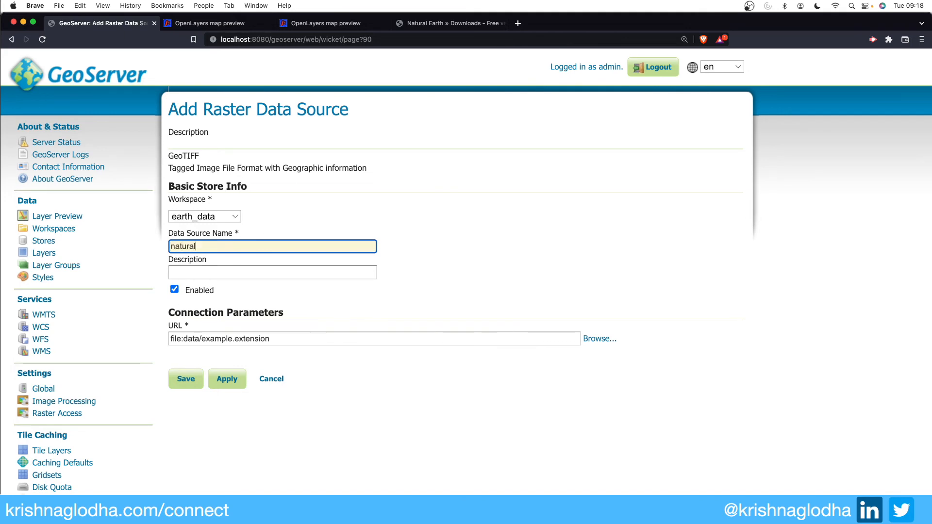
type("_rt=")
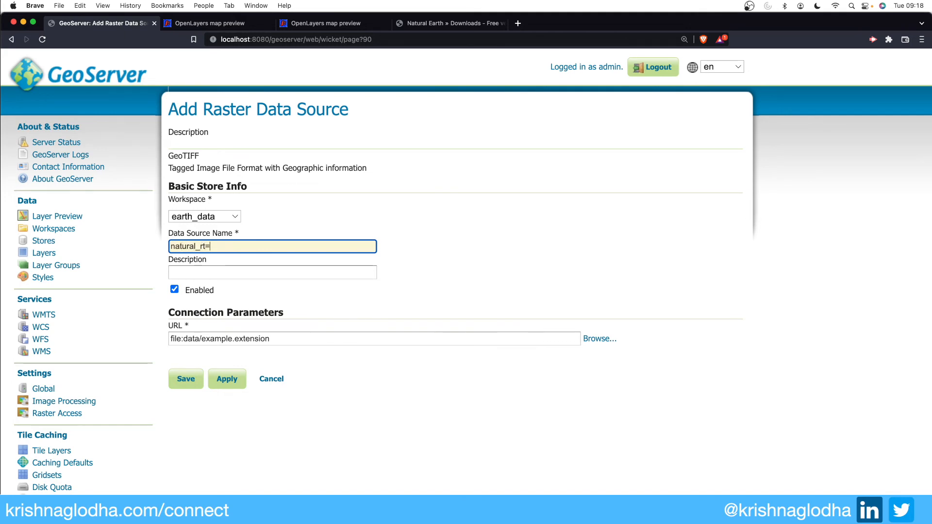
type("natural_rs")
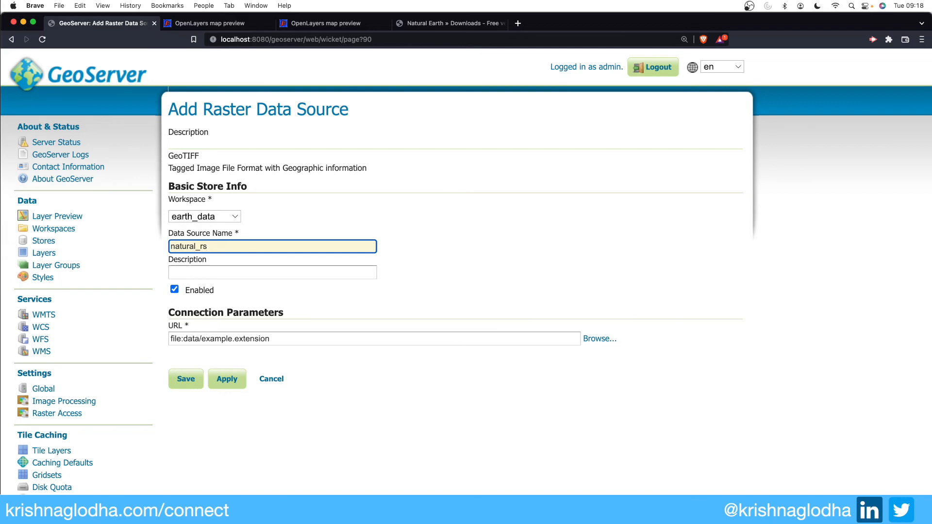
left_click(599, 338)
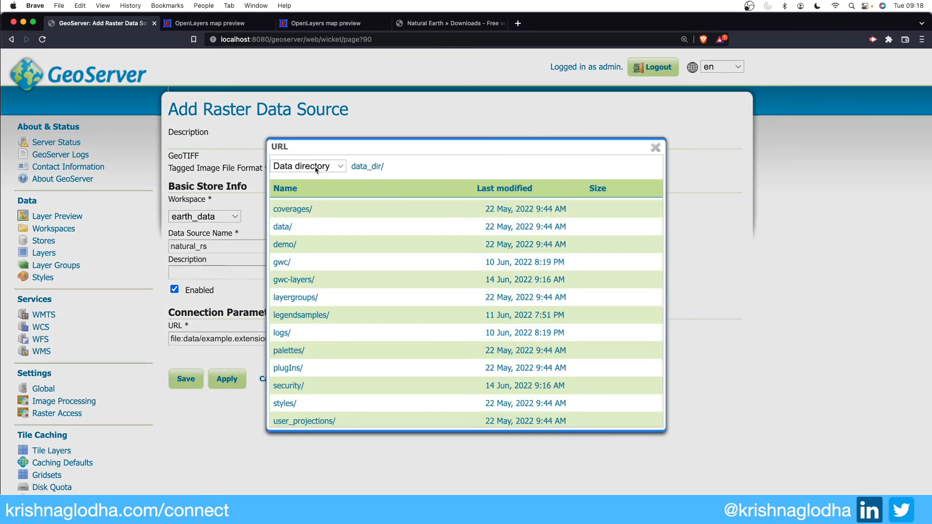
left_click(307, 166)
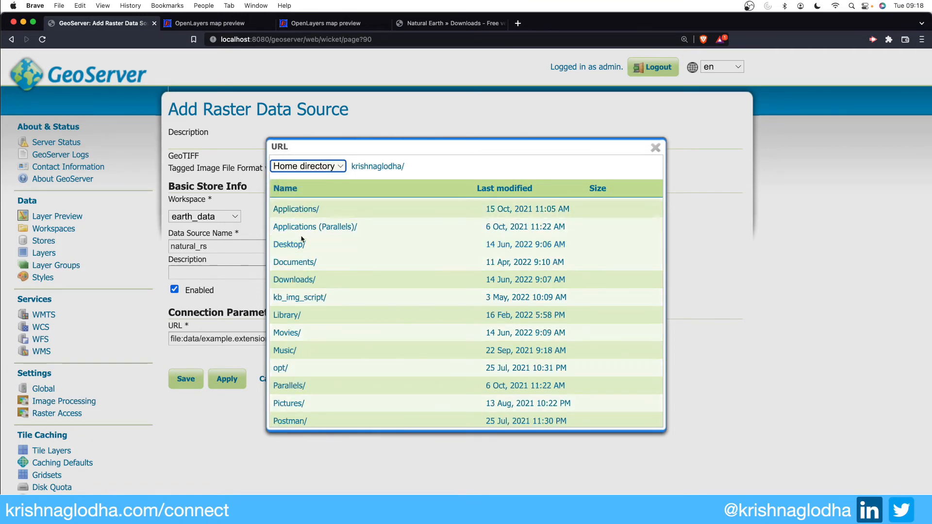
left_click(287, 244)
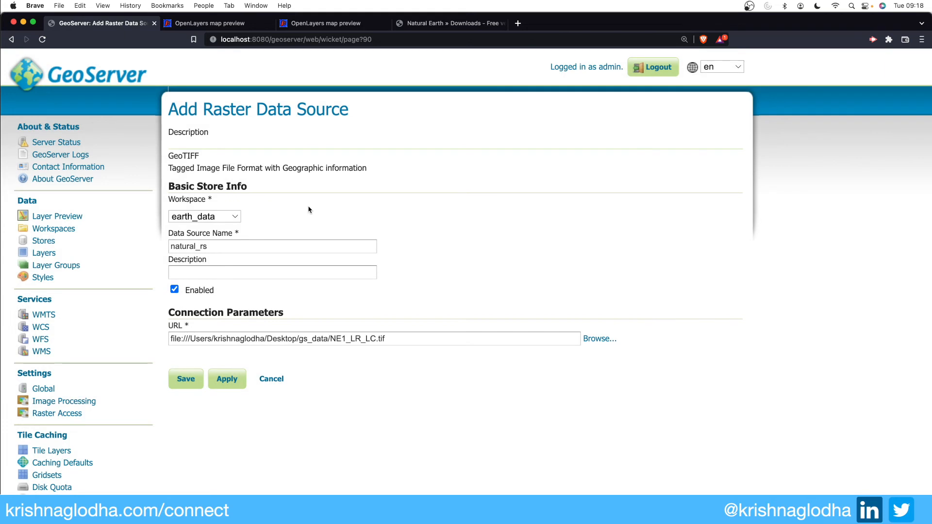
left_click(185, 379)
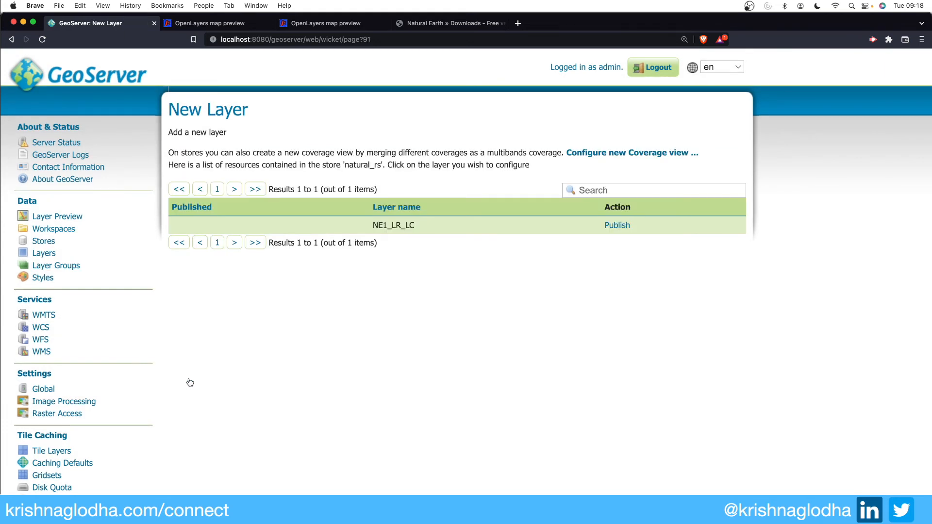
- Publish NE1_LR_LC as the earth_data:NE1_LR_LC raster layer and save its settings
left_click(617, 225)
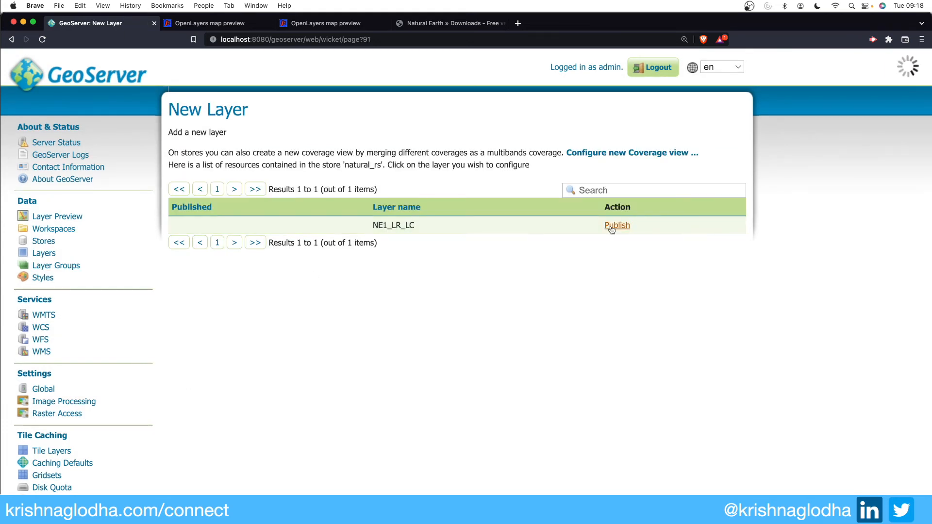
left_click(617, 225)
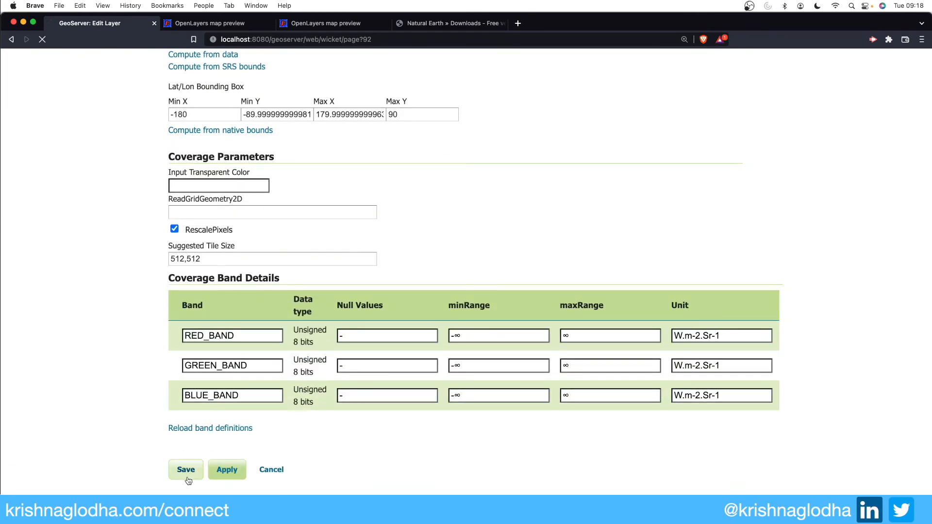
left_click(186, 470)
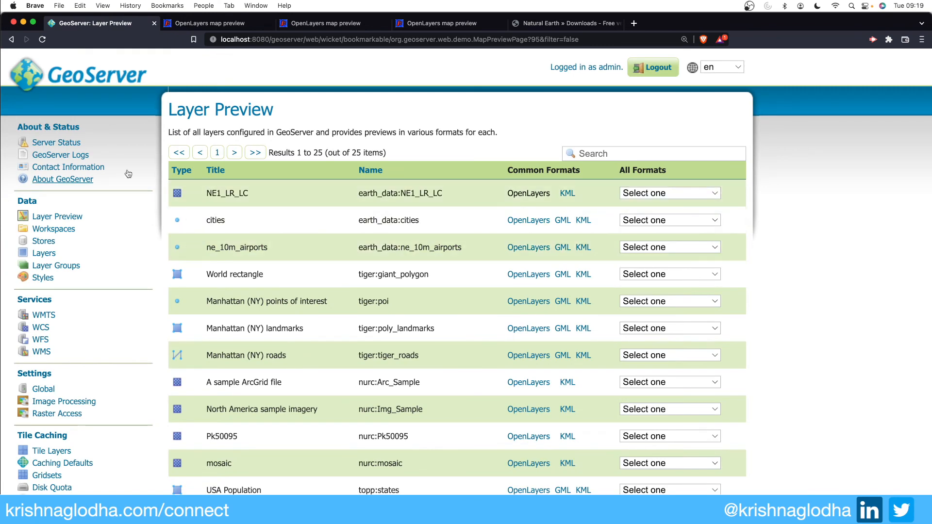
mouse_move(53, 228)
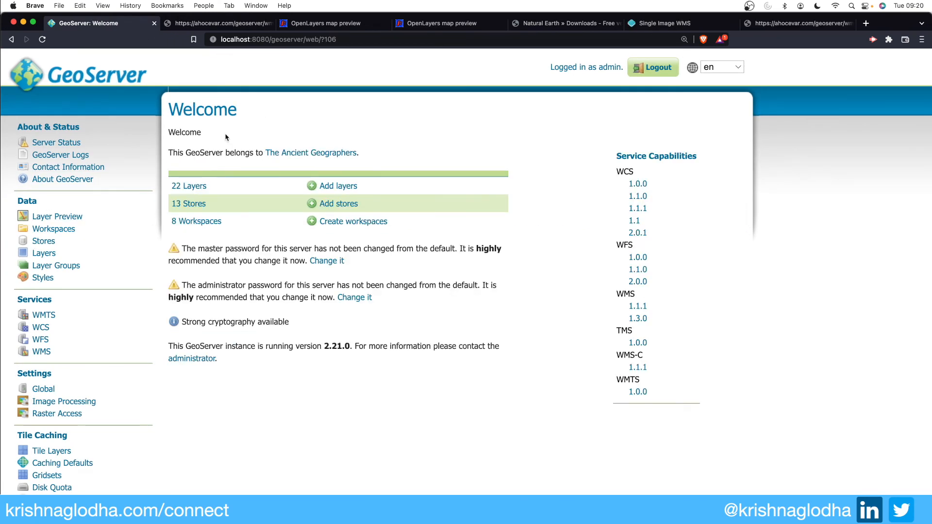
mouse_move(339, 203)
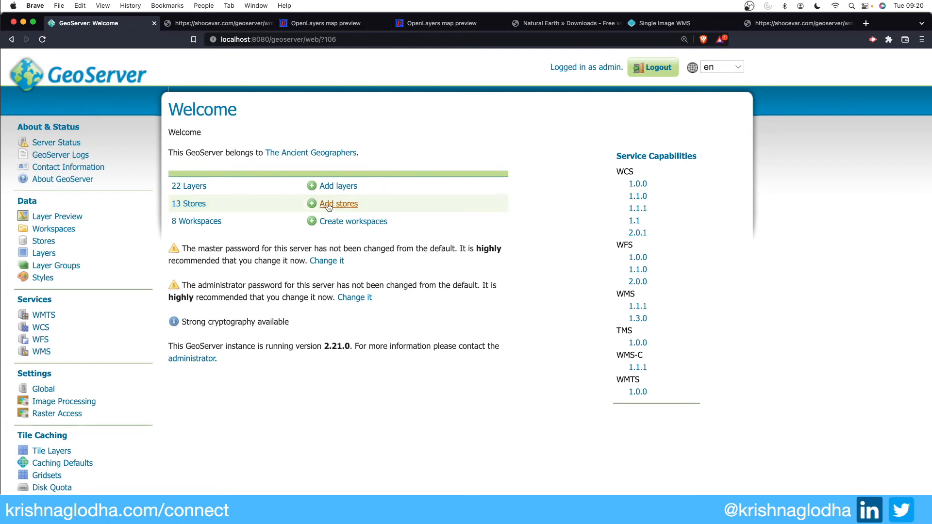
- Start adding a store, check ahocevar's WMS capabilities document, then return to data source types
left_click(338, 203)
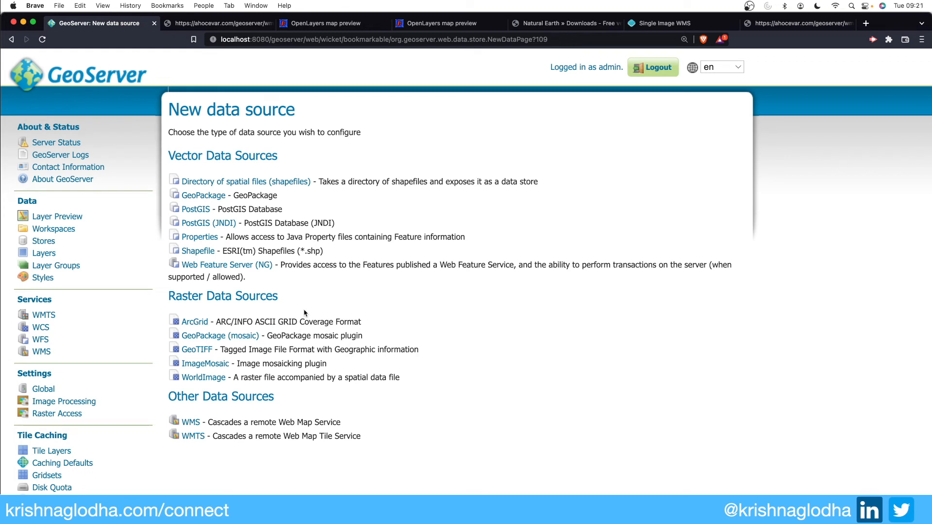
mouse_move(273, 273)
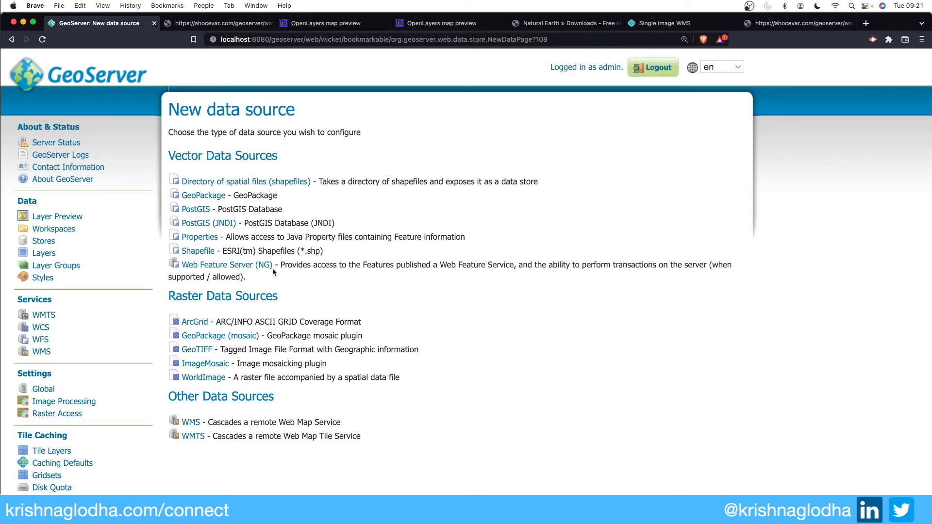
left_click(218, 22)
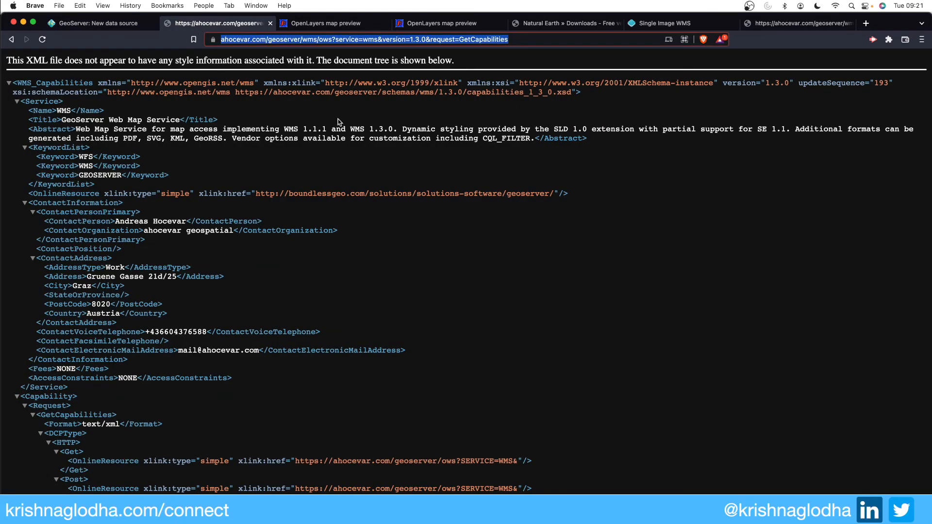
mouse_move(363, 62)
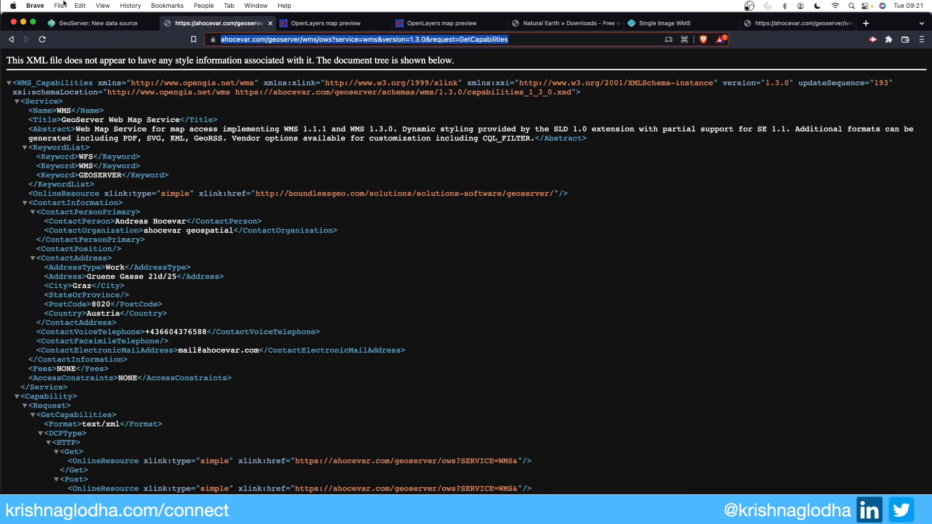
left_click(95, 23)
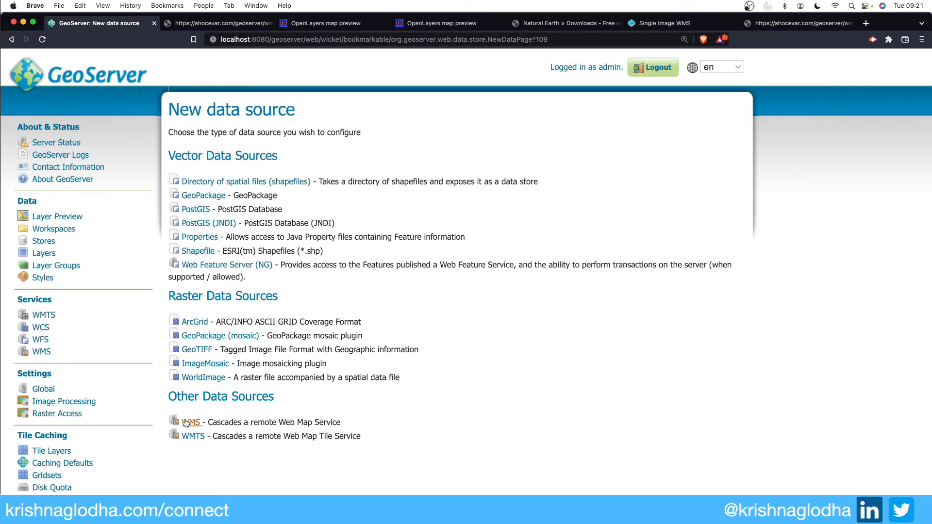
- Create WMS store 'external gs' using ahocevar's capabilities URL, with the password cleared
left_click(192, 422)
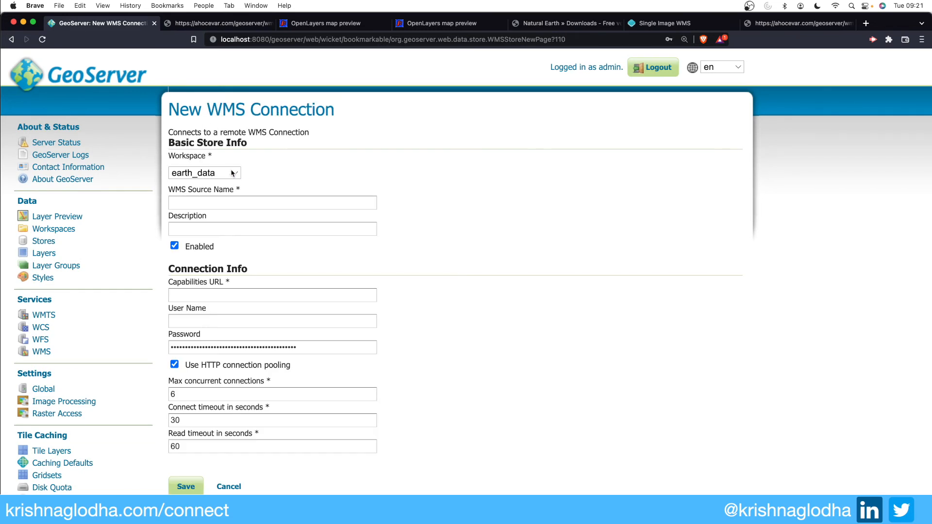
left_click(272, 202)
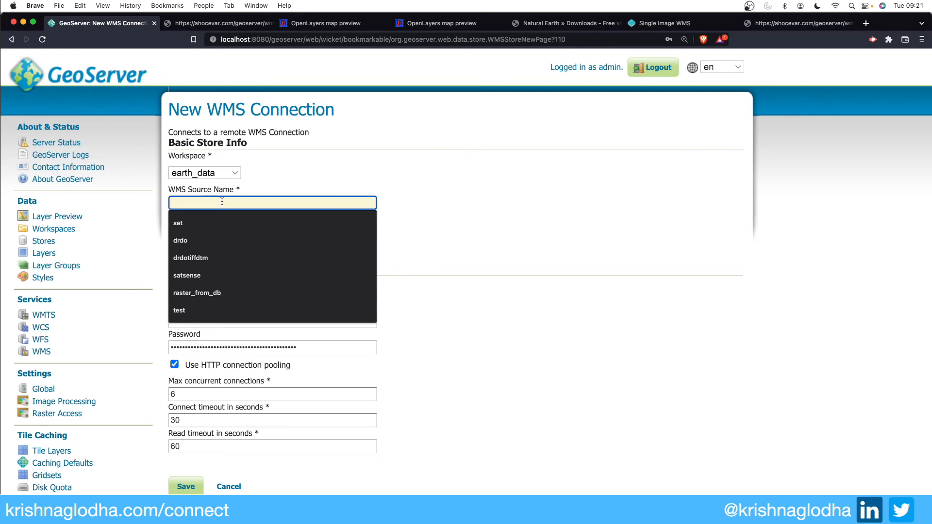
type("external gs")
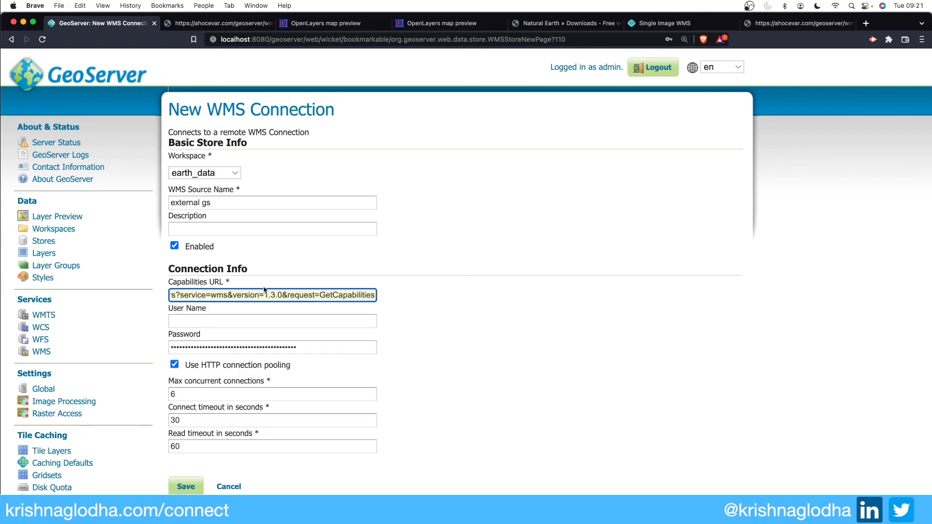
mouse_move(263, 336)
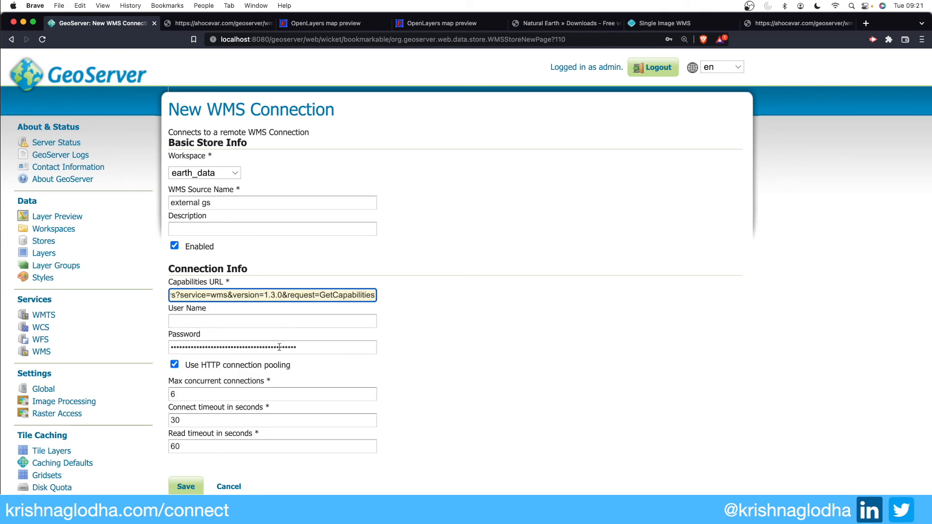
left_click(272, 347)
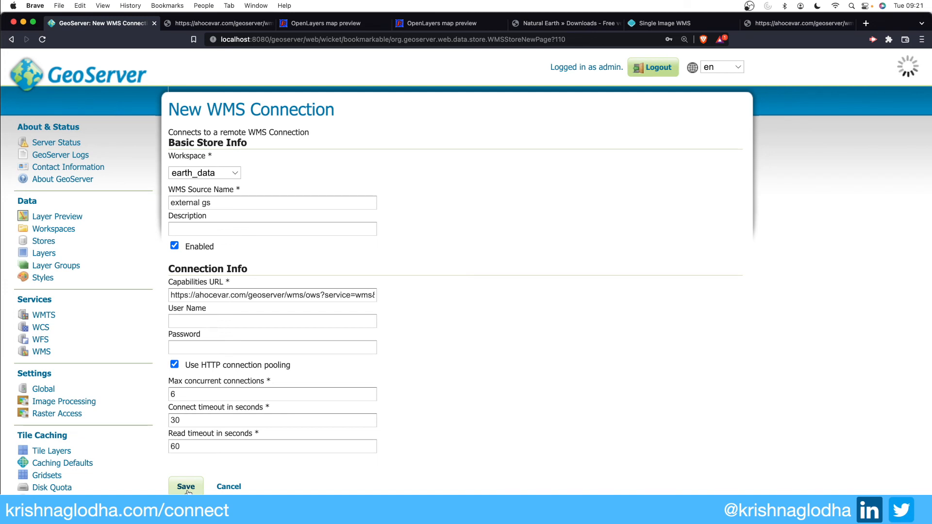
left_click(185, 486)
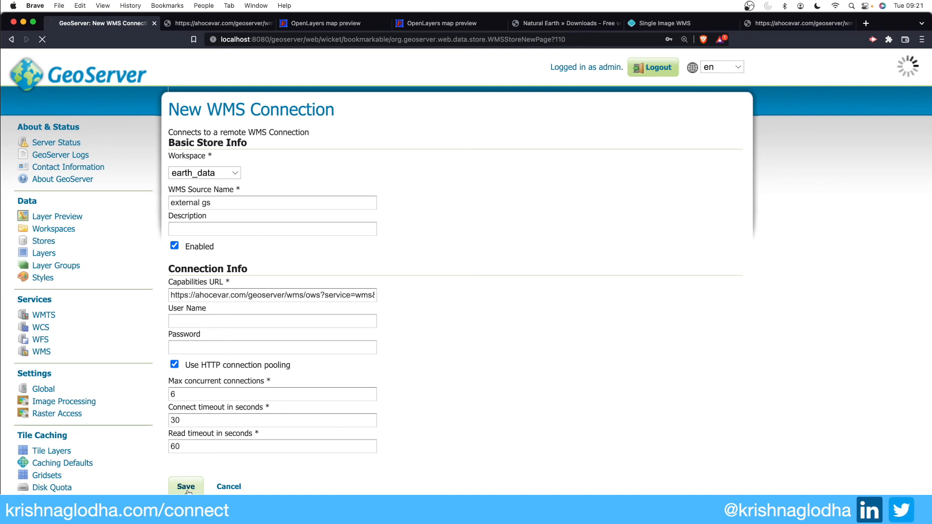
- Save the external gs store and publish osm:water_areas as earth_data:water_areas
left_click(186, 487)
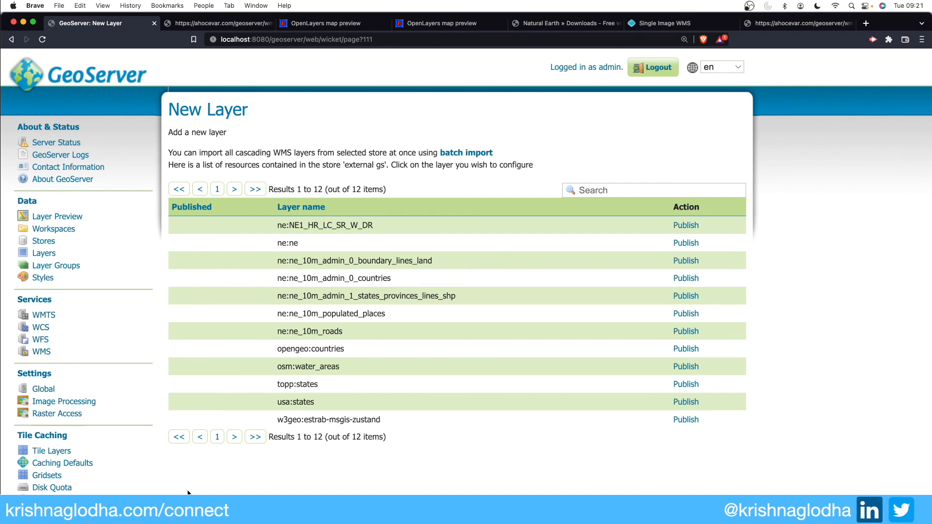
mouse_move(668, 367)
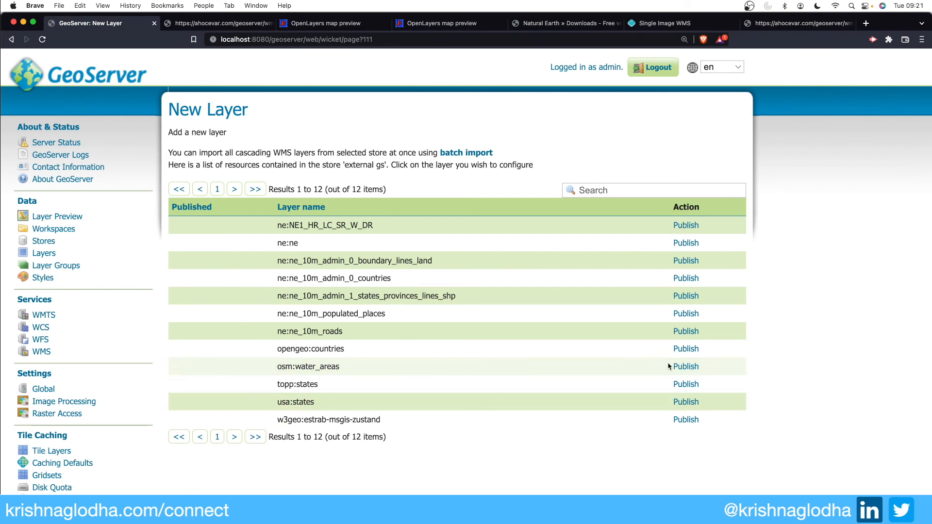
mouse_move(655, 331)
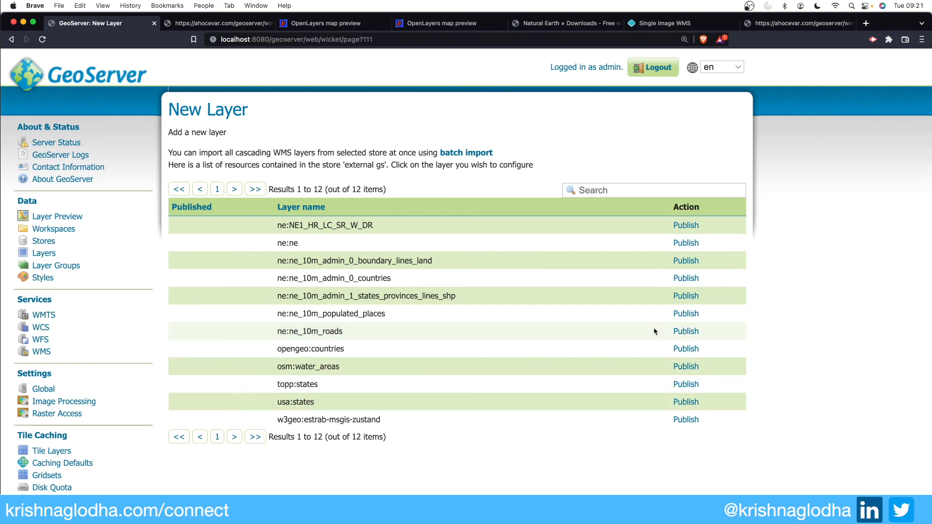
left_click(685, 366)
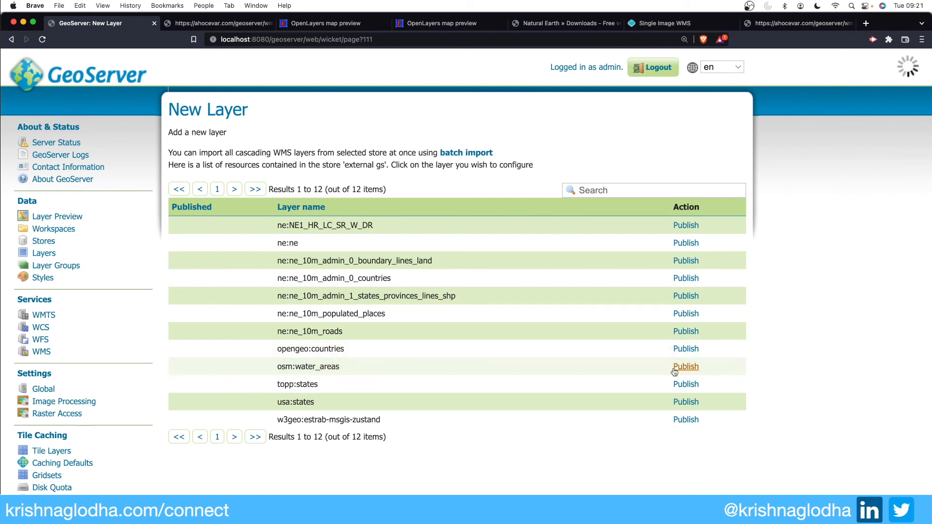
left_click(686, 366)
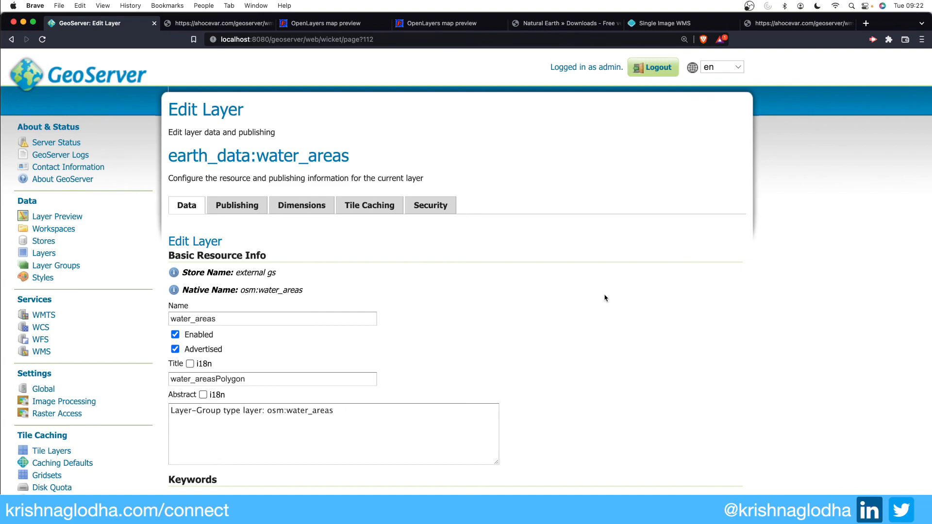
scroll("down", 3)
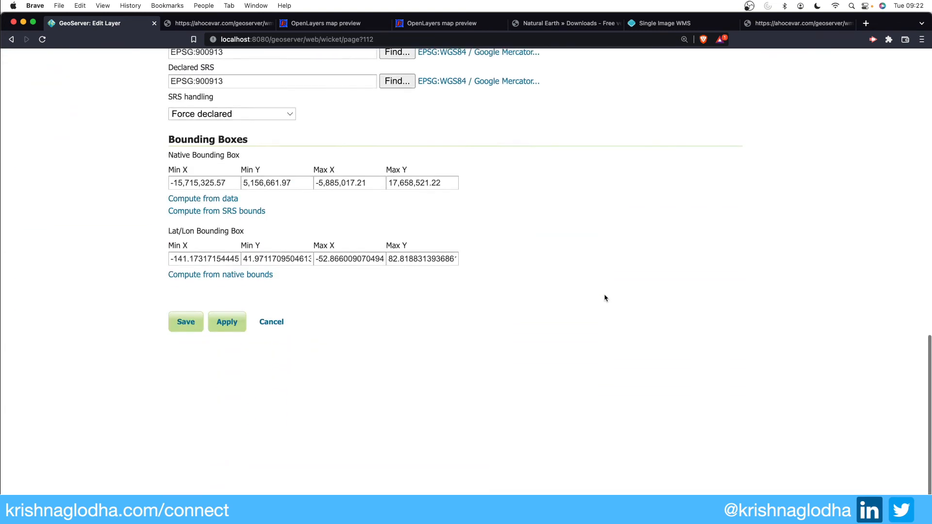
left_click(185, 321)
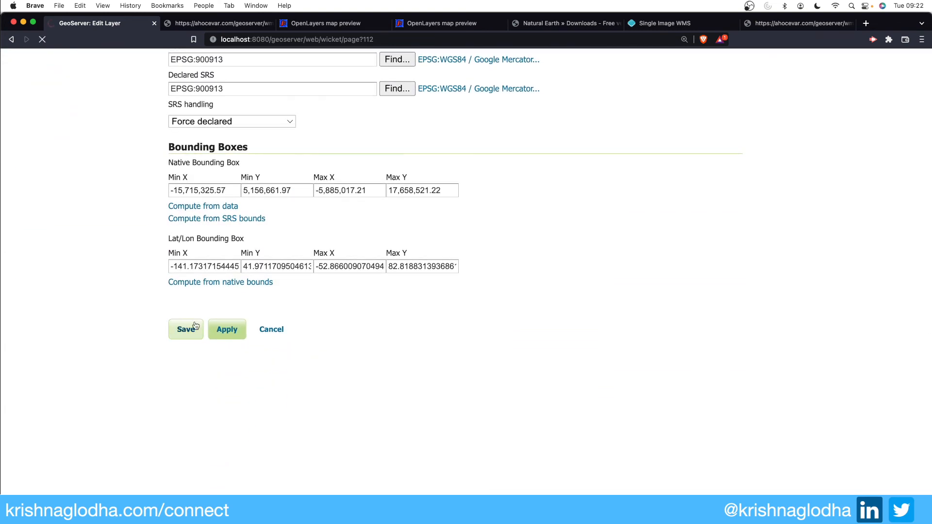
left_click(186, 330)
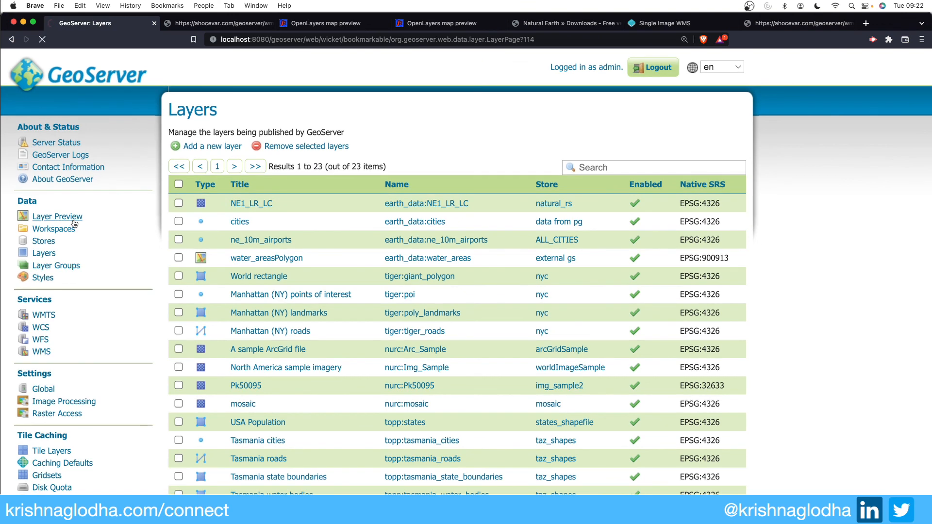
- Preview earth_data:water_areas in OpenLayers, then move on to the 14-store Stores list
left_click(57, 217)
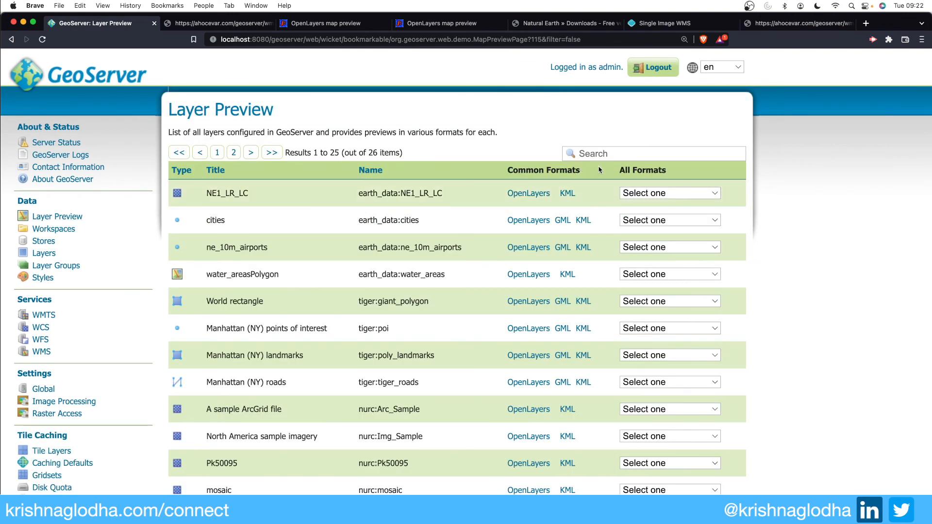
type("wa")
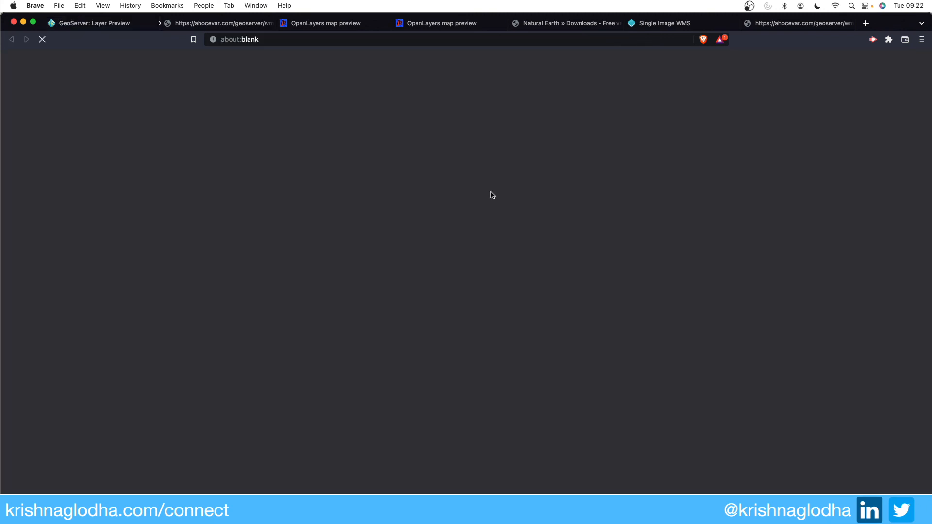
left_click(866, 23)
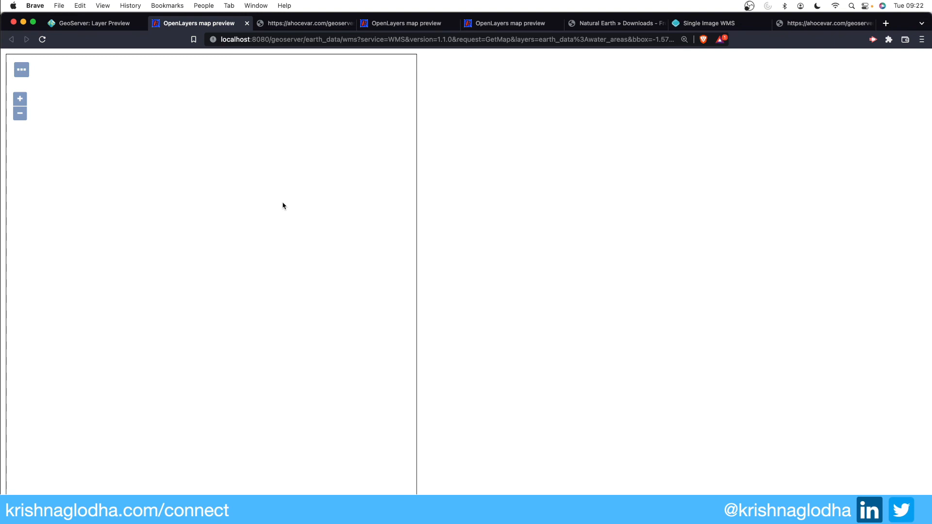
mouse_move(272, 220)
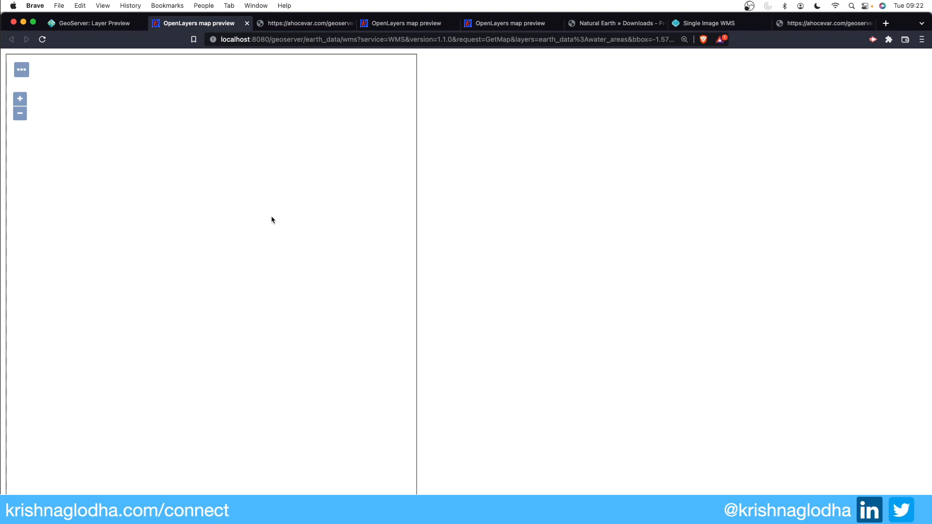
left_click(89, 24)
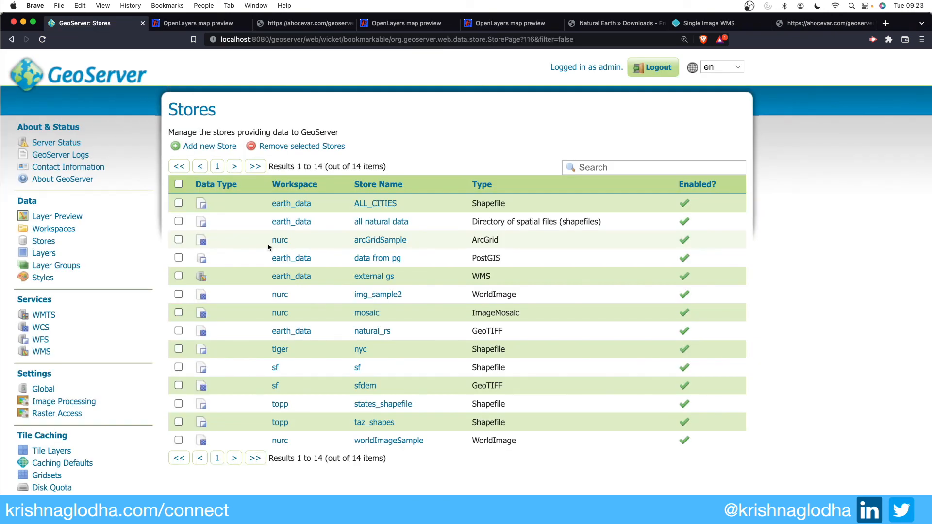